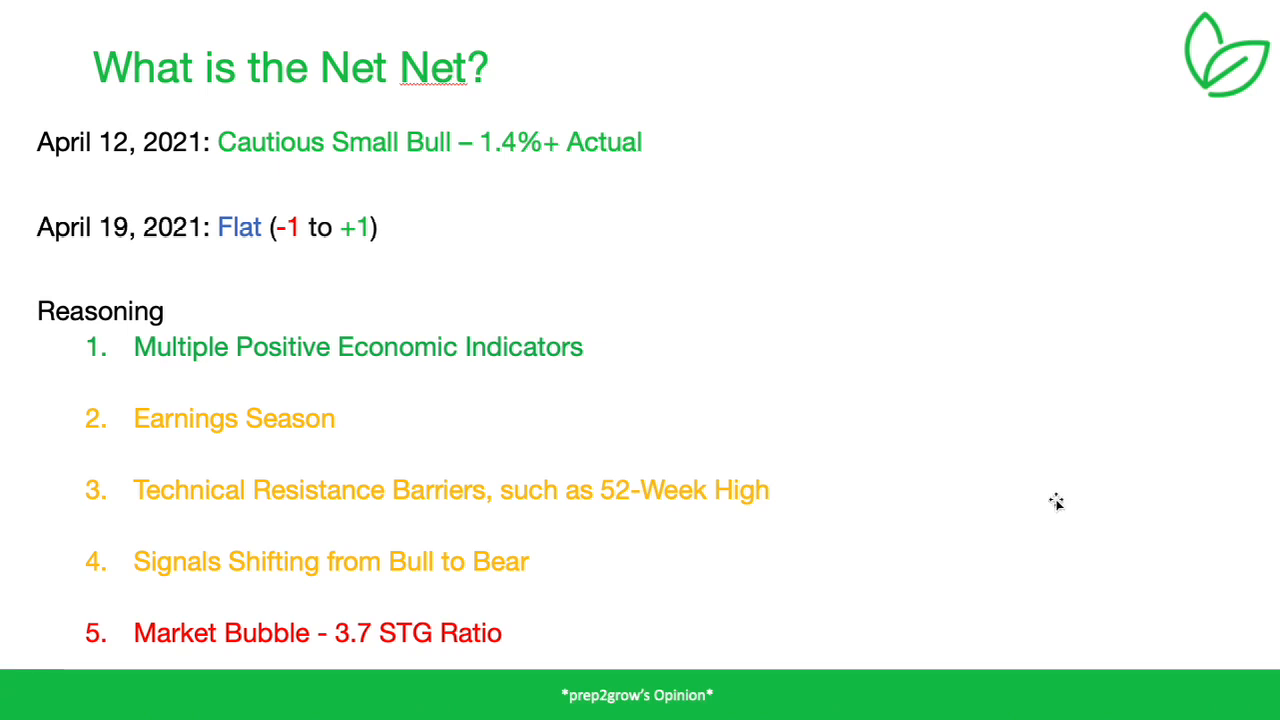
Step: Open the filter panel with potential gain, trade cost, days-to-gain and success-rate ranges
key(right)
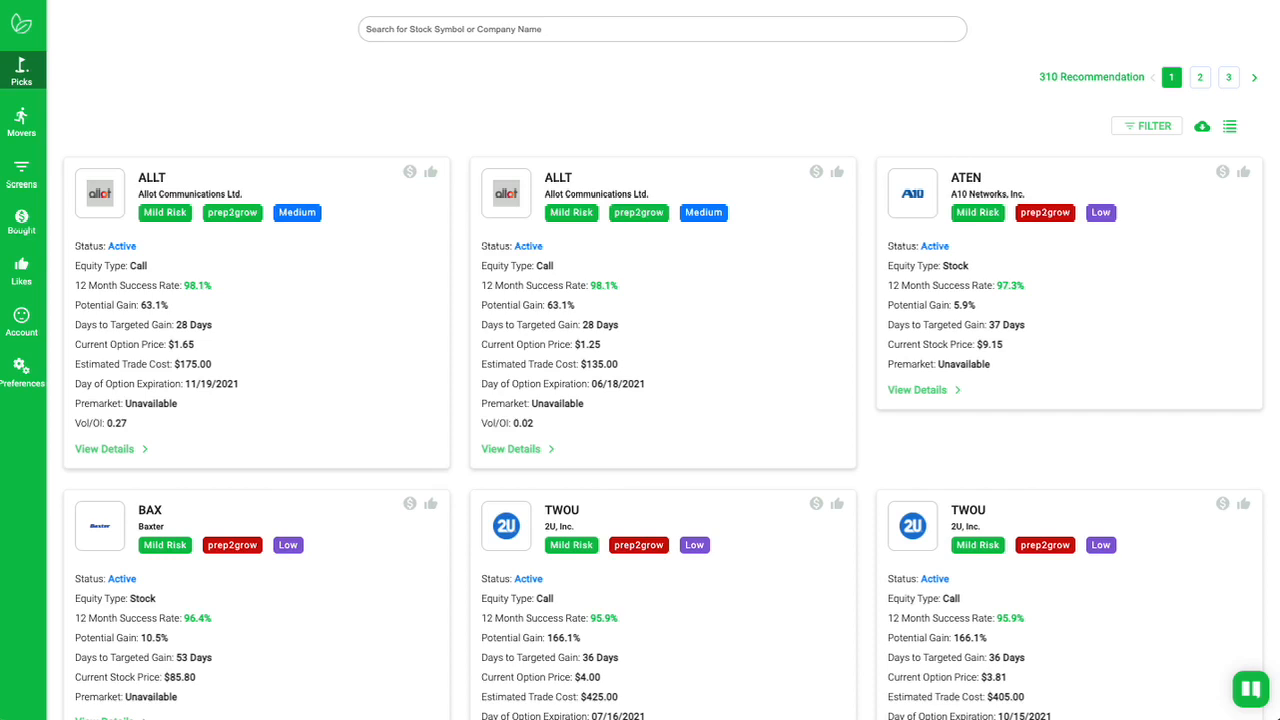
mouse_move(846, 500)
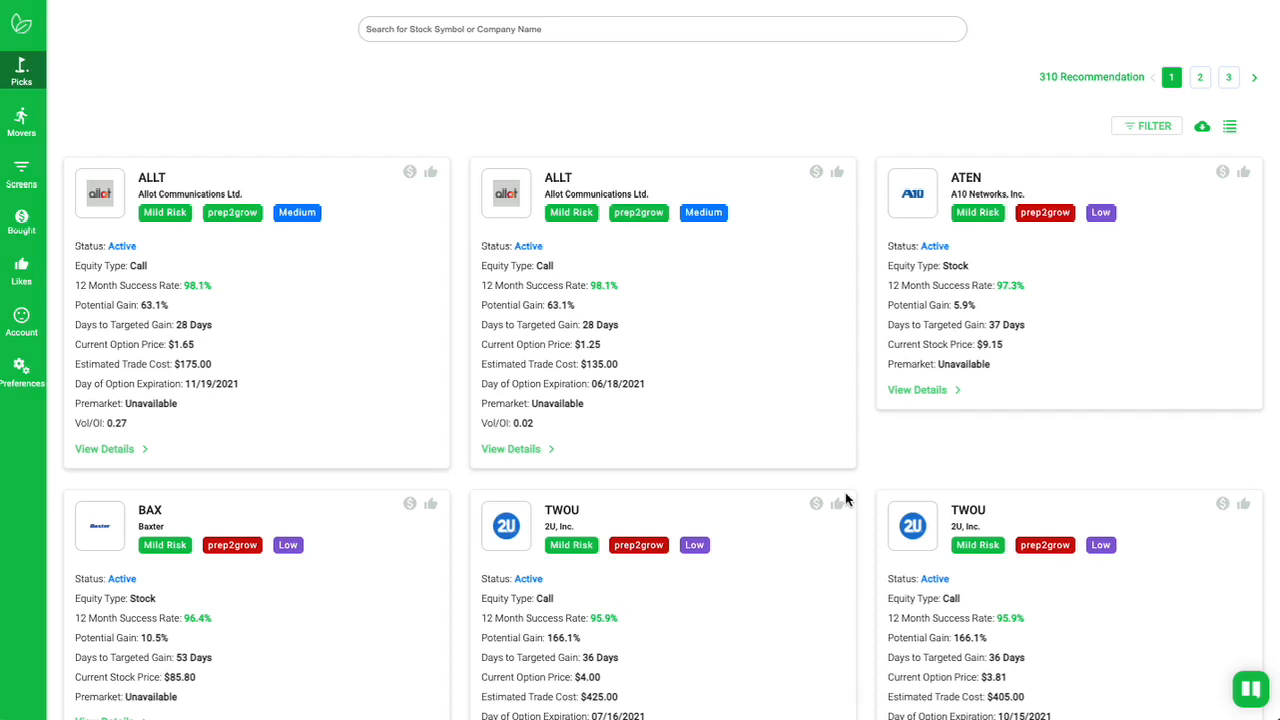
mouse_move(895, 437)
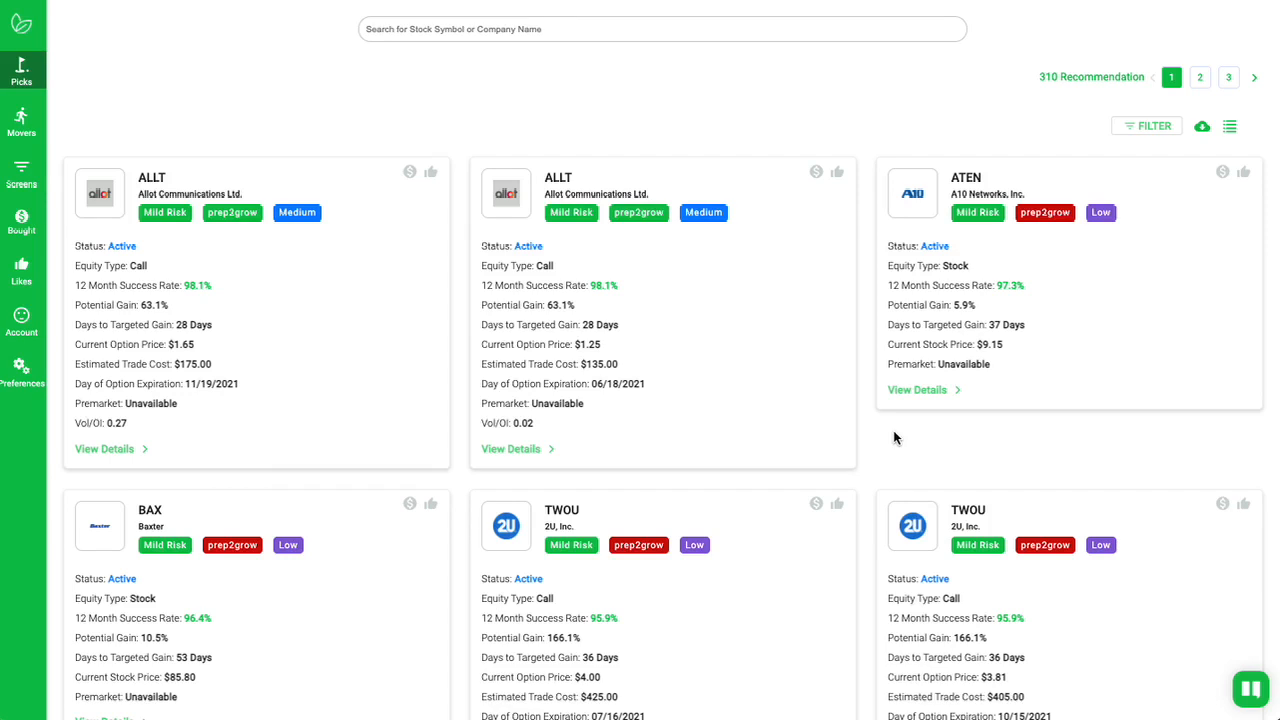
mouse_move(898, 437)
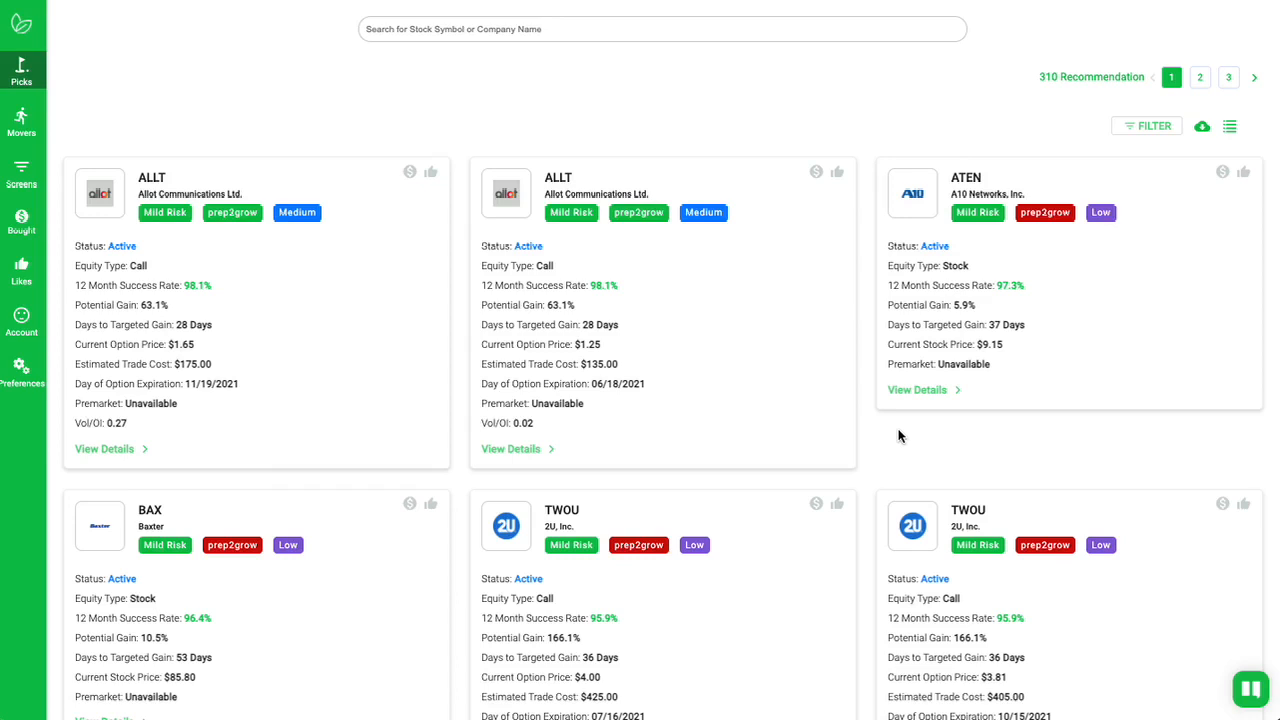
mouse_move(914, 434)
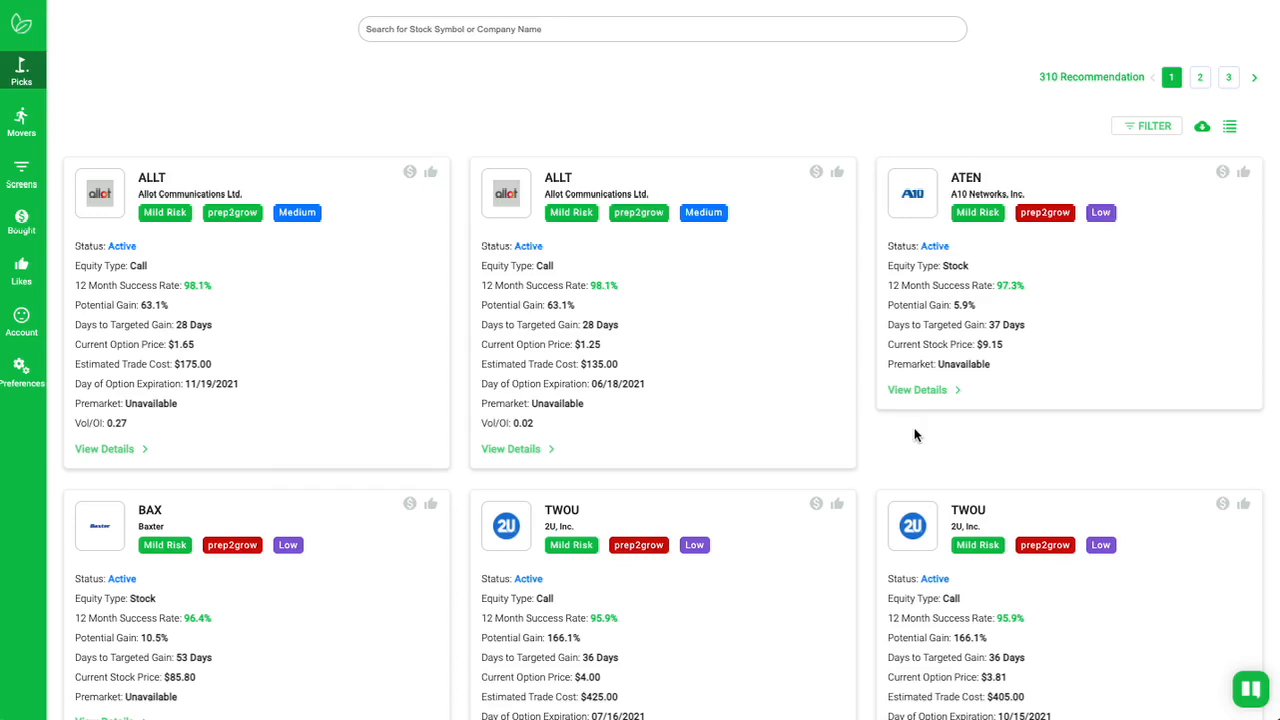
mouse_move(957, 508)
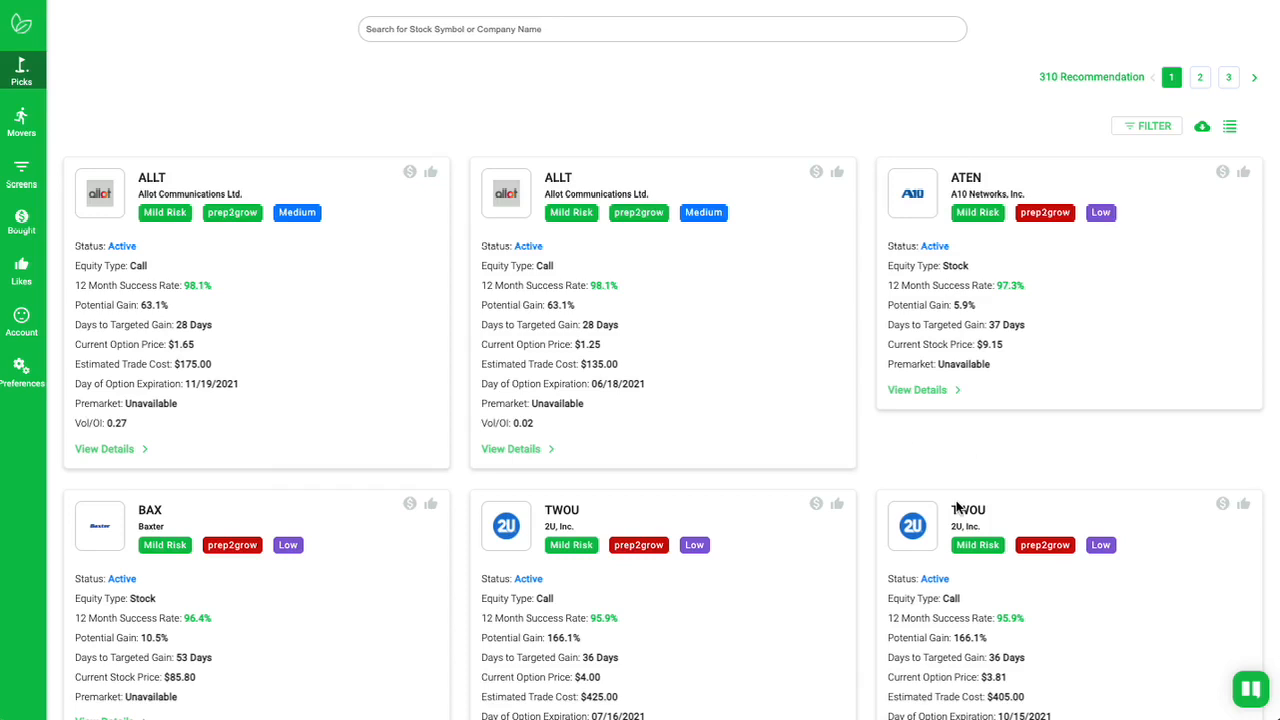
mouse_move(500, 210)
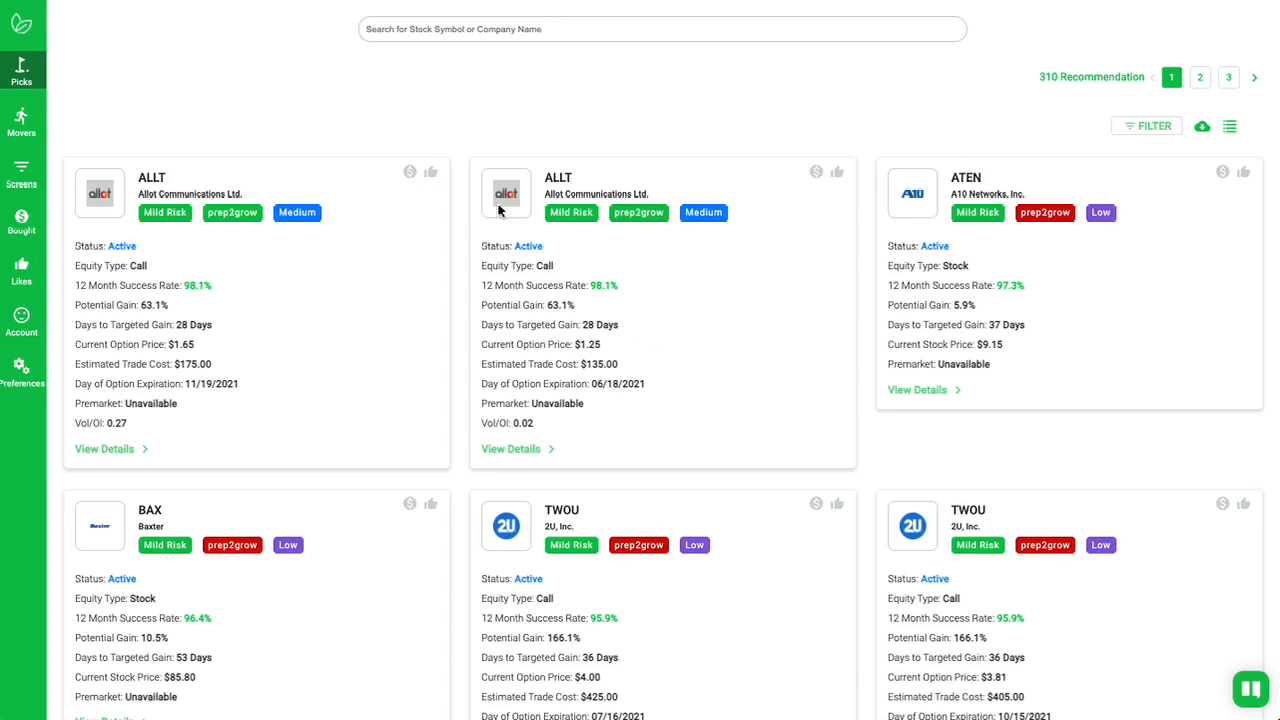
mouse_move(815, 182)
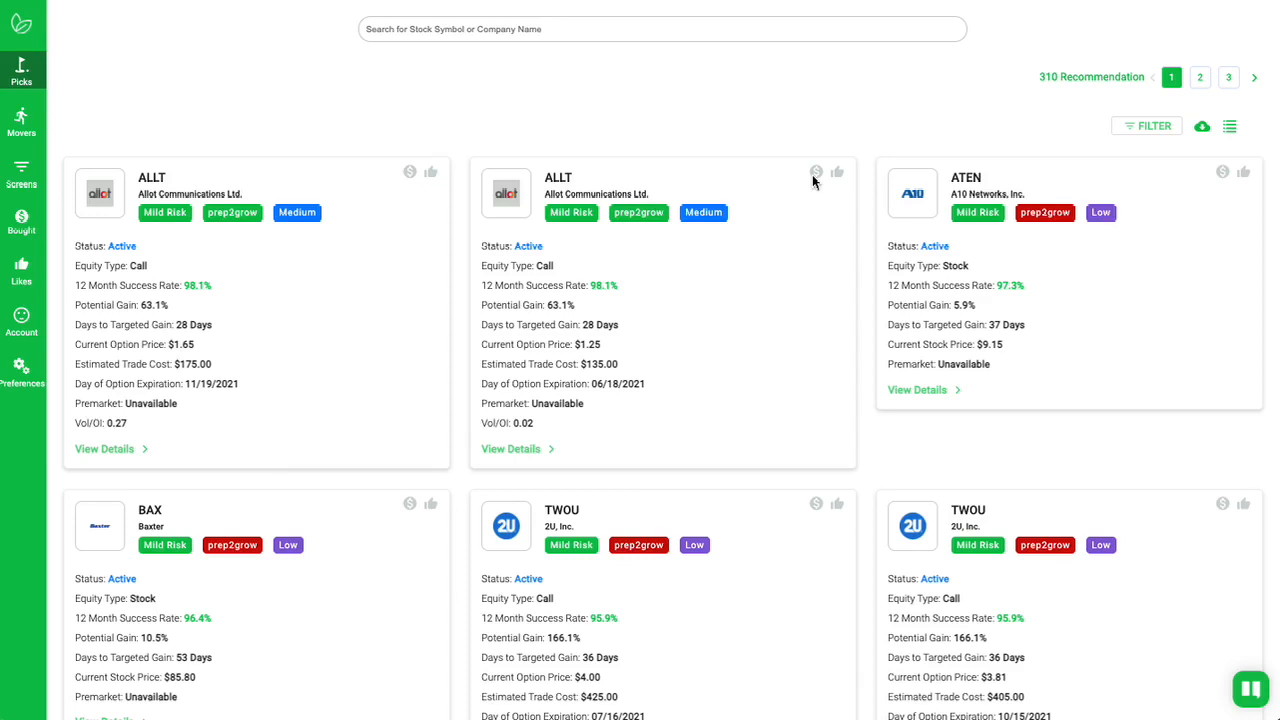
mouse_move(1080, 318)
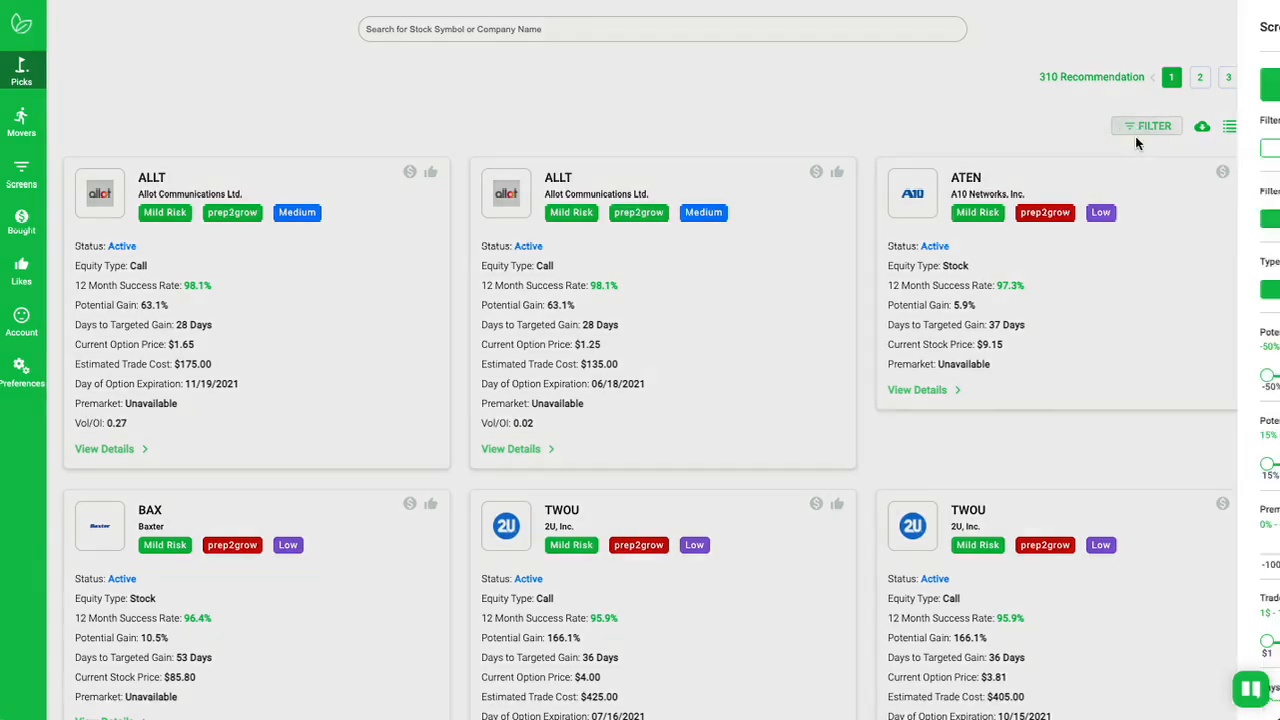
Step: Filter the picks to the QQQ ETF, leaving 37 recommendations led by INTC puts
click(1147, 125)
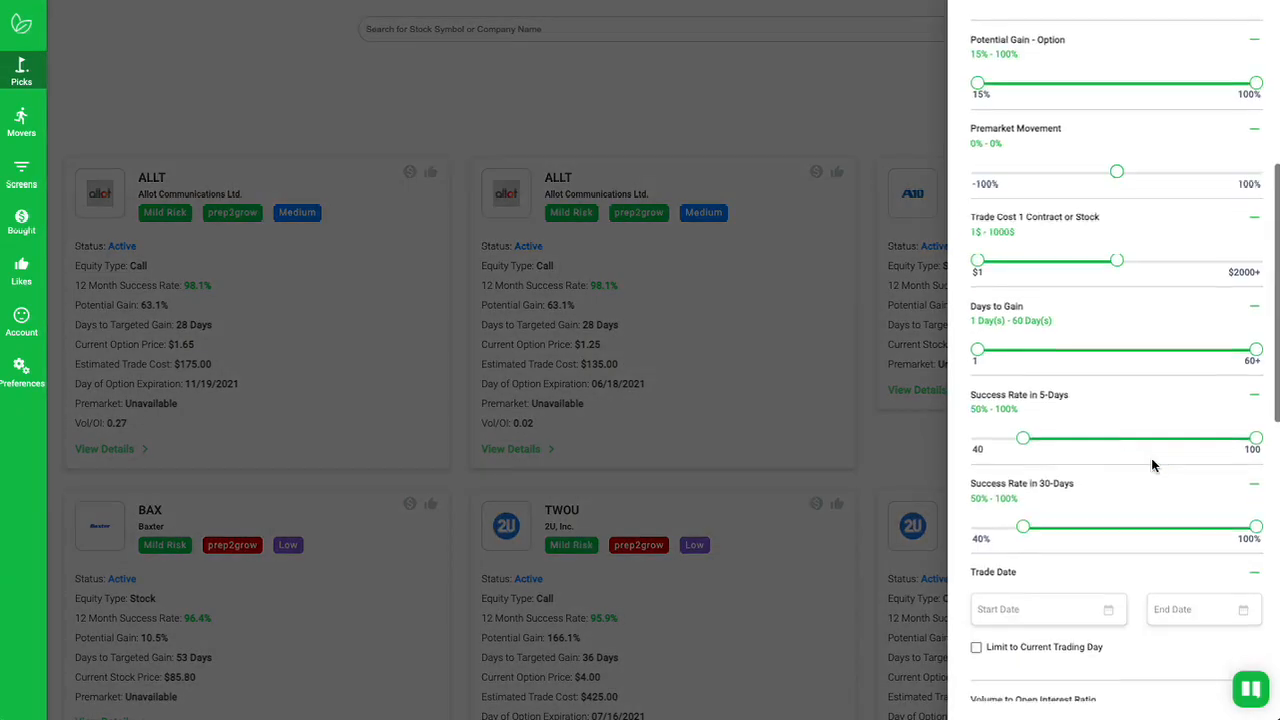
scroll(down, 3)
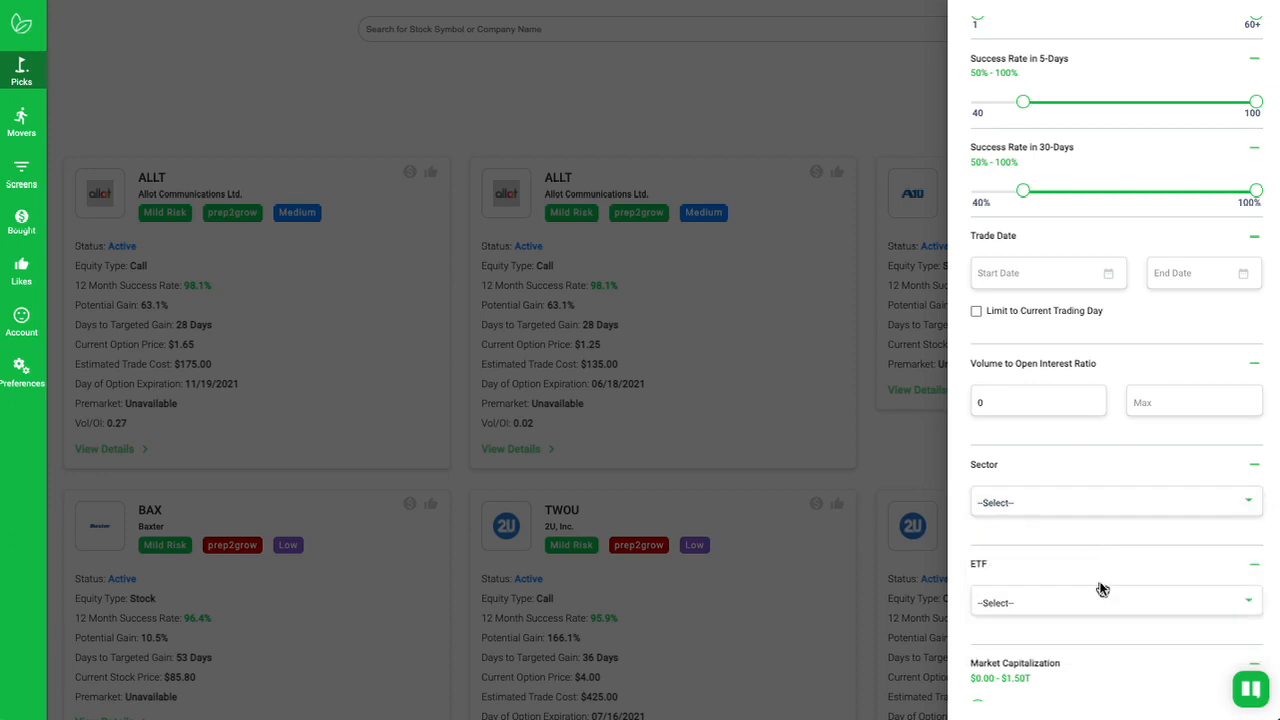
click(1115, 601)
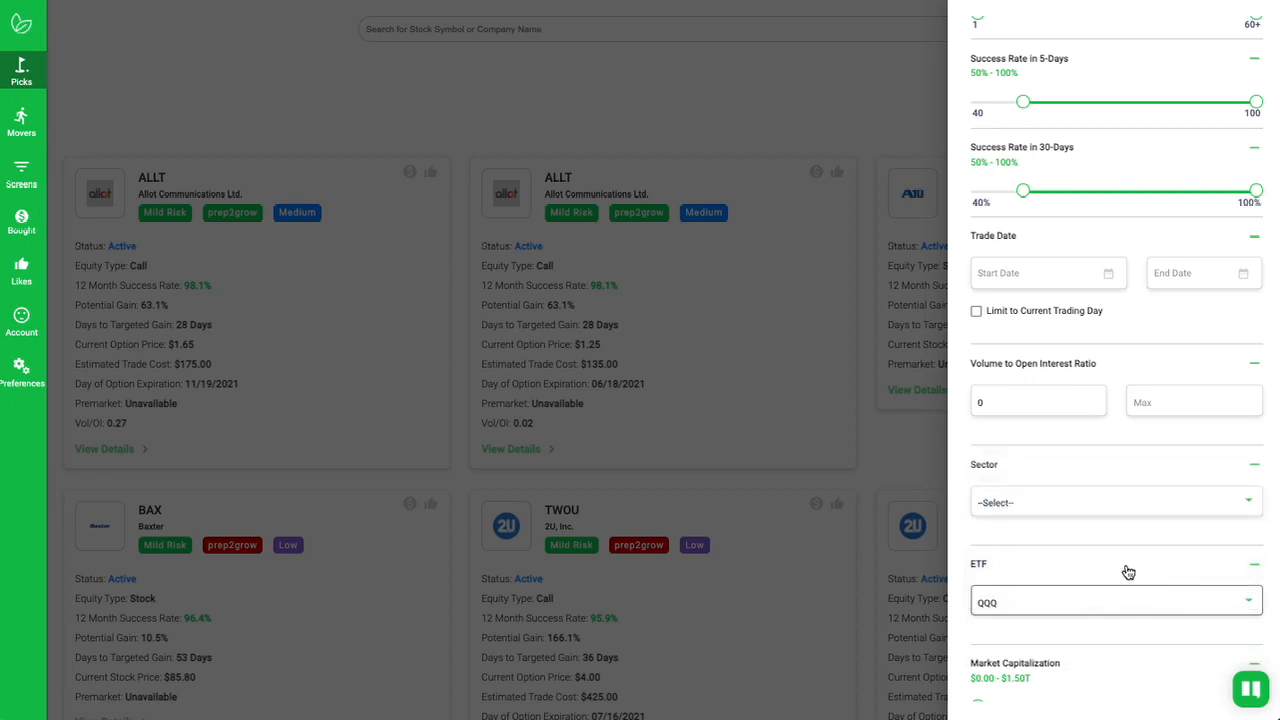
scroll(down, 3)
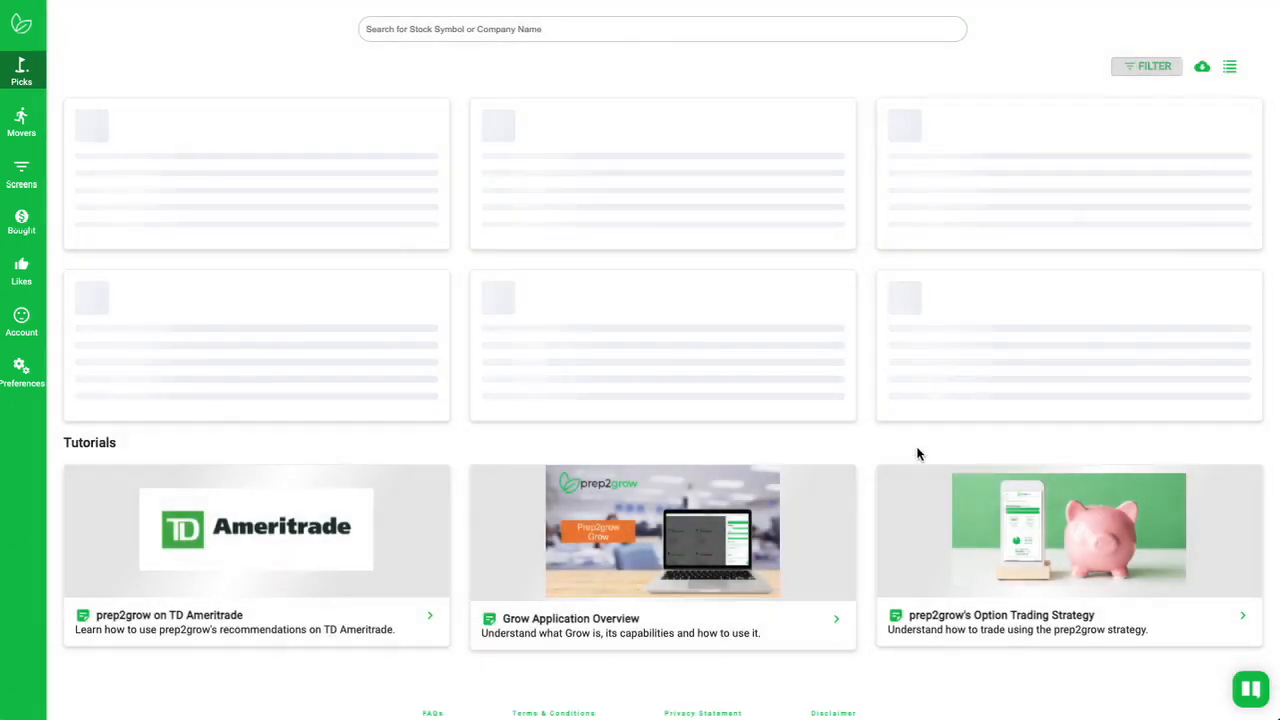
mouse_move(866, 369)
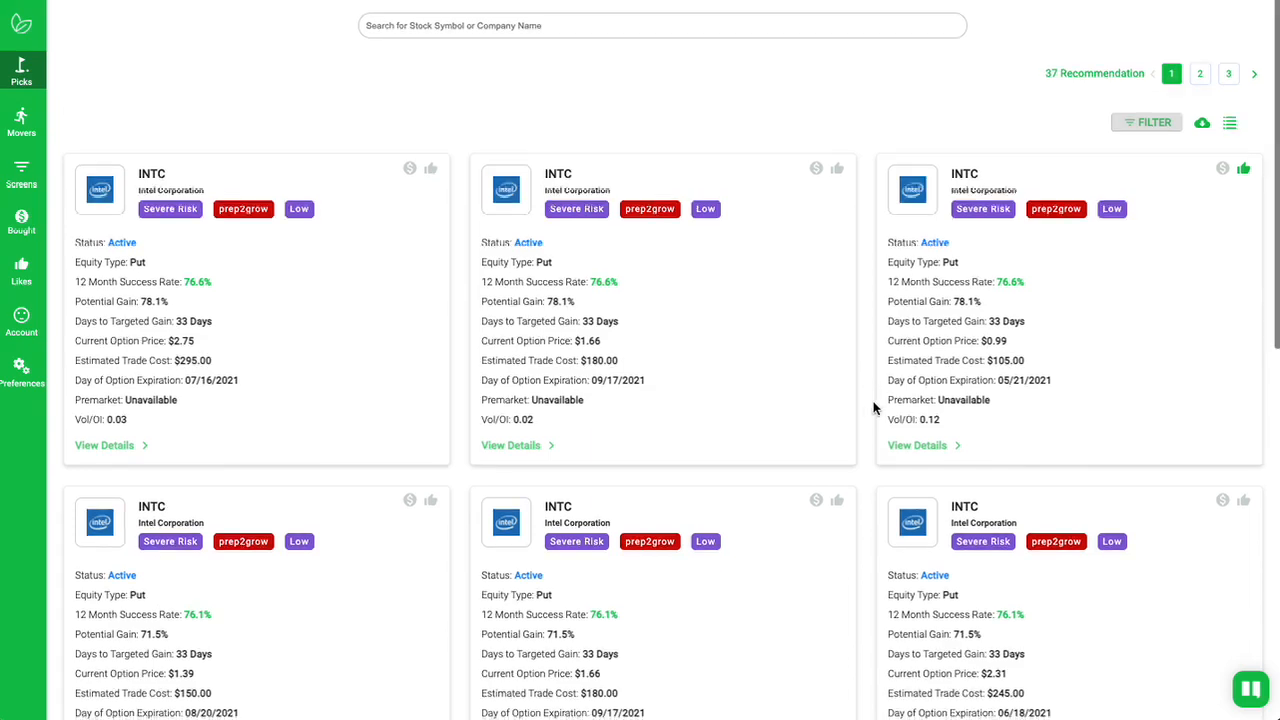
scroll(down, 3)
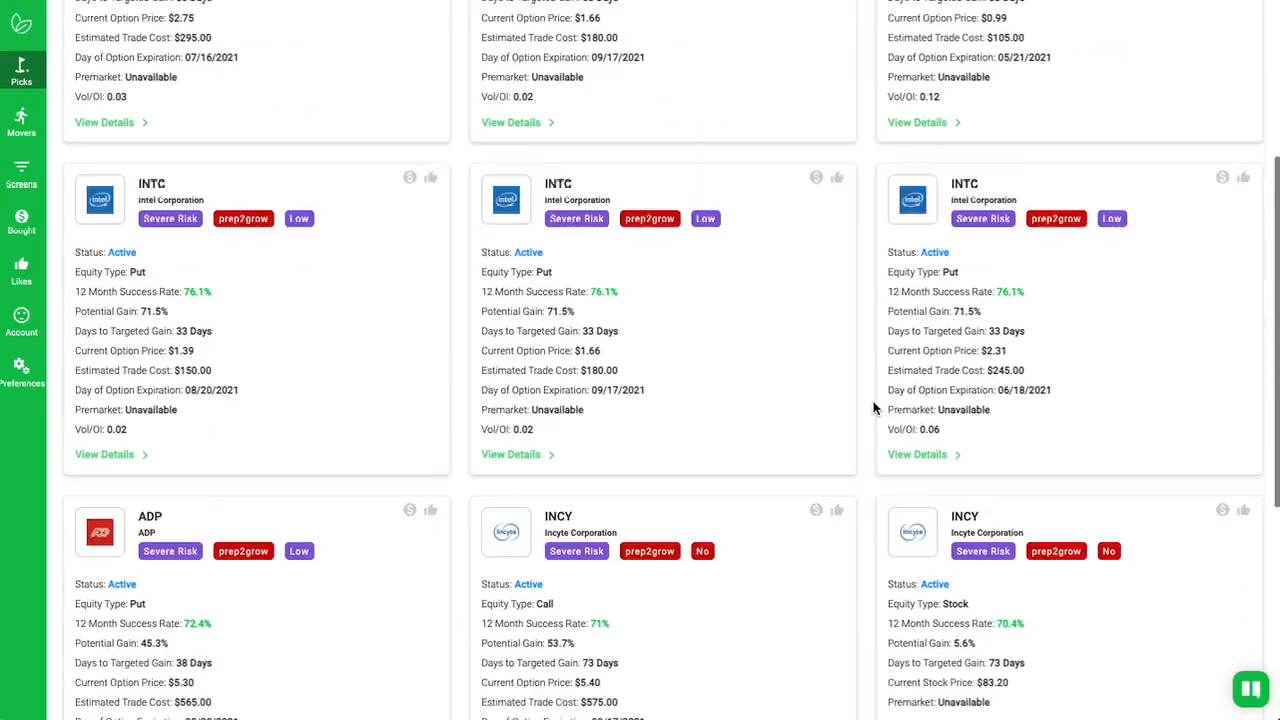
scroll(down, 3)
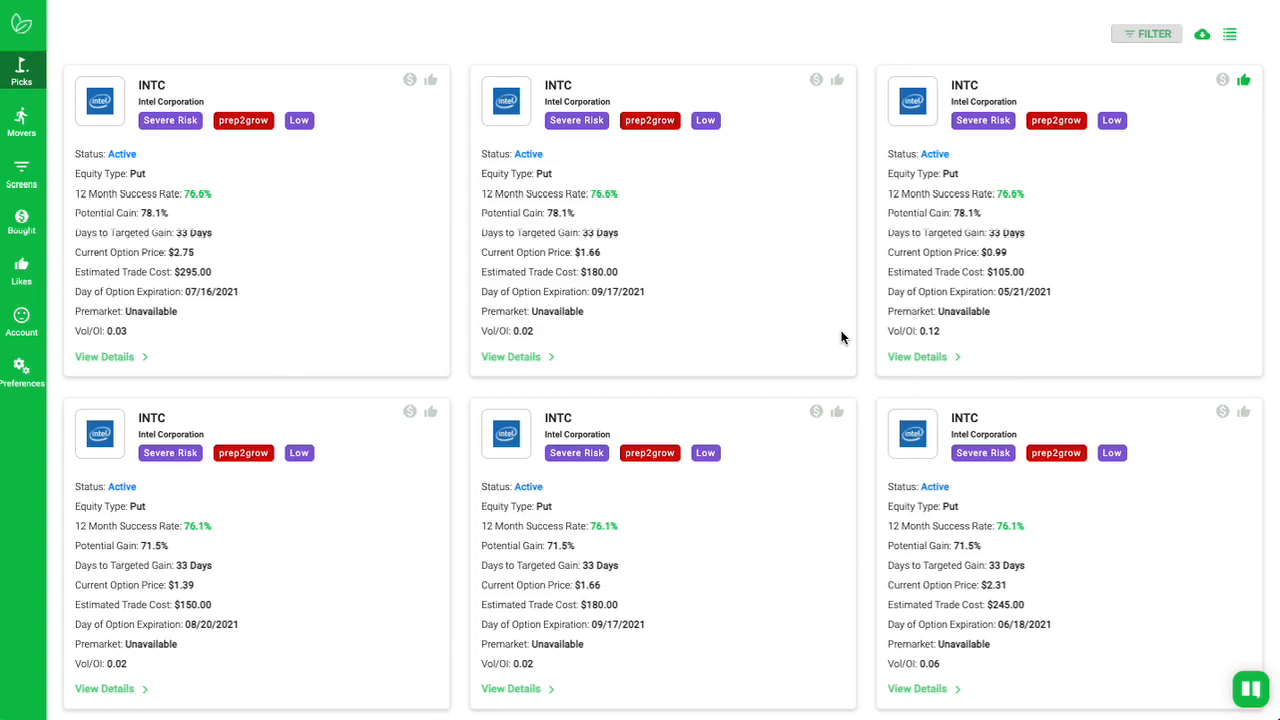
mouse_move(590, 320)
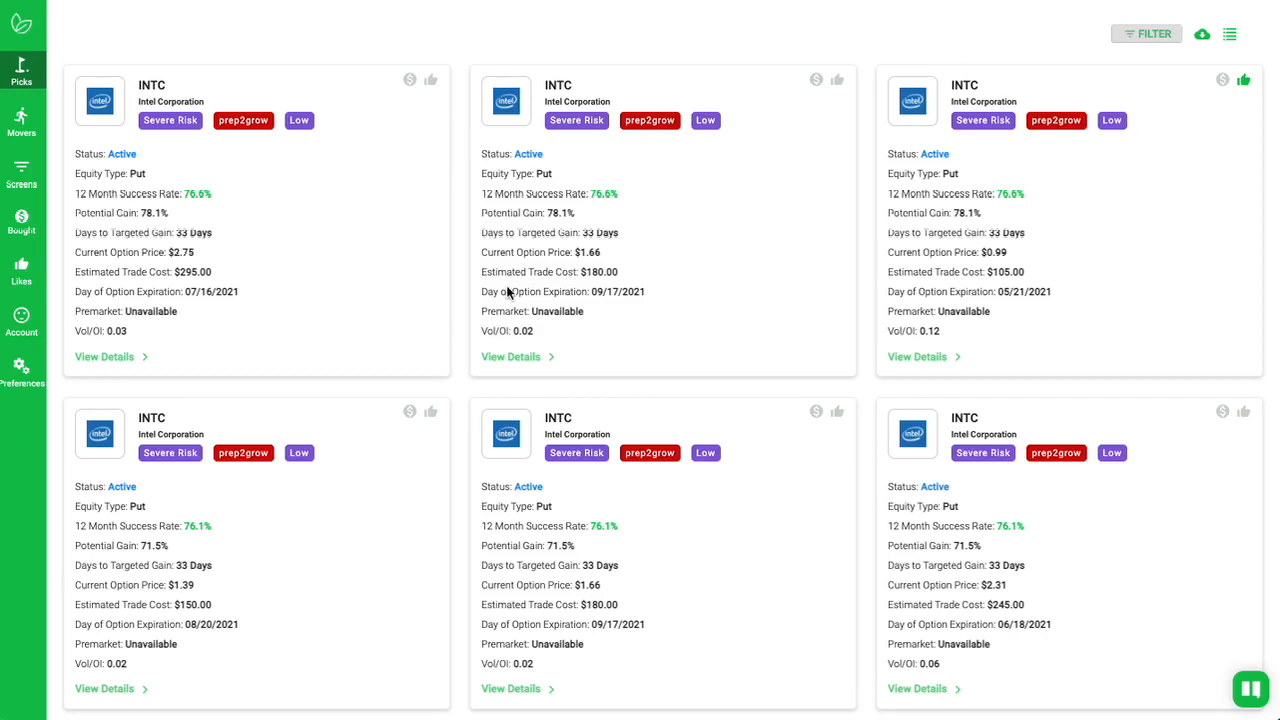
mouse_move(213, 283)
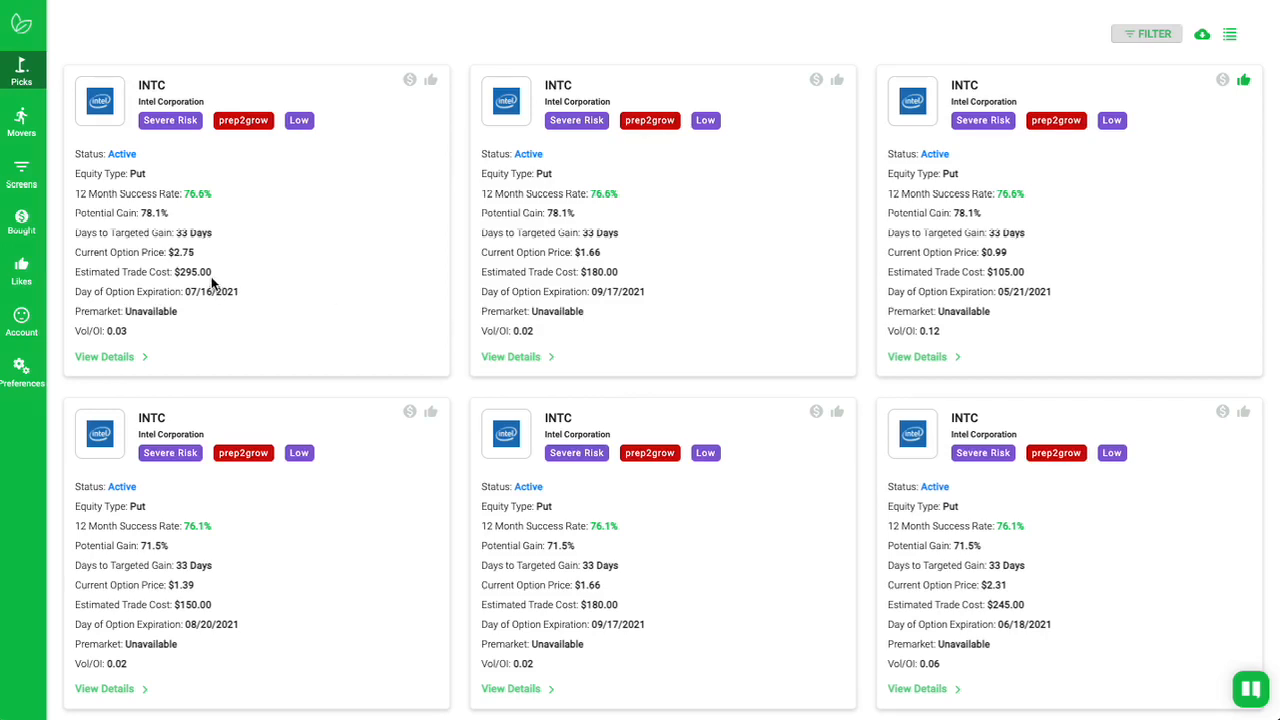
mouse_move(245, 267)
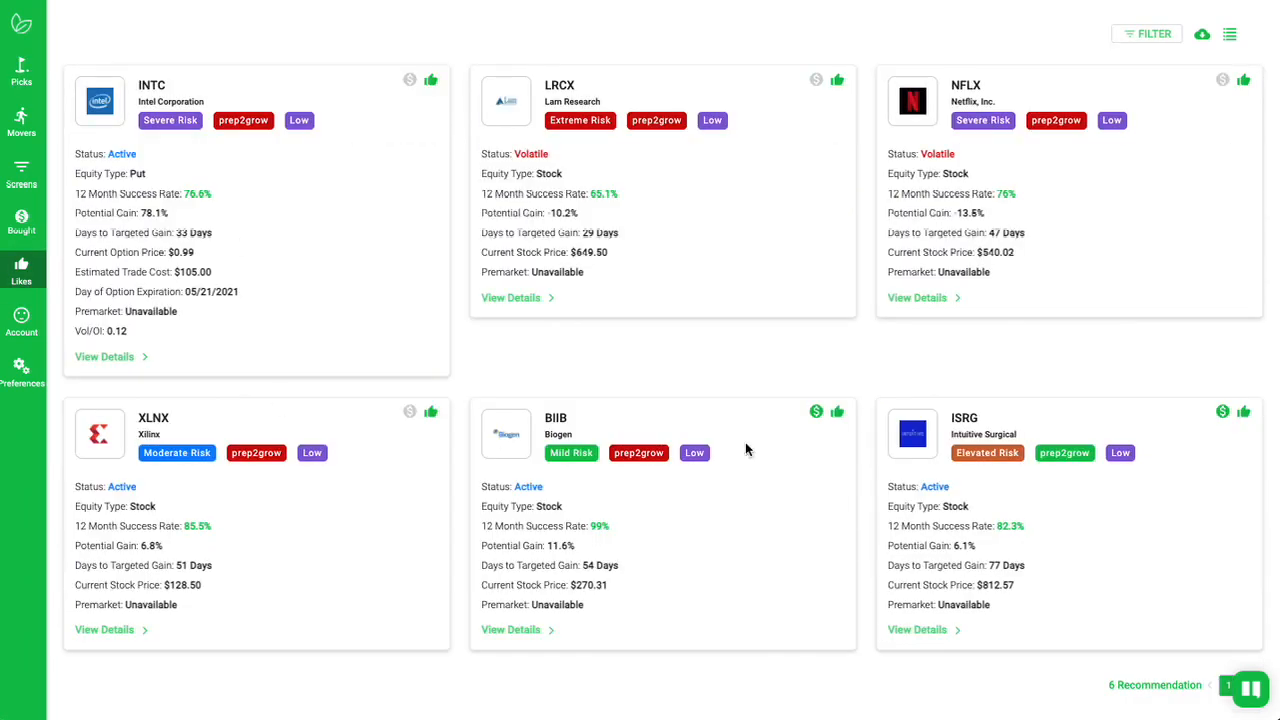
mouse_move(480, 280)
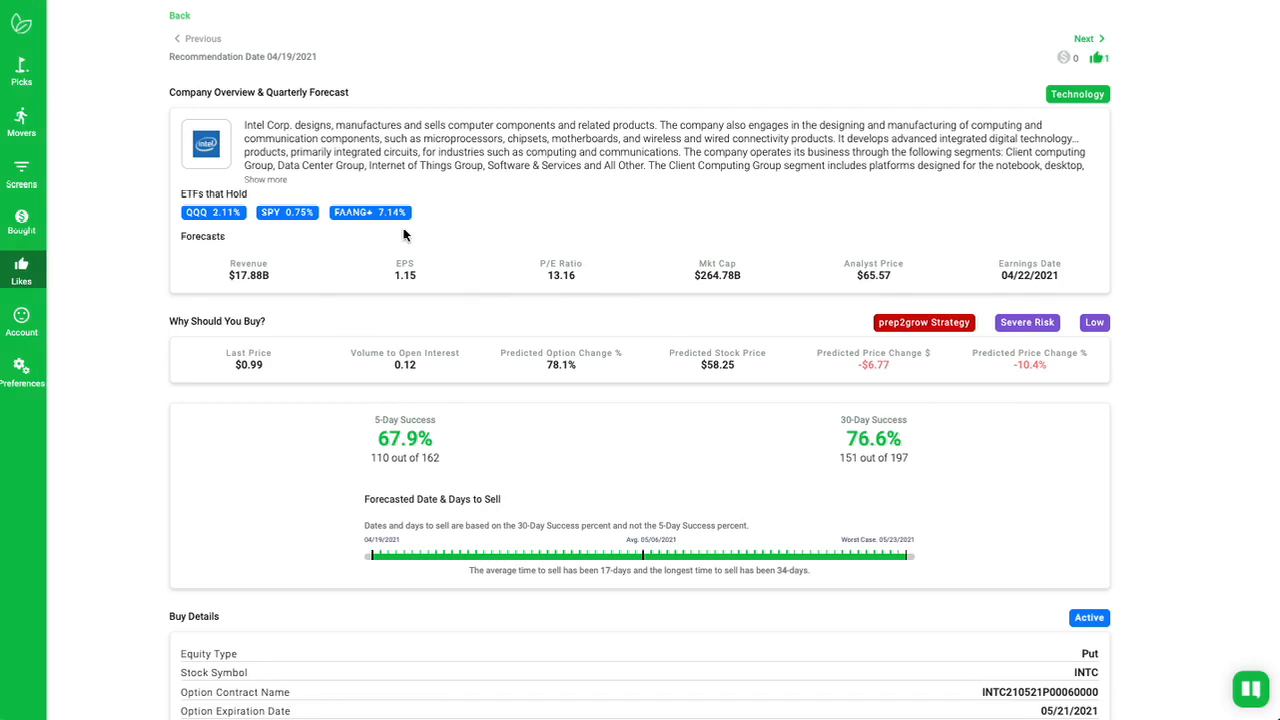
mouse_move(527, 349)
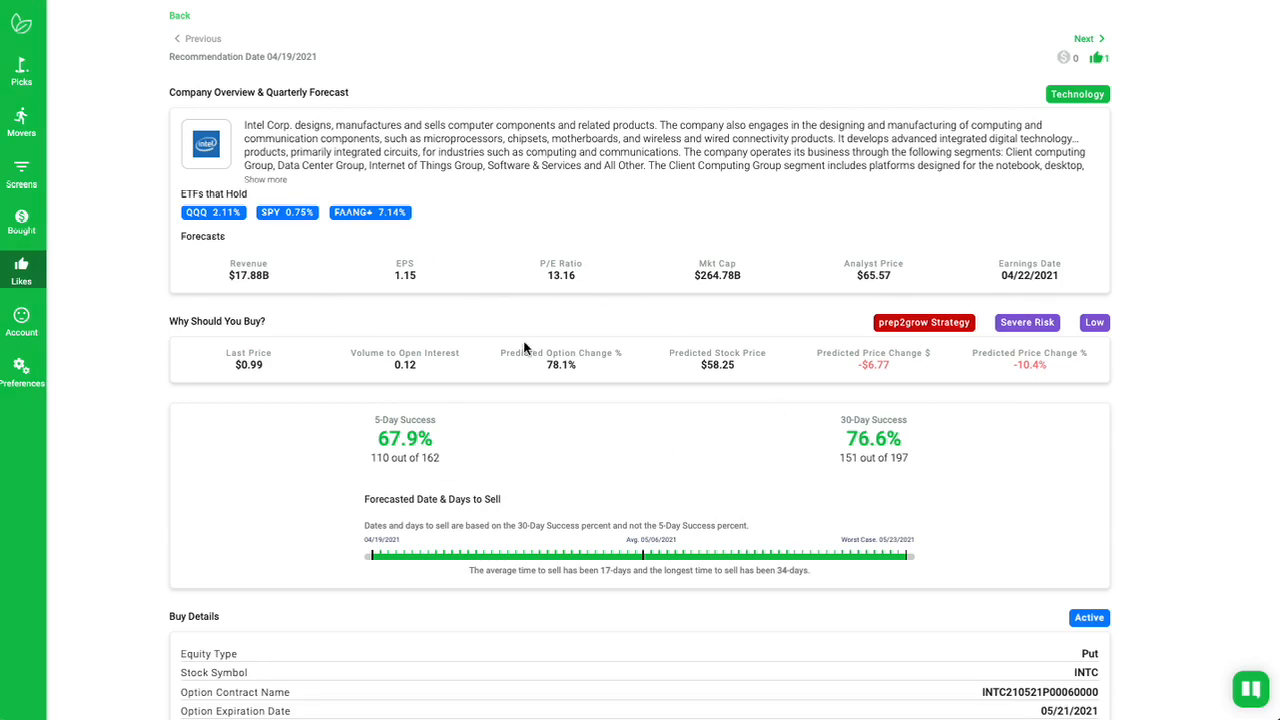
mouse_move(643, 323)
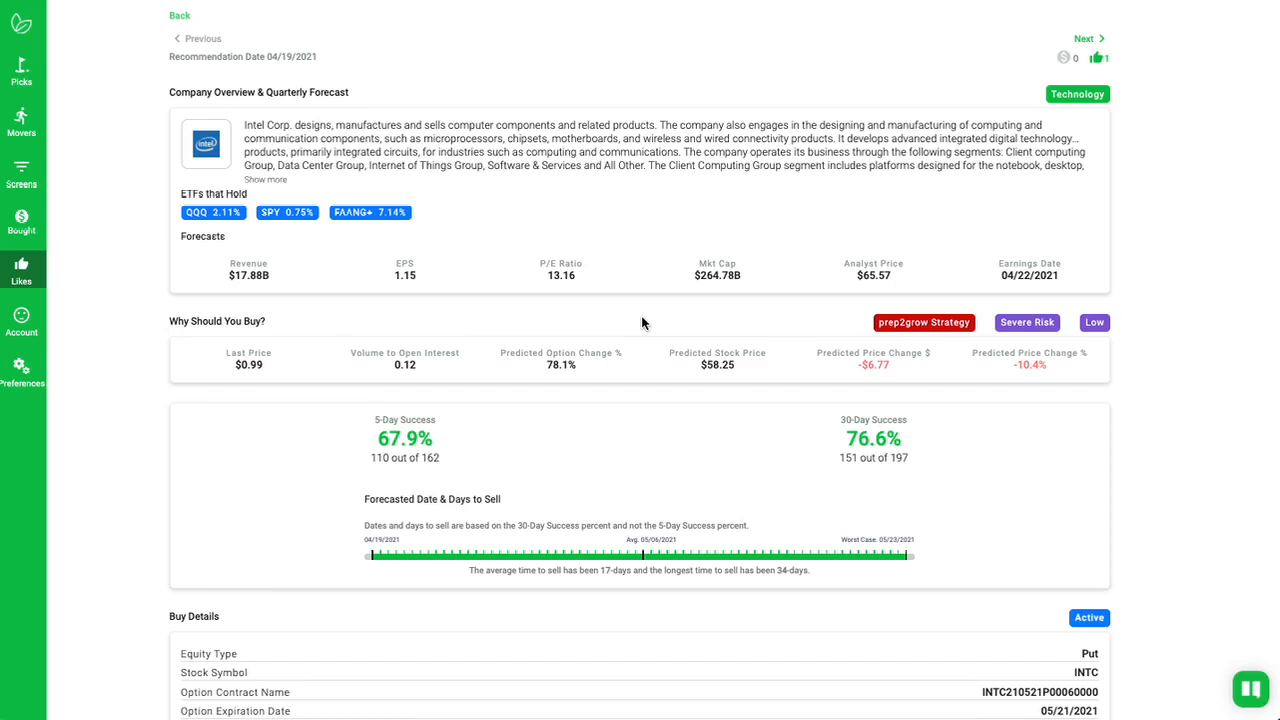
mouse_move(712, 382)
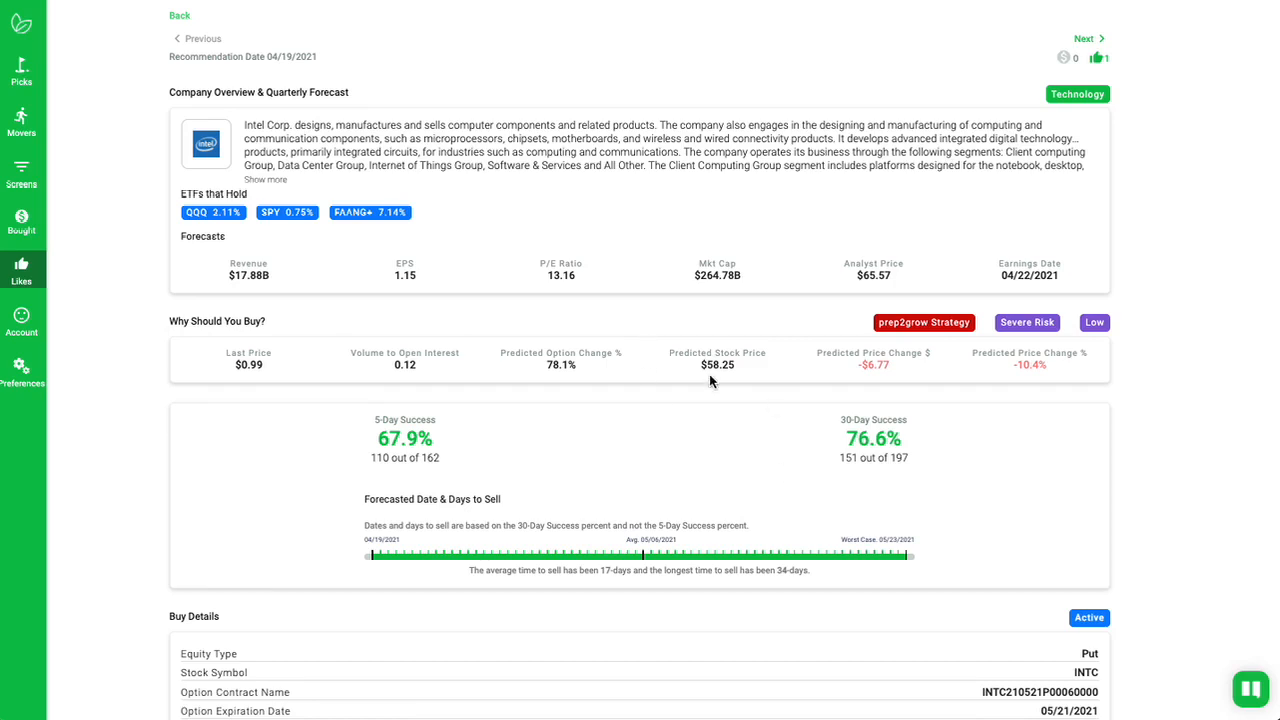
mouse_move(975, 417)
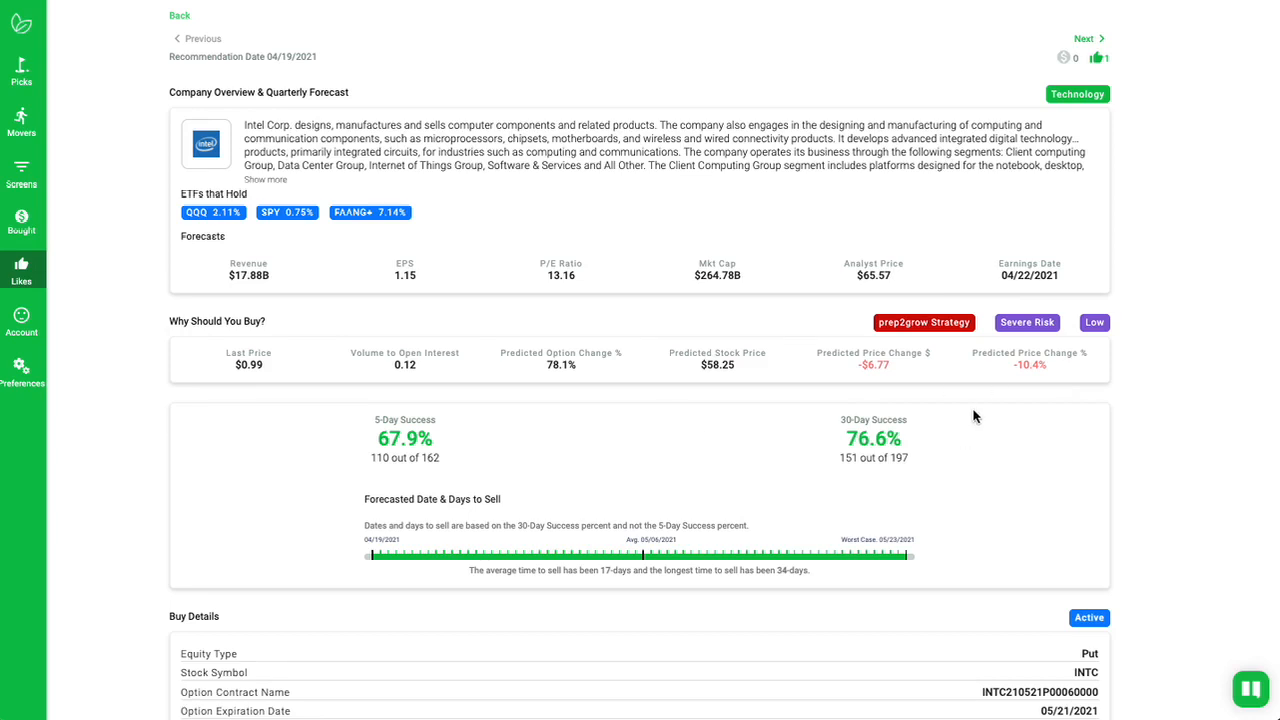
mouse_move(955, 424)
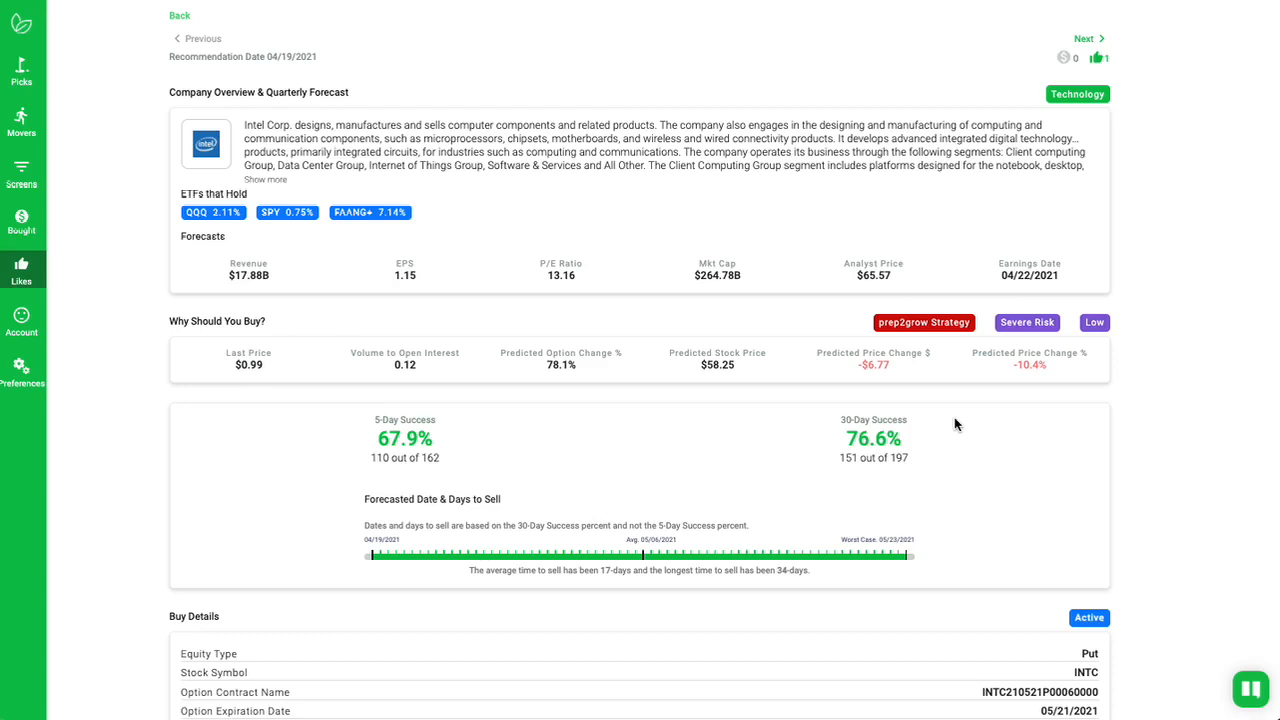
mouse_move(1062, 294)
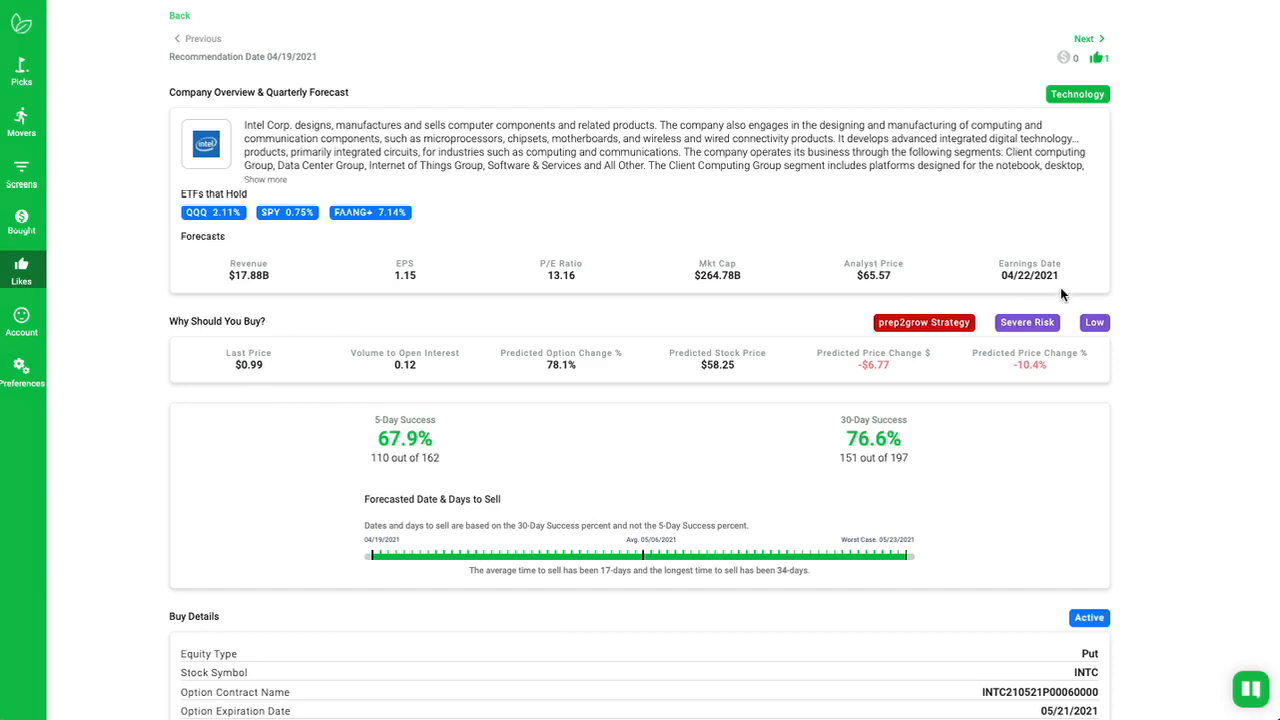
mouse_move(332, 230)
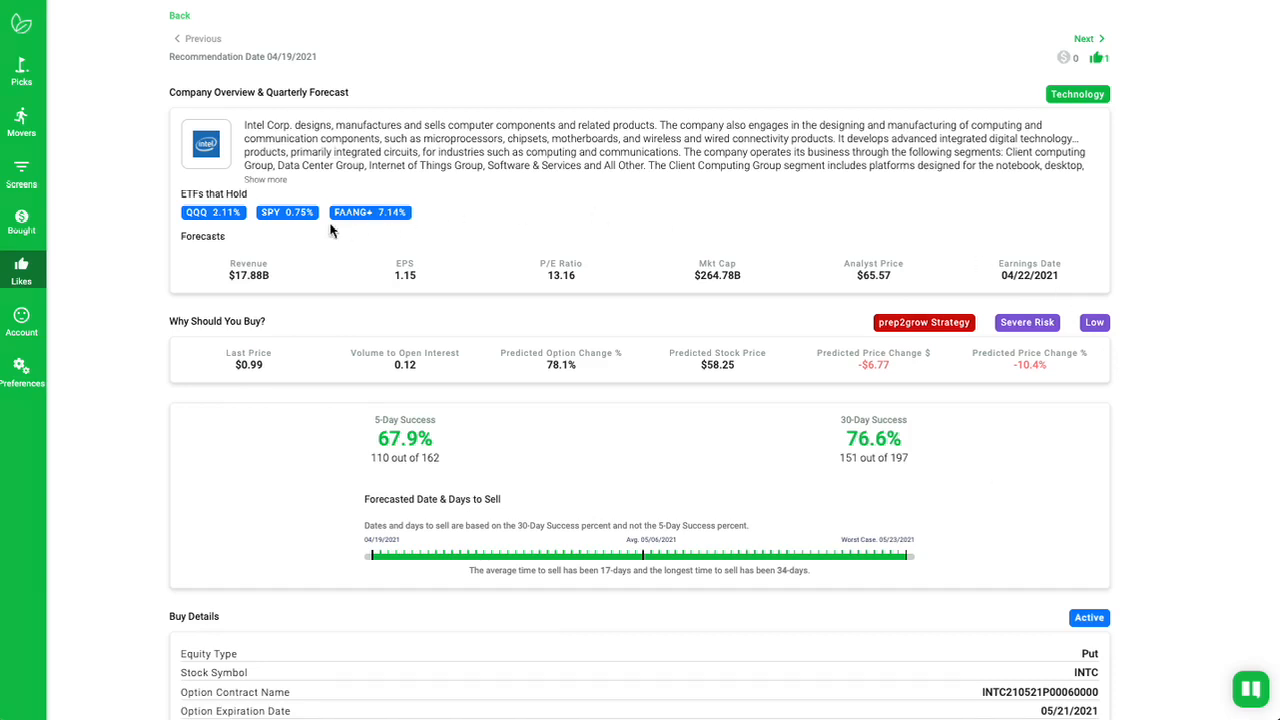
mouse_move(940, 459)
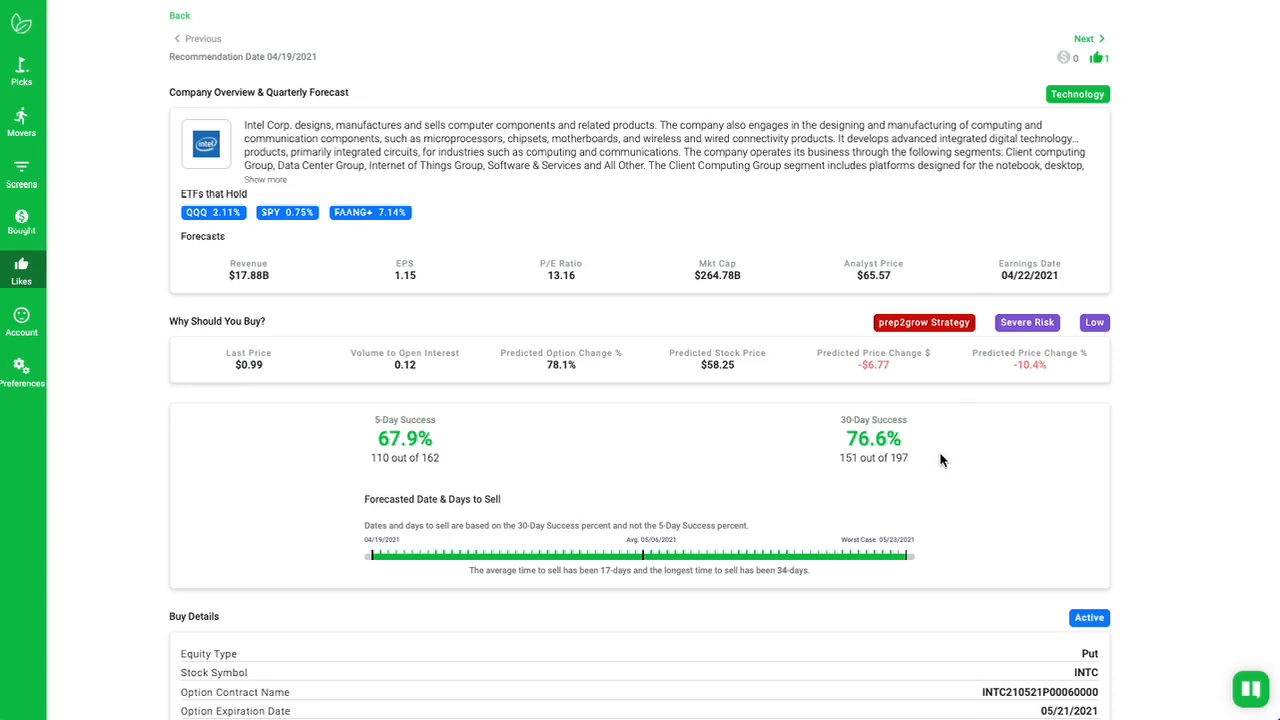
Step: Review Intel's Buy Details and Premarket Movement, then advance to the Lam Research LRCX pick
scroll(down, 3)
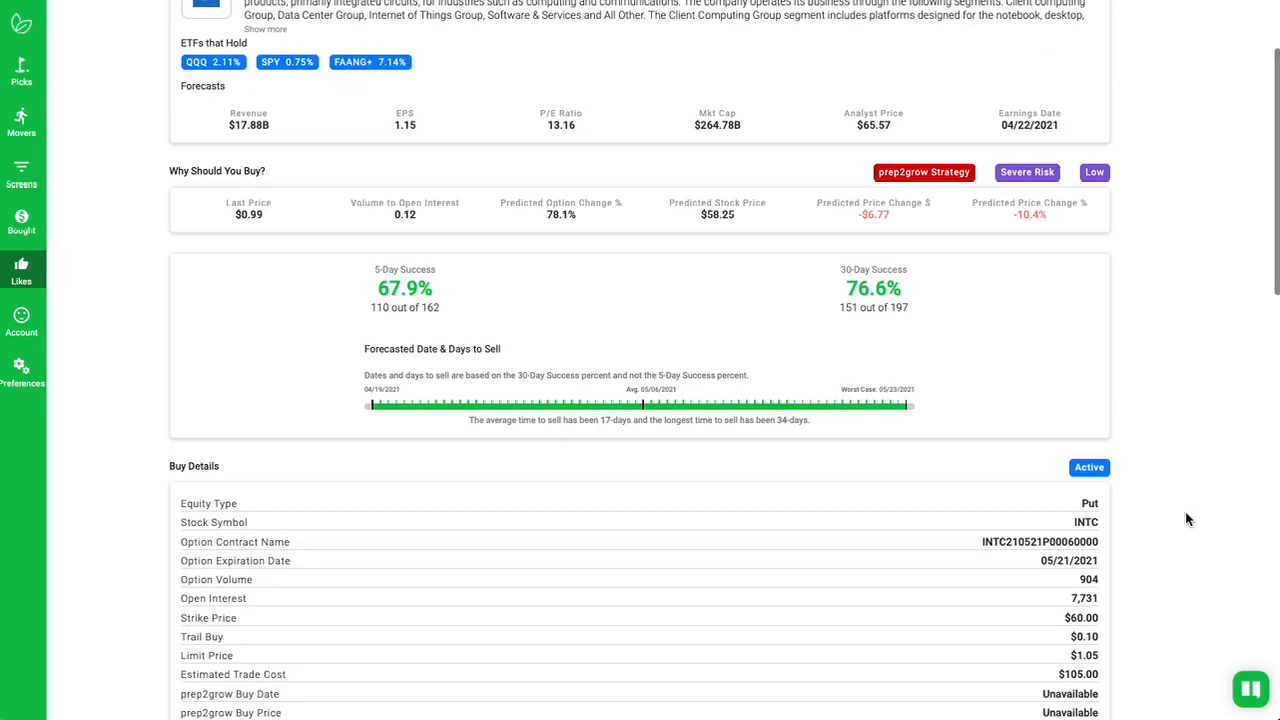
scroll(down, 3)
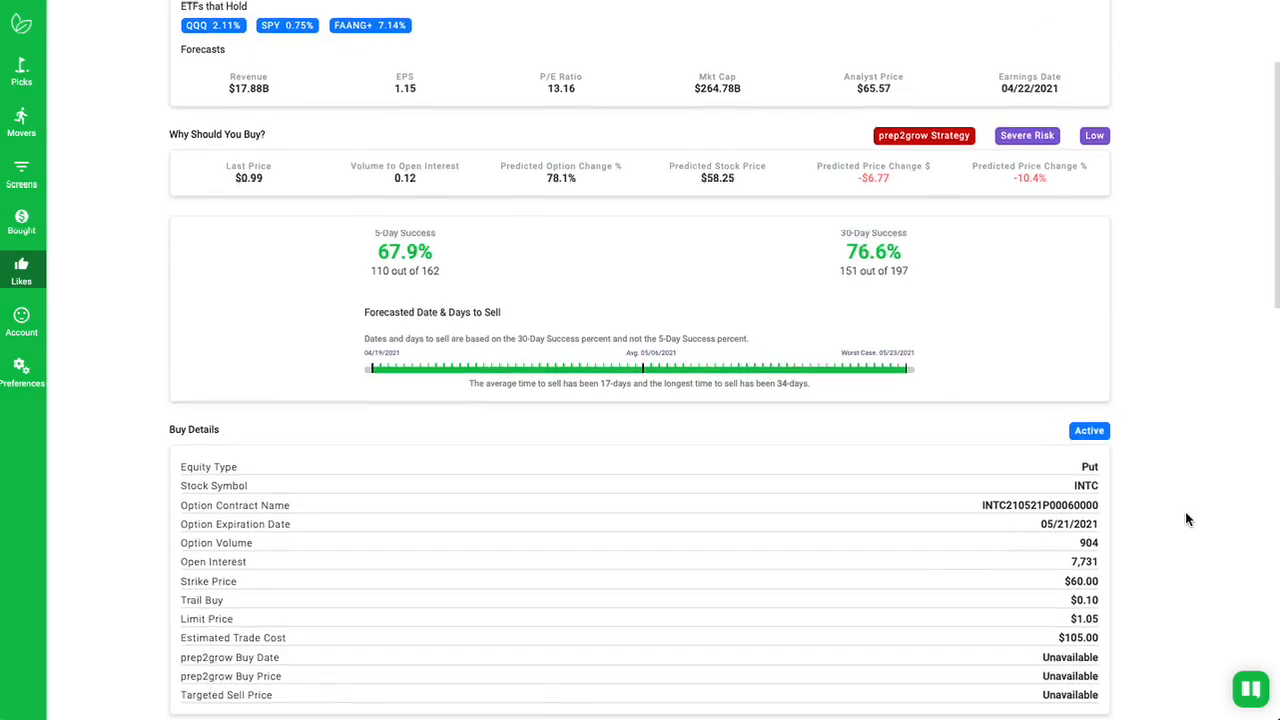
scroll(down, 3)
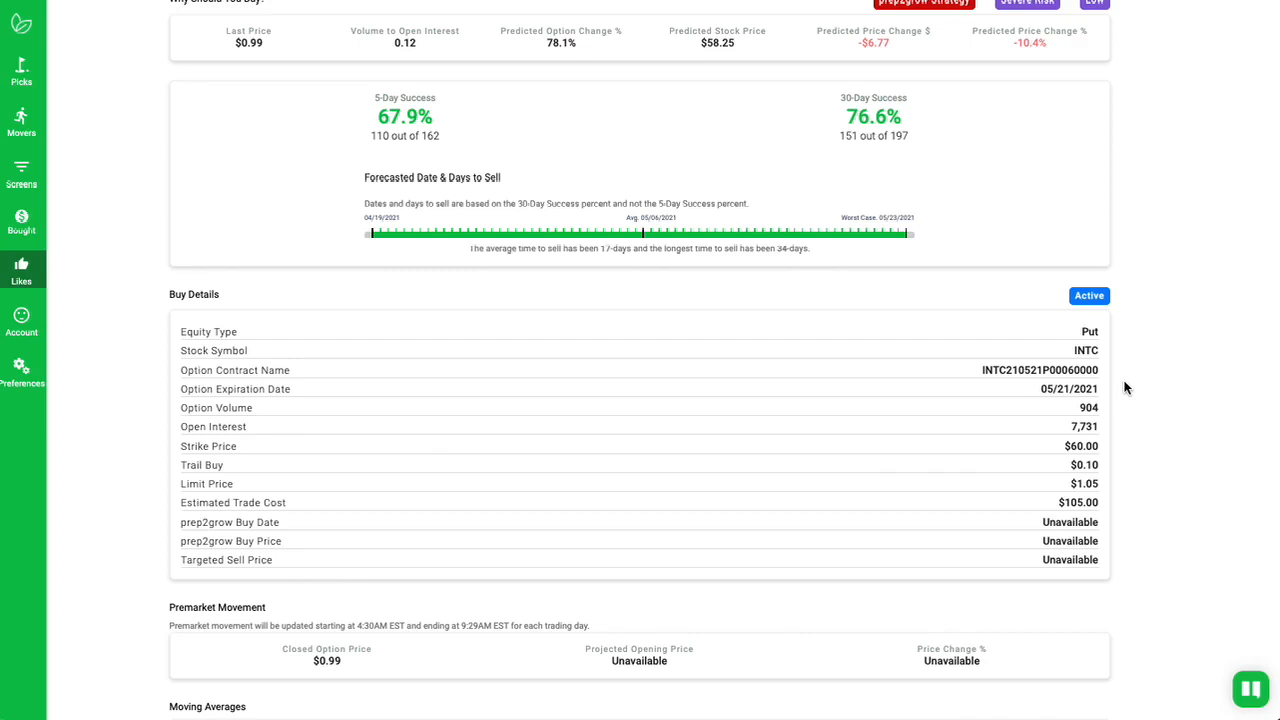
mouse_move(1139, 426)
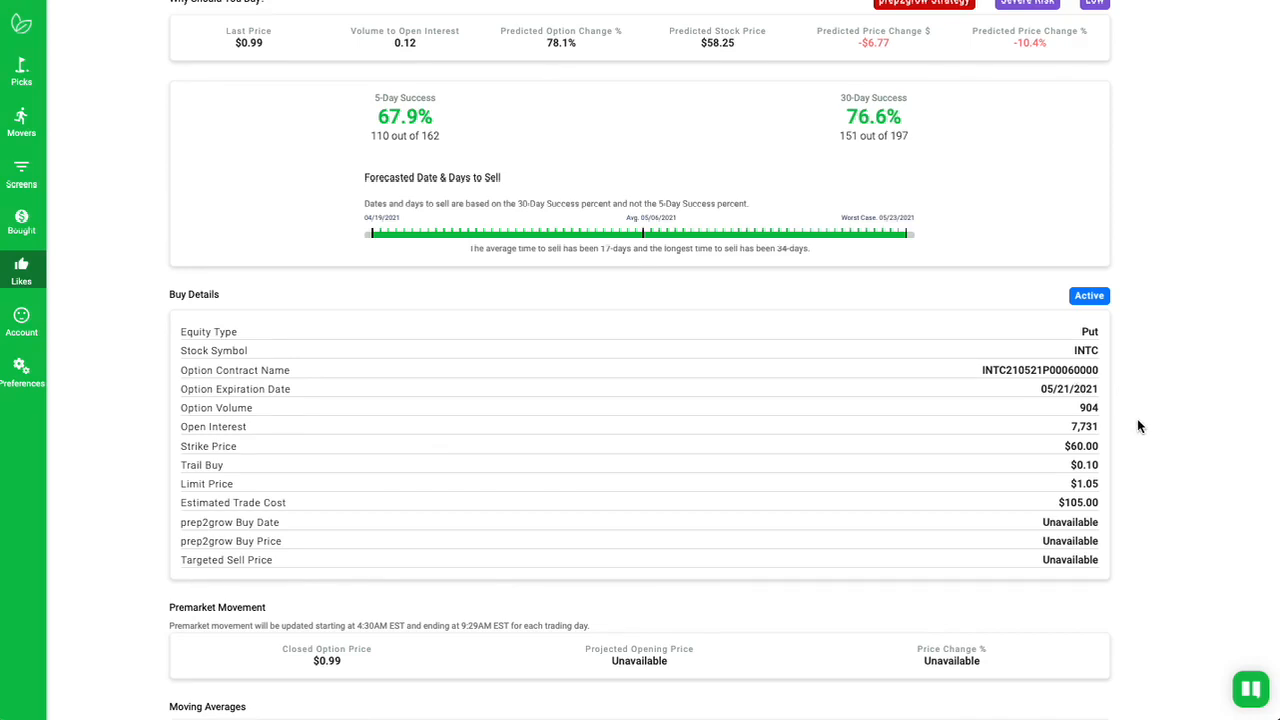
mouse_move(1105, 402)
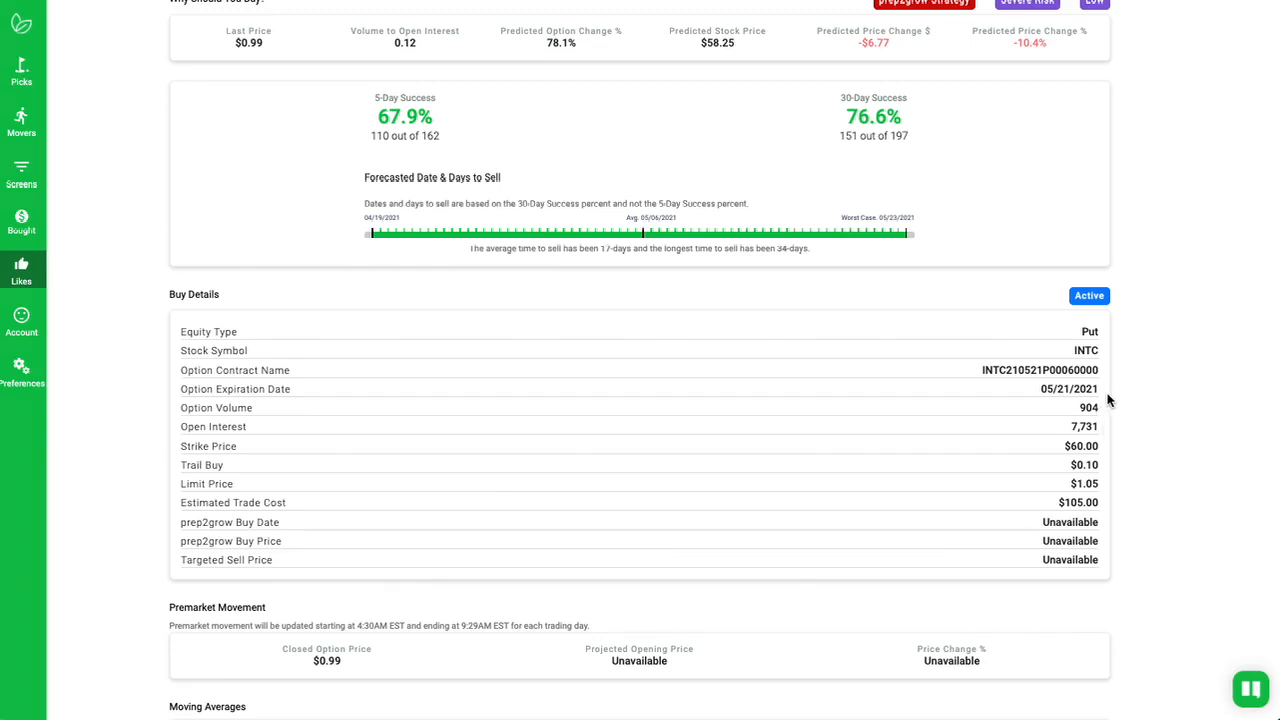
mouse_move(1110, 424)
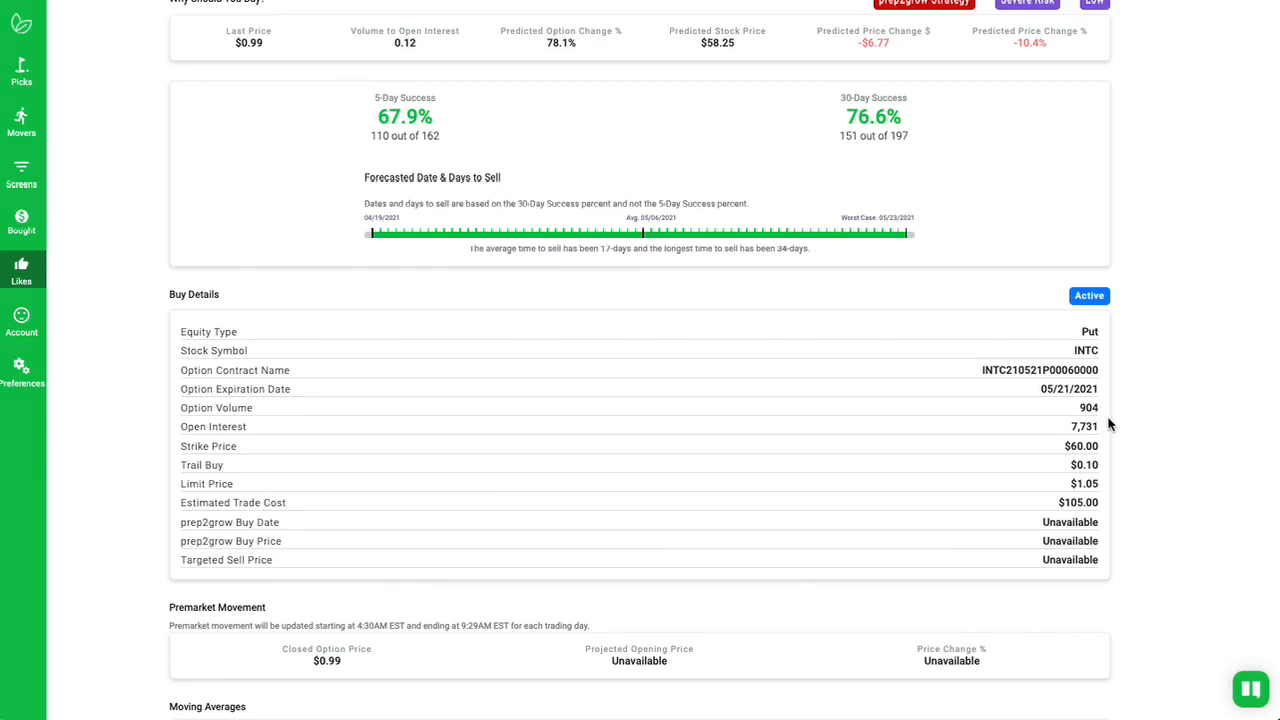
mouse_move(1075, 422)
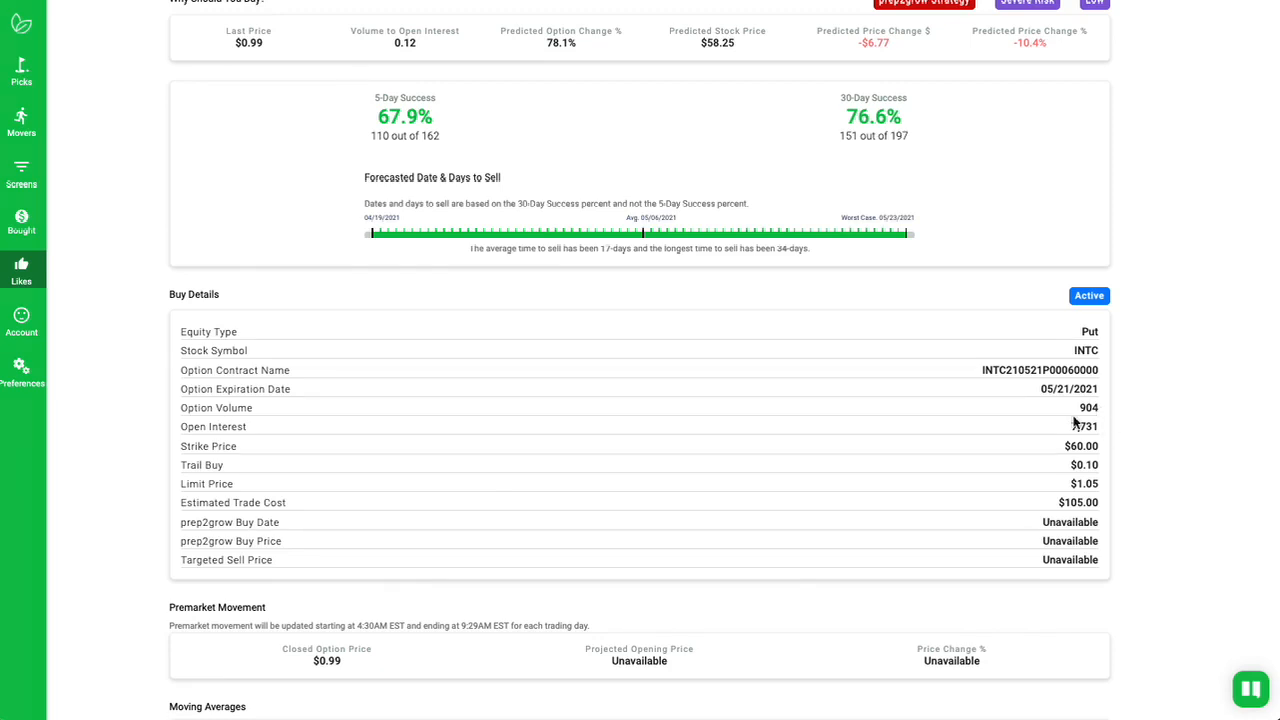
mouse_move(1125, 468)
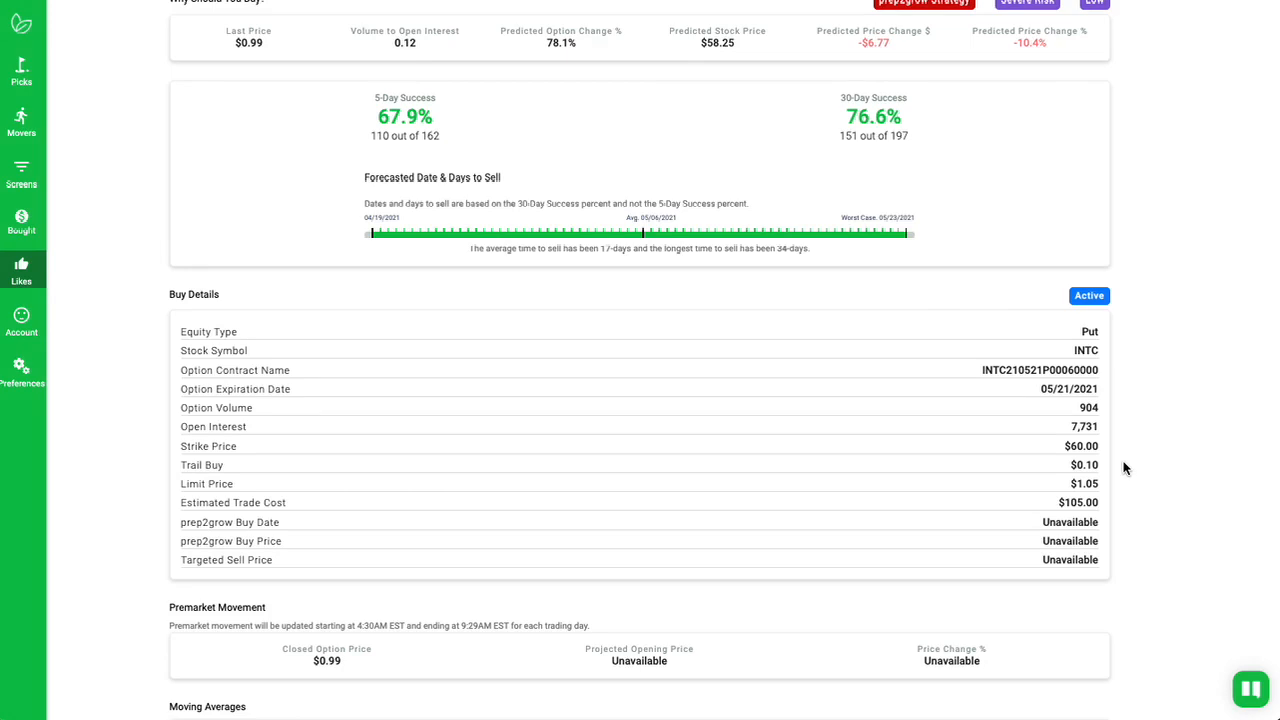
mouse_move(1125, 468)
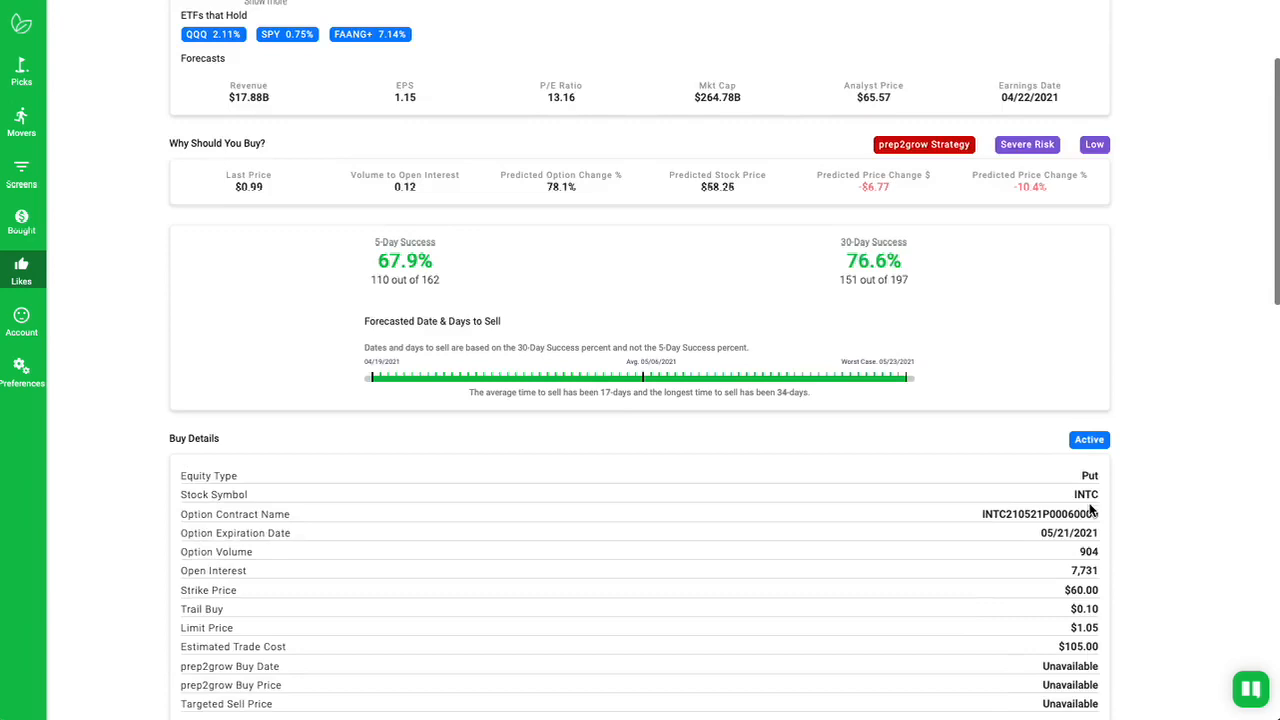
scroll(up, 3)
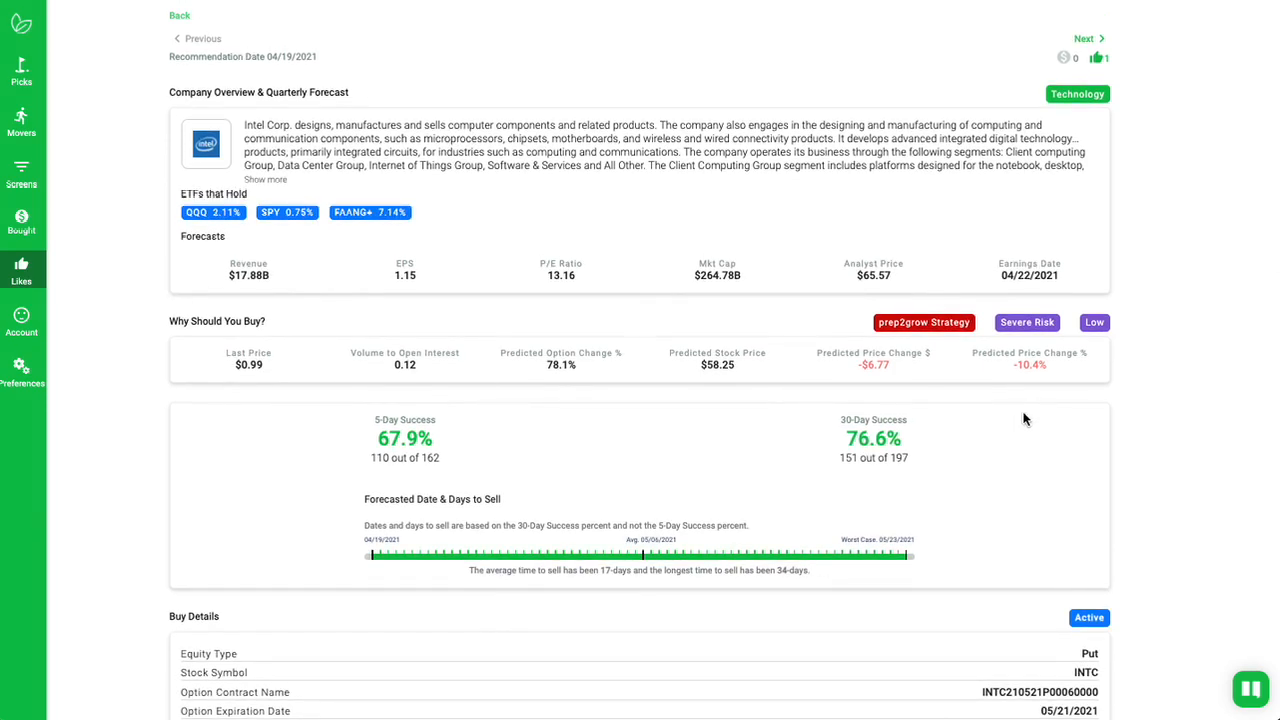
mouse_move(1230, 139)
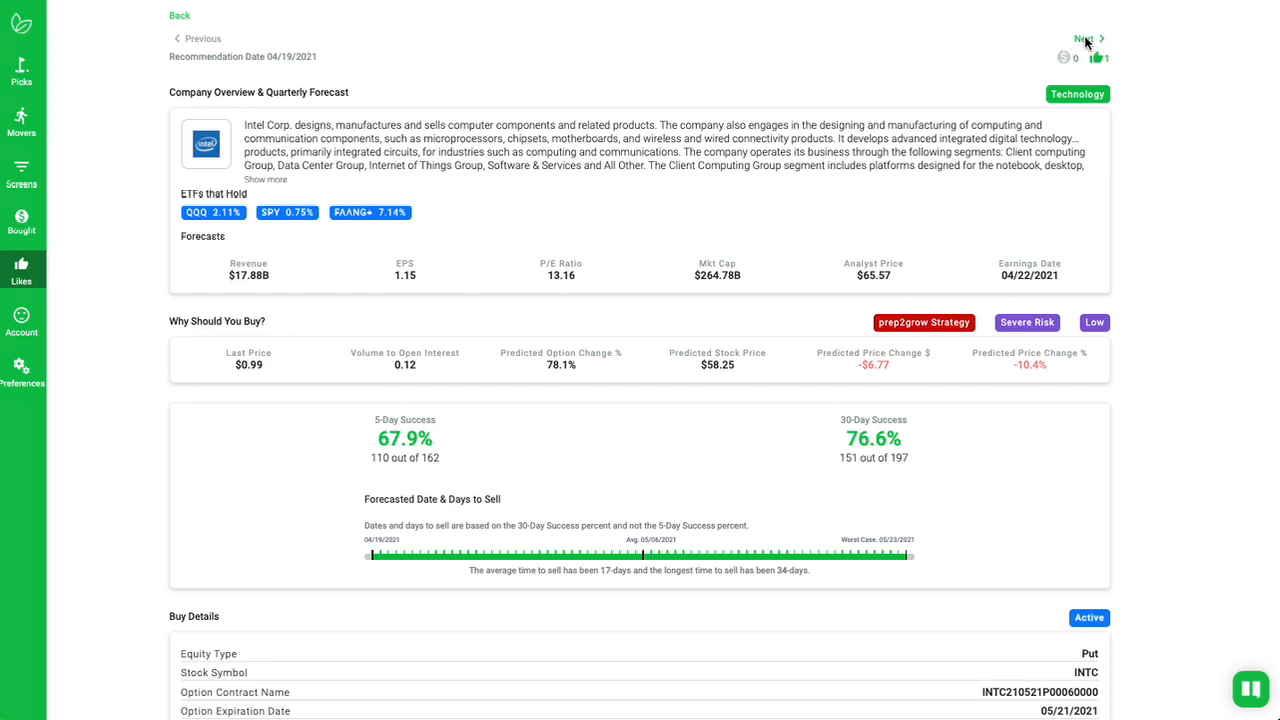
click(1085, 38)
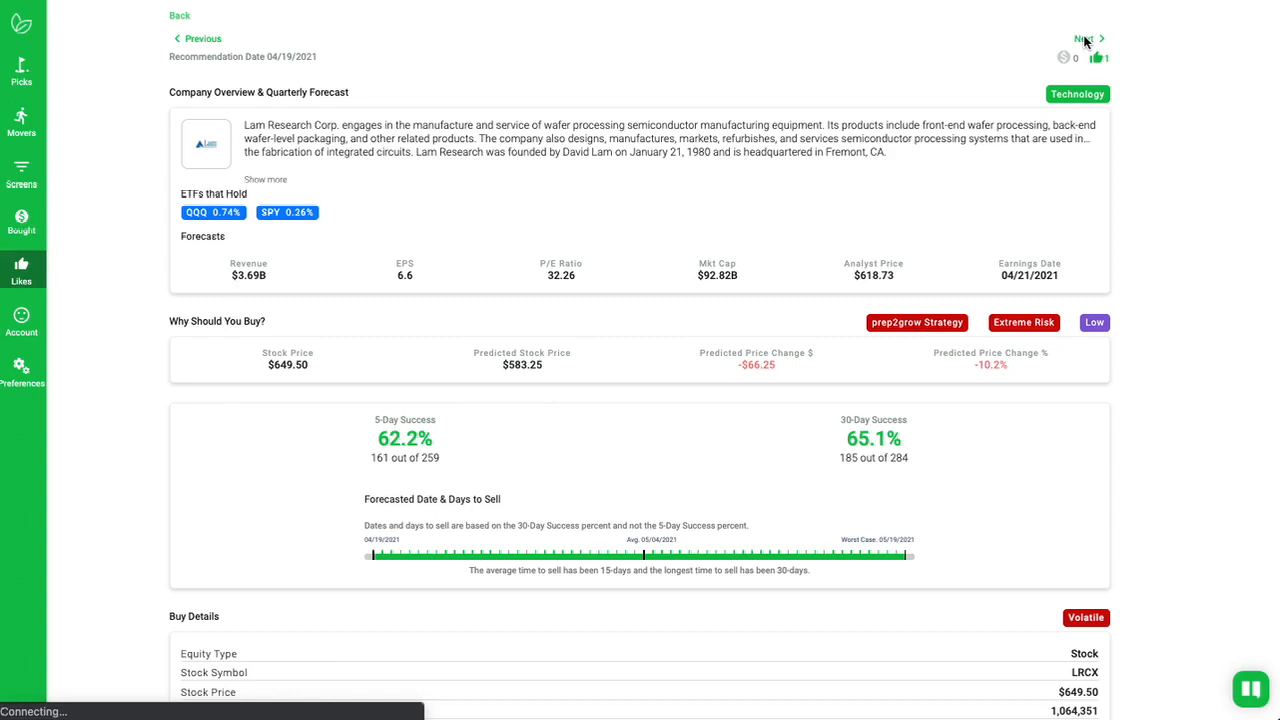
mouse_move(1176, 263)
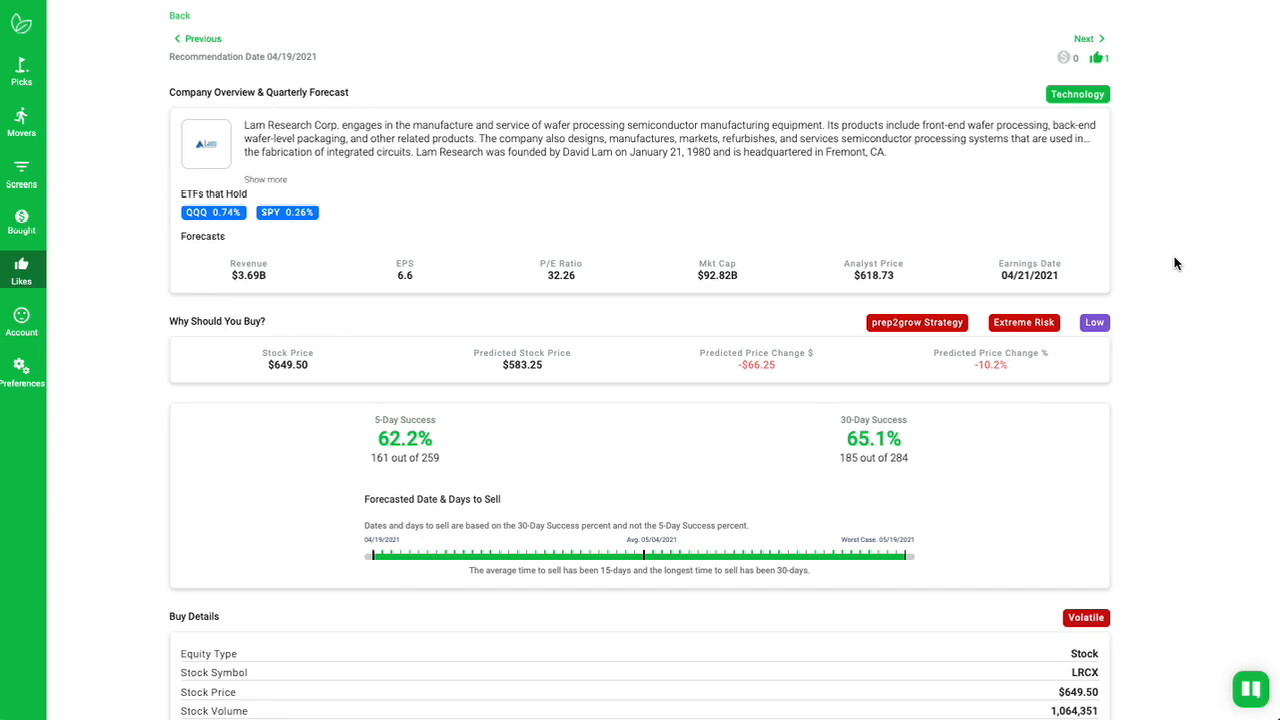
mouse_move(1192, 438)
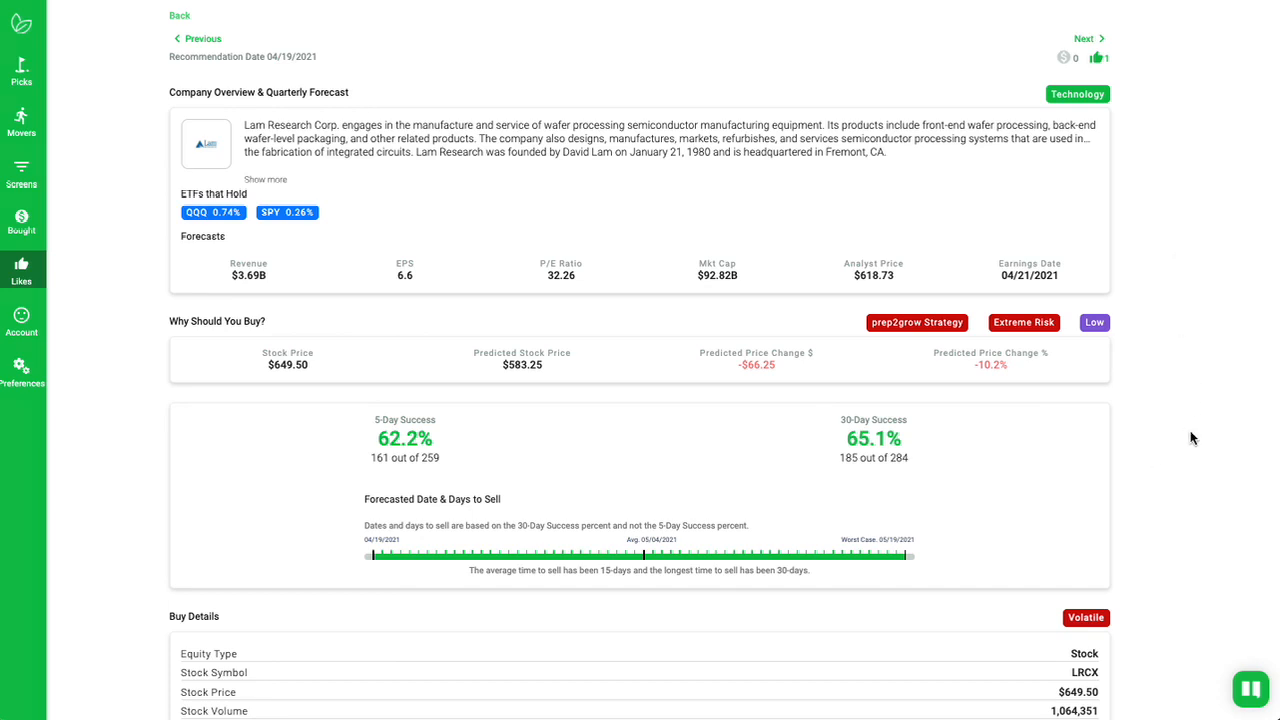
mouse_move(890, 508)
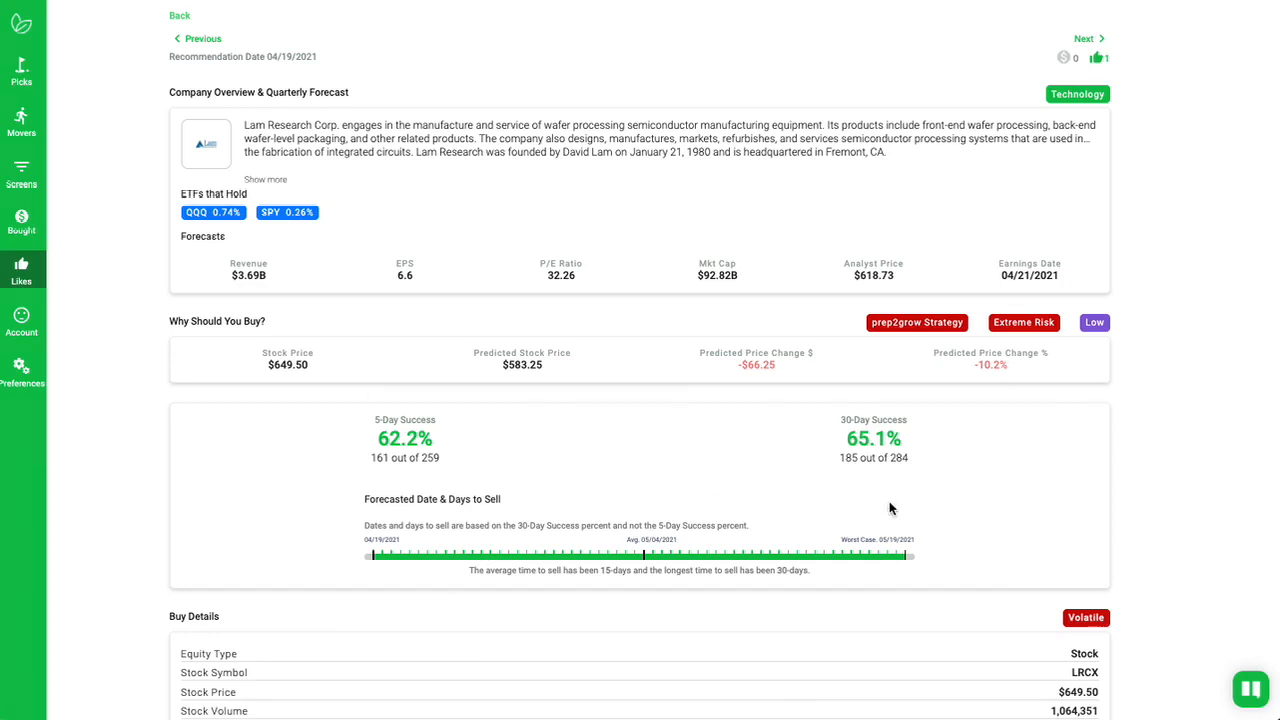
mouse_move(930, 457)
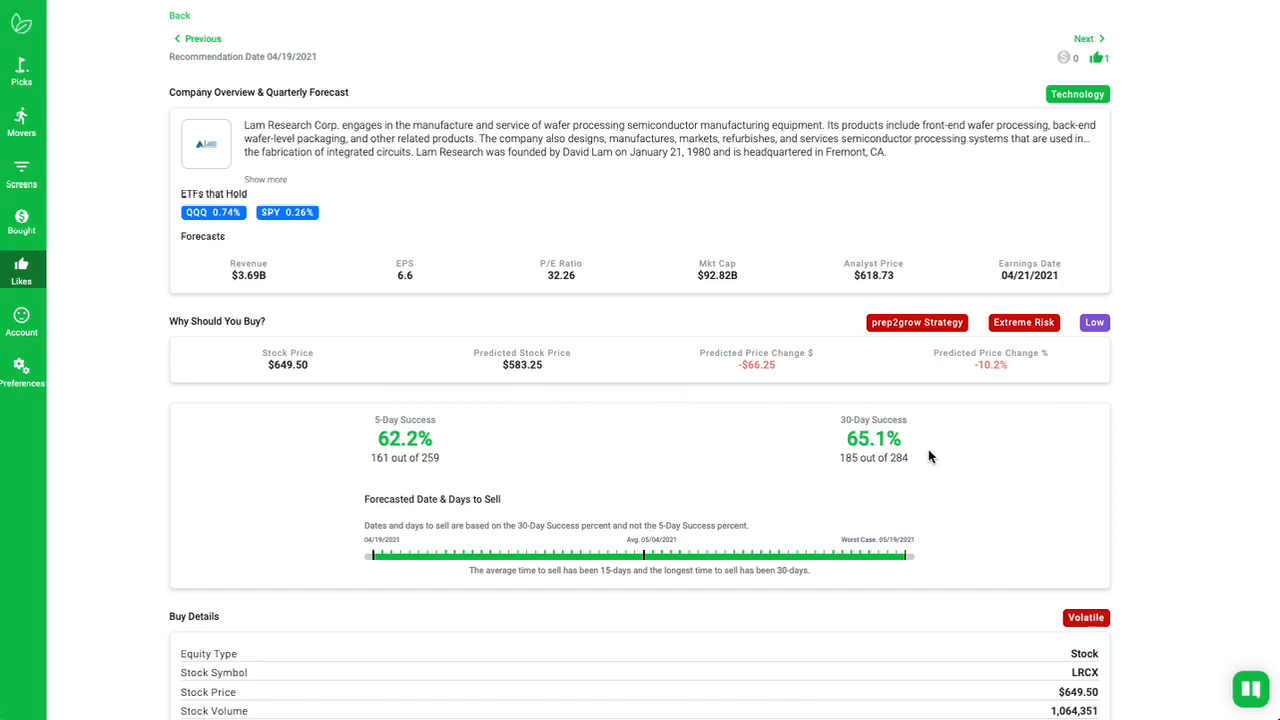
mouse_move(885, 461)
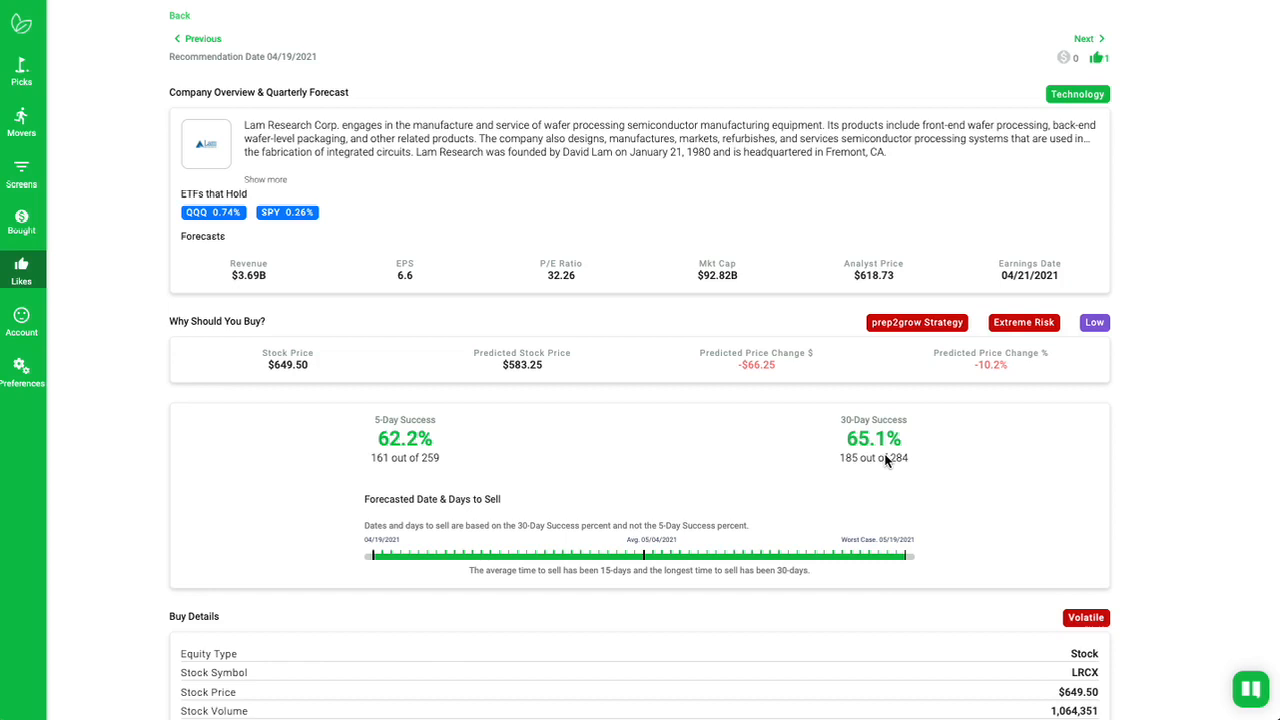
mouse_move(825, 432)
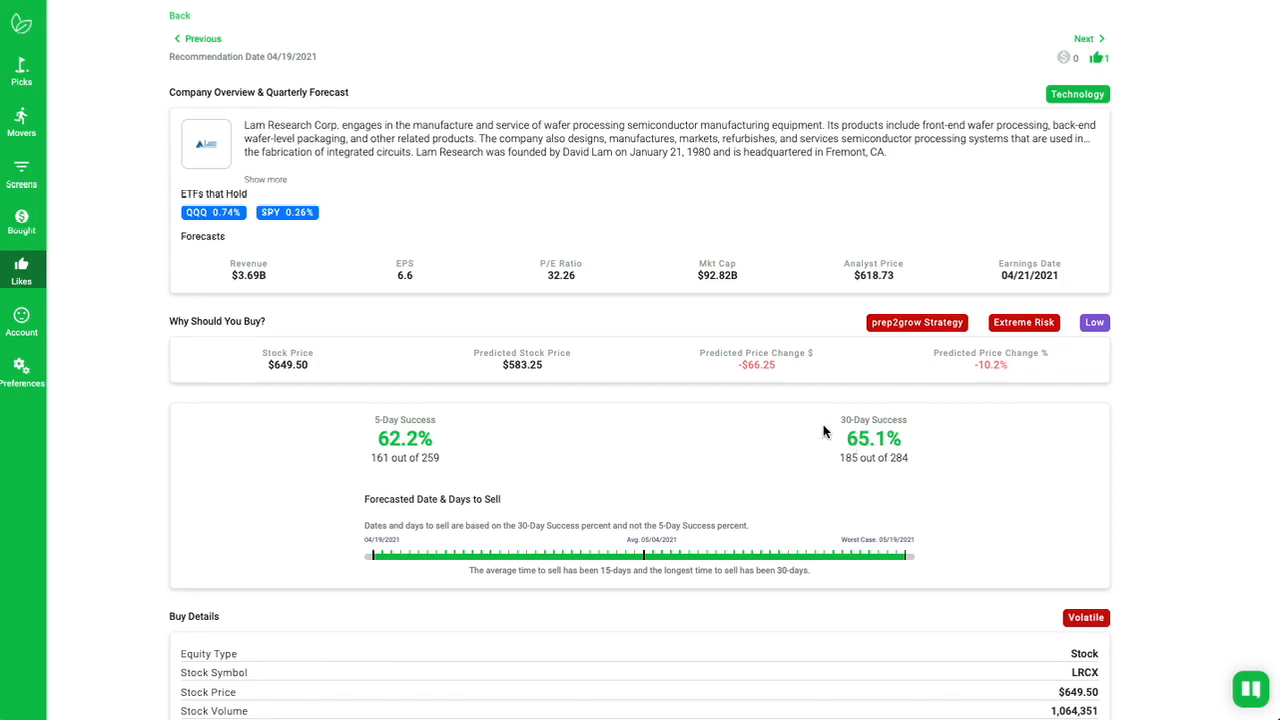
mouse_move(1106, 431)
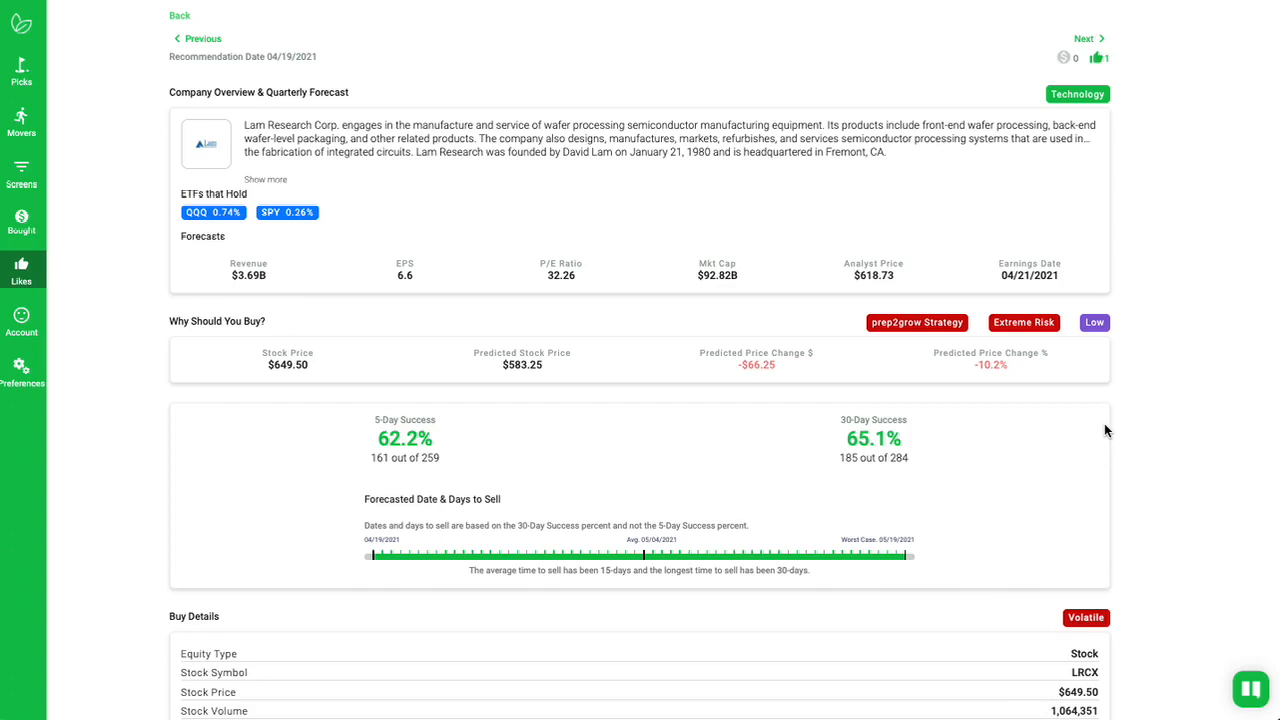
mouse_move(990, 443)
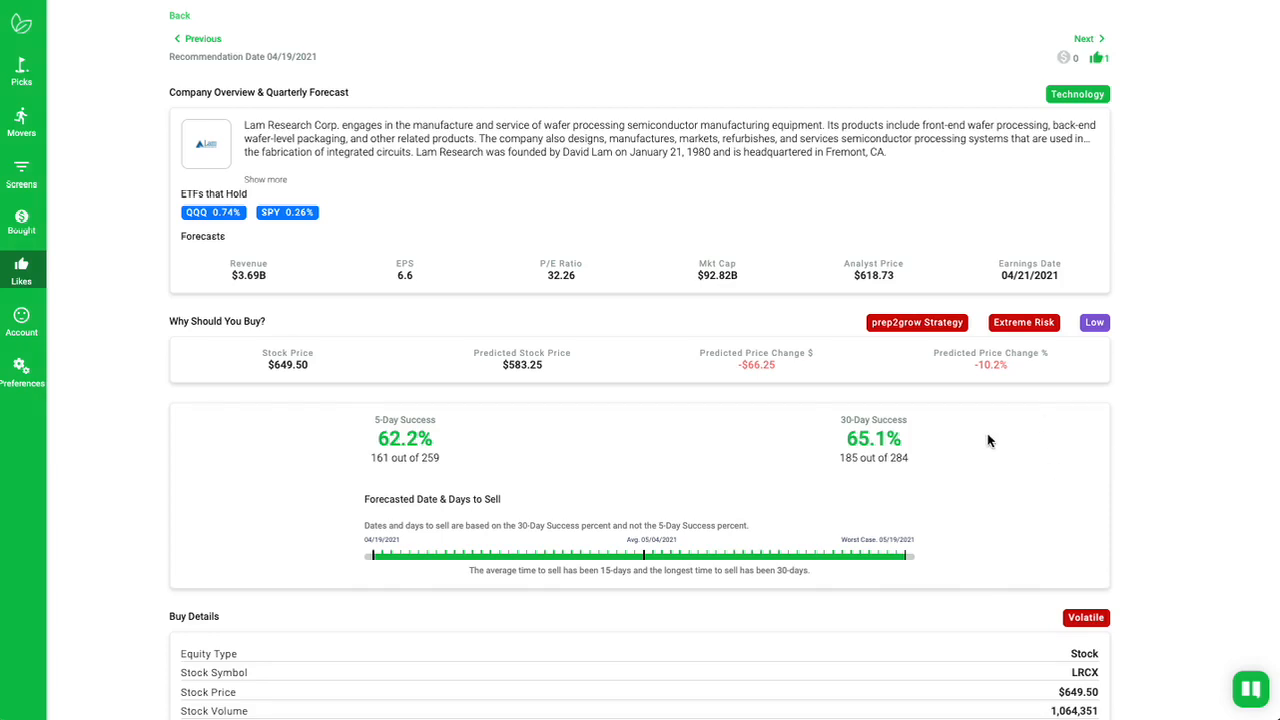
mouse_move(924, 481)
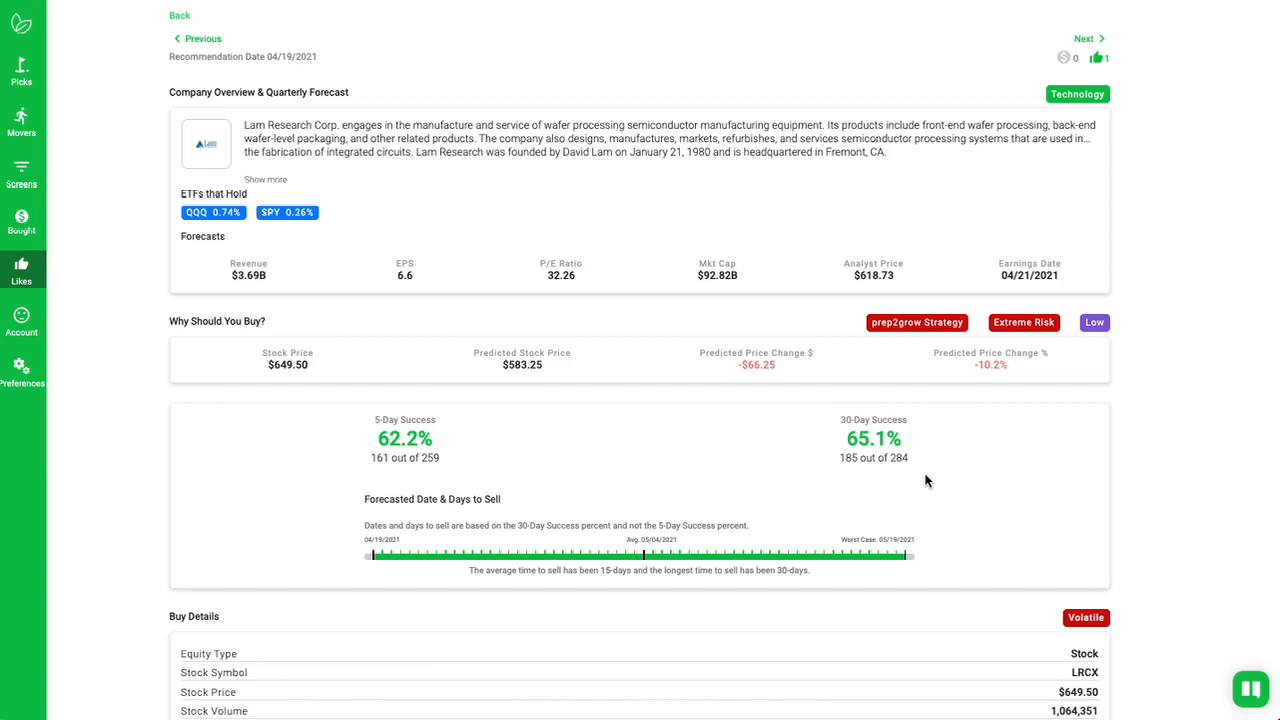
mouse_move(928, 467)
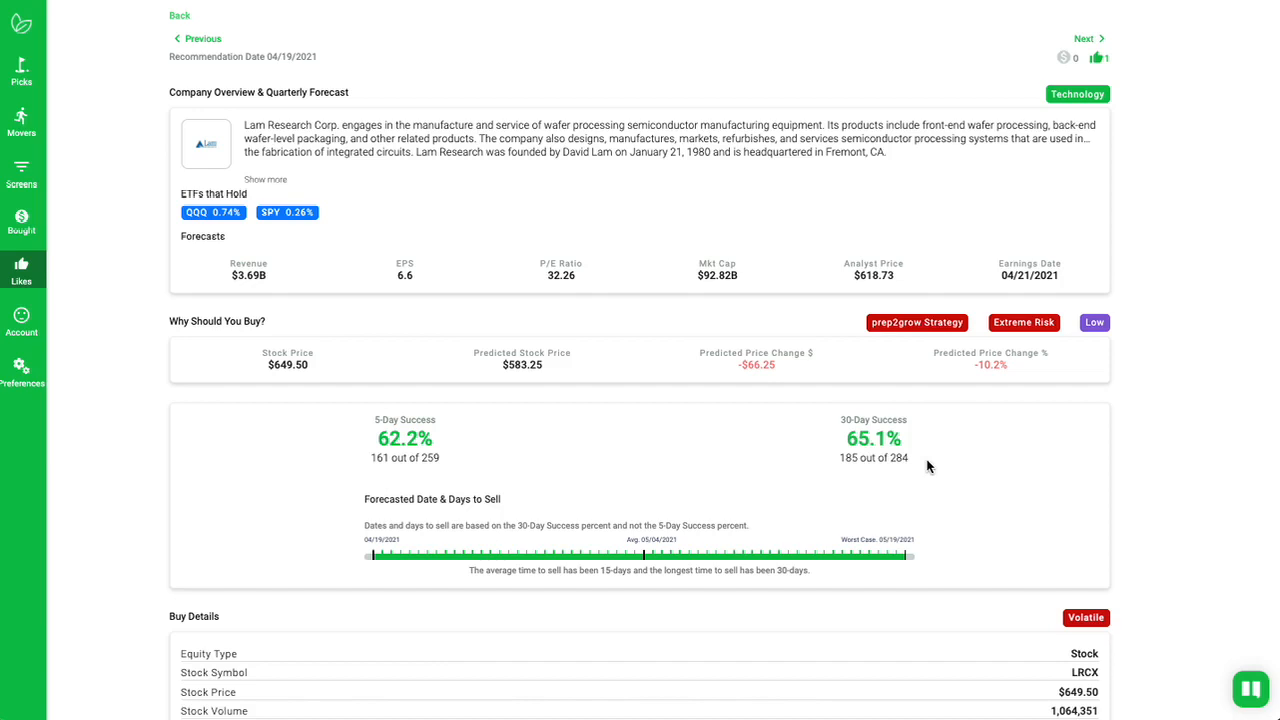
mouse_move(1034, 547)
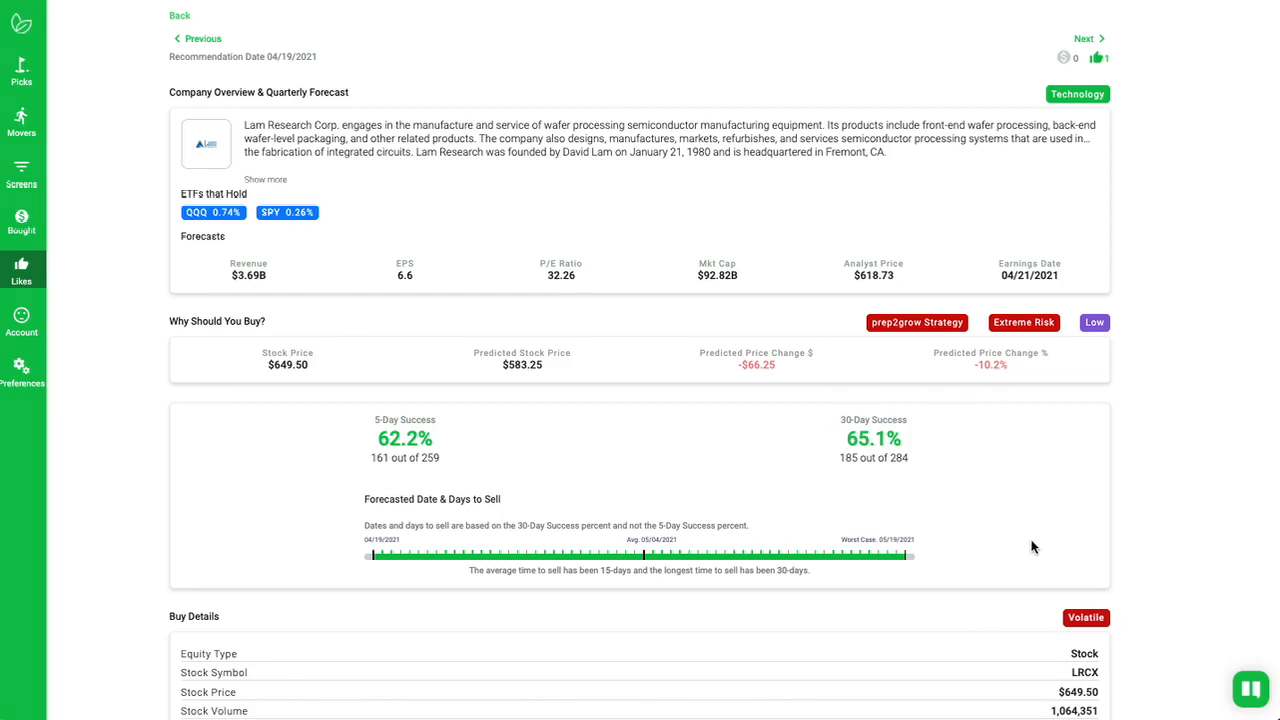
scroll(down, 3)
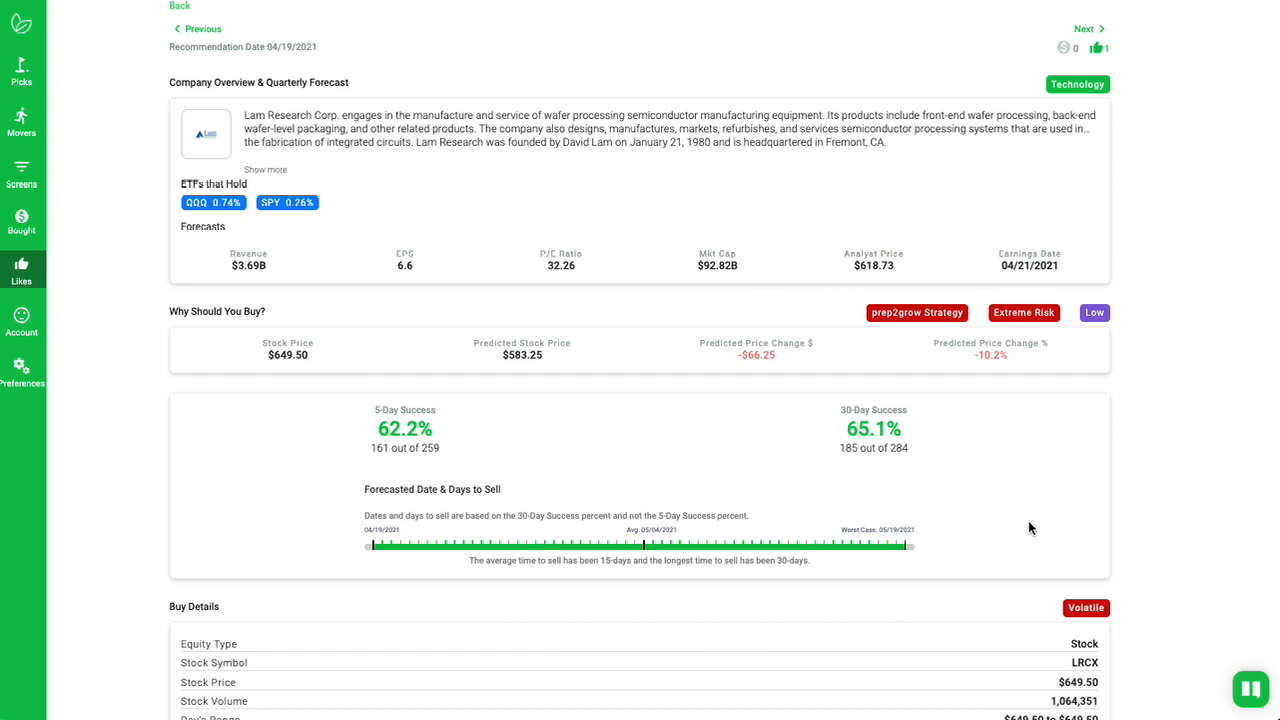
mouse_move(1046, 499)
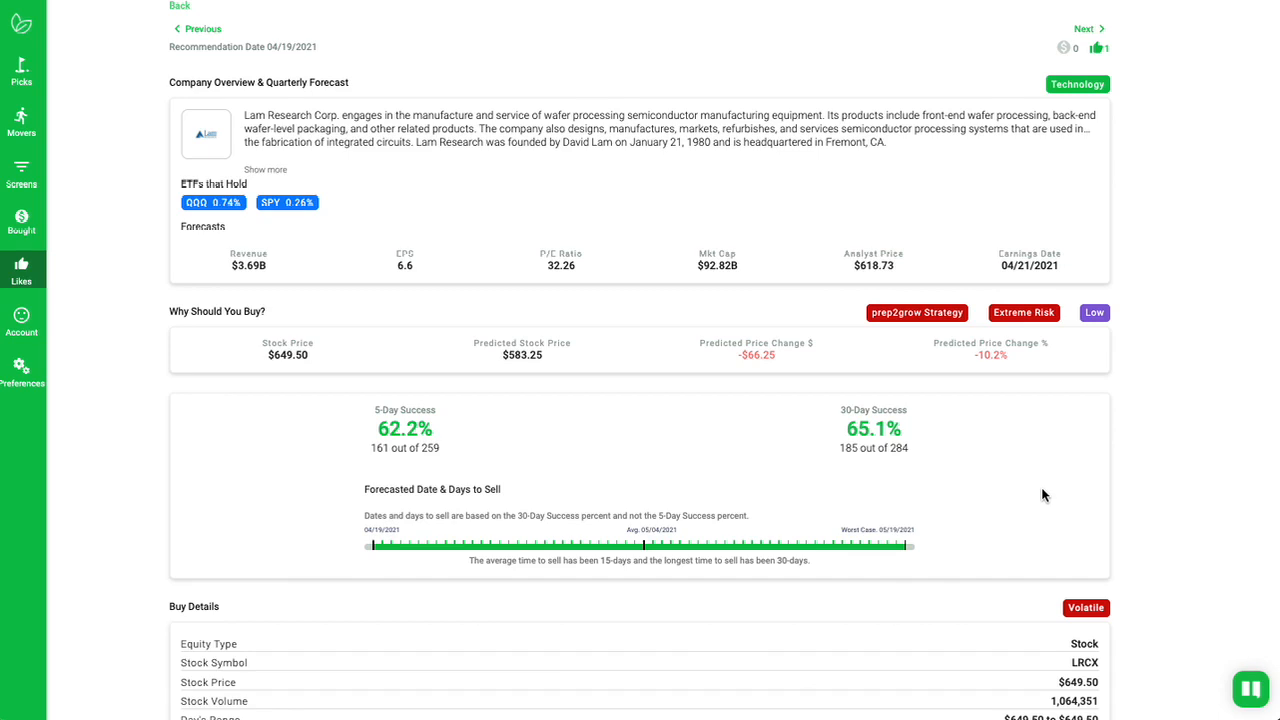
mouse_move(1022, 419)
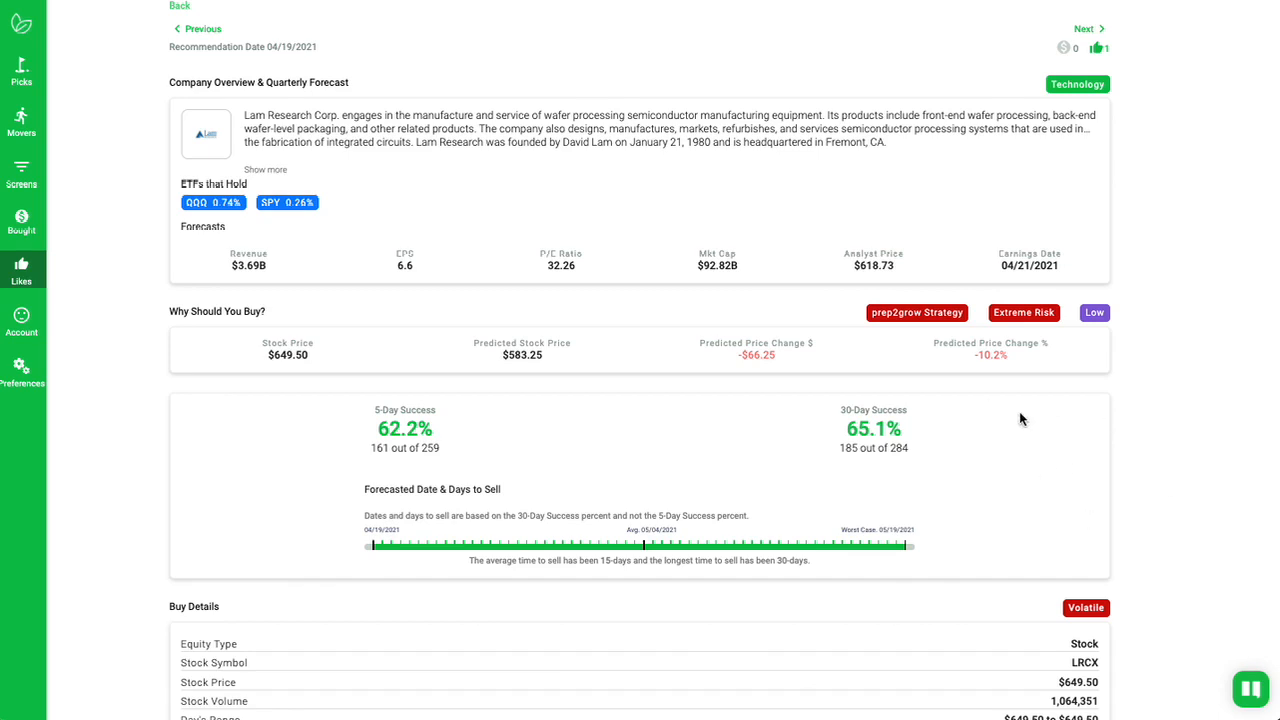
mouse_move(1090, 488)
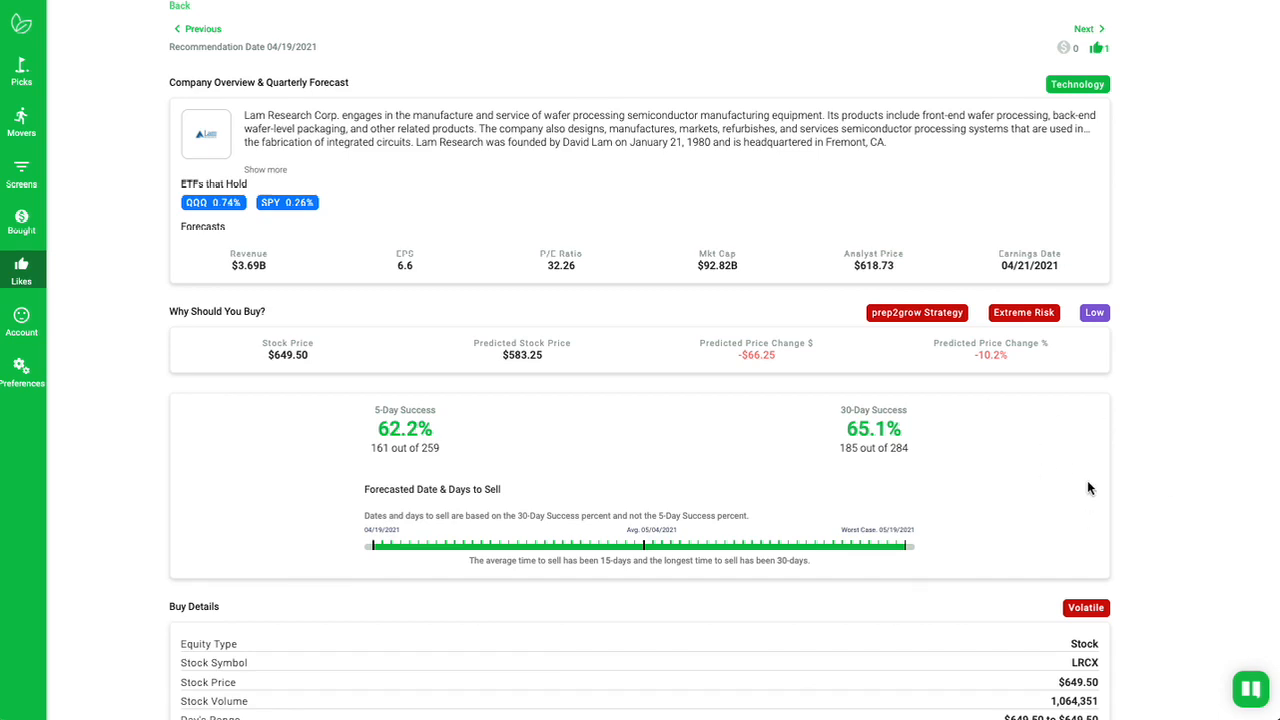
mouse_move(928, 339)
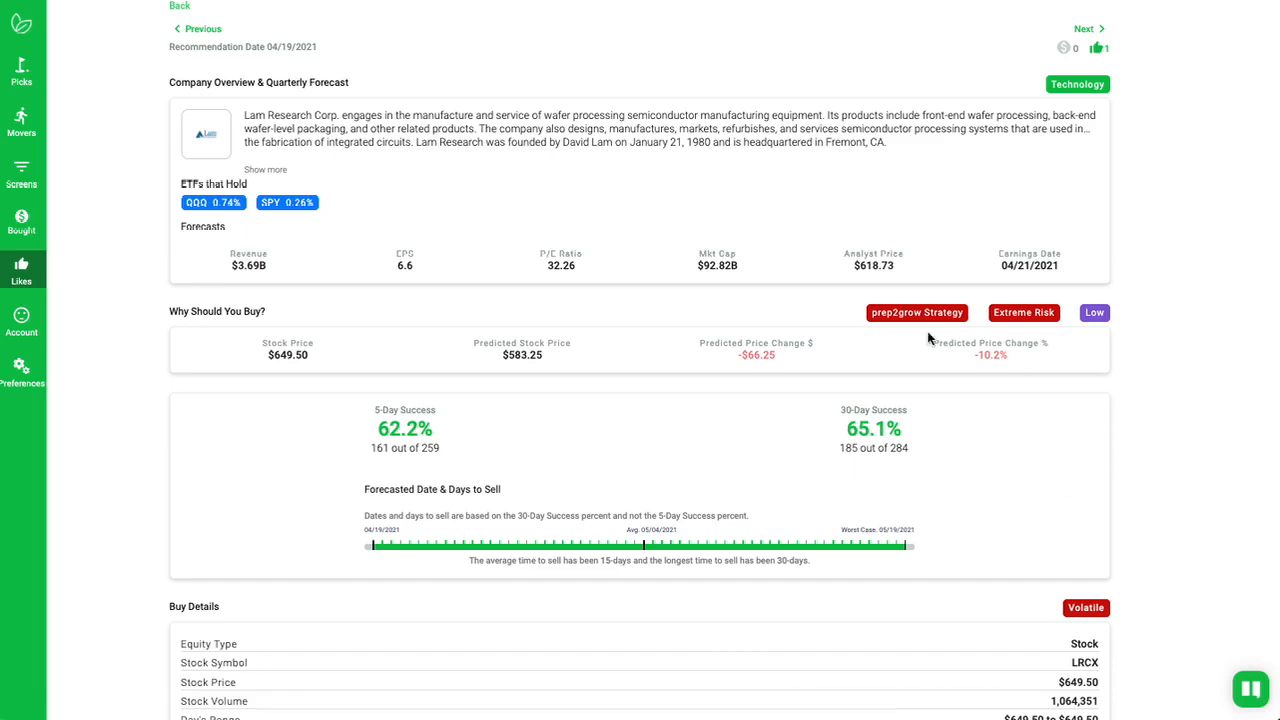
scroll(down, 3)
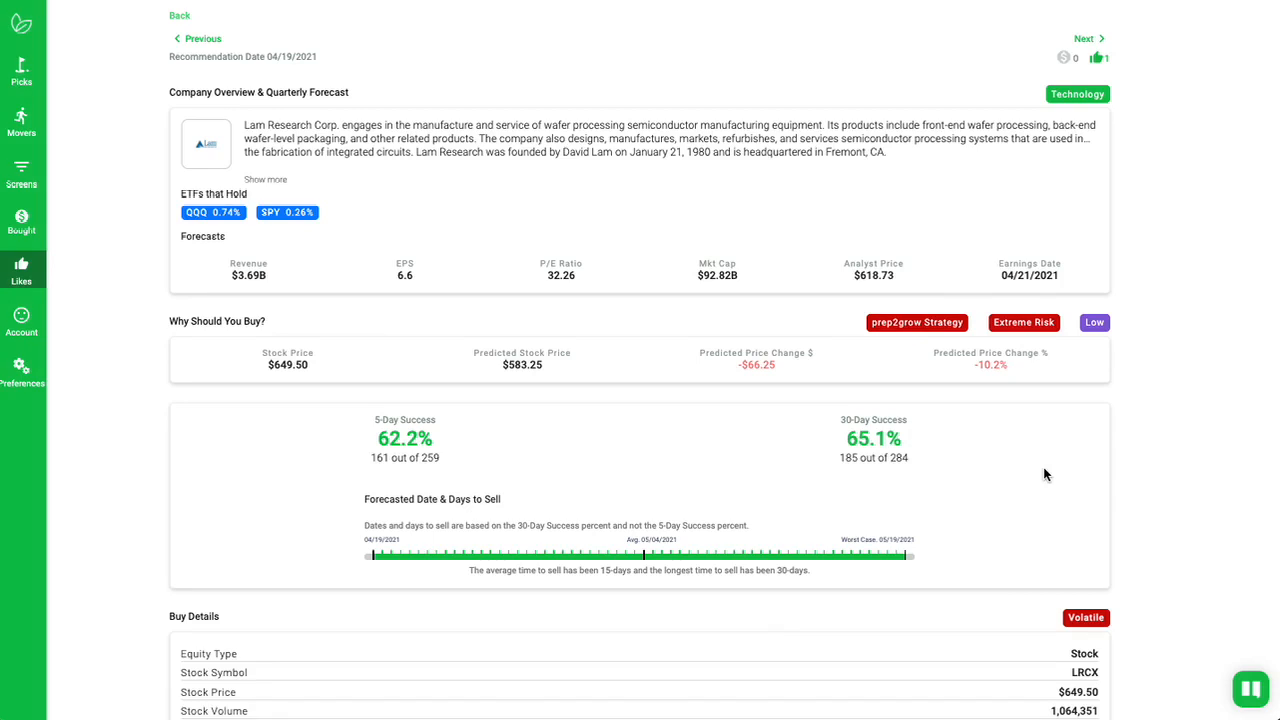
mouse_move(998, 466)
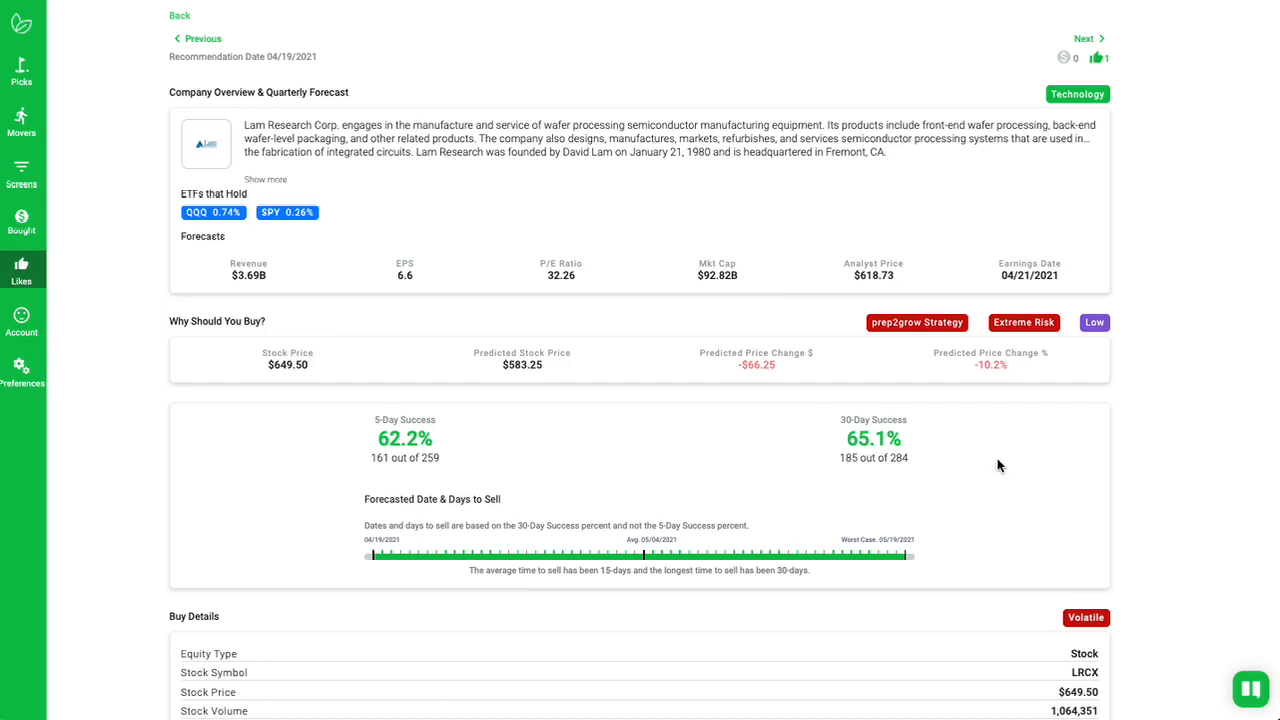
mouse_move(985, 453)
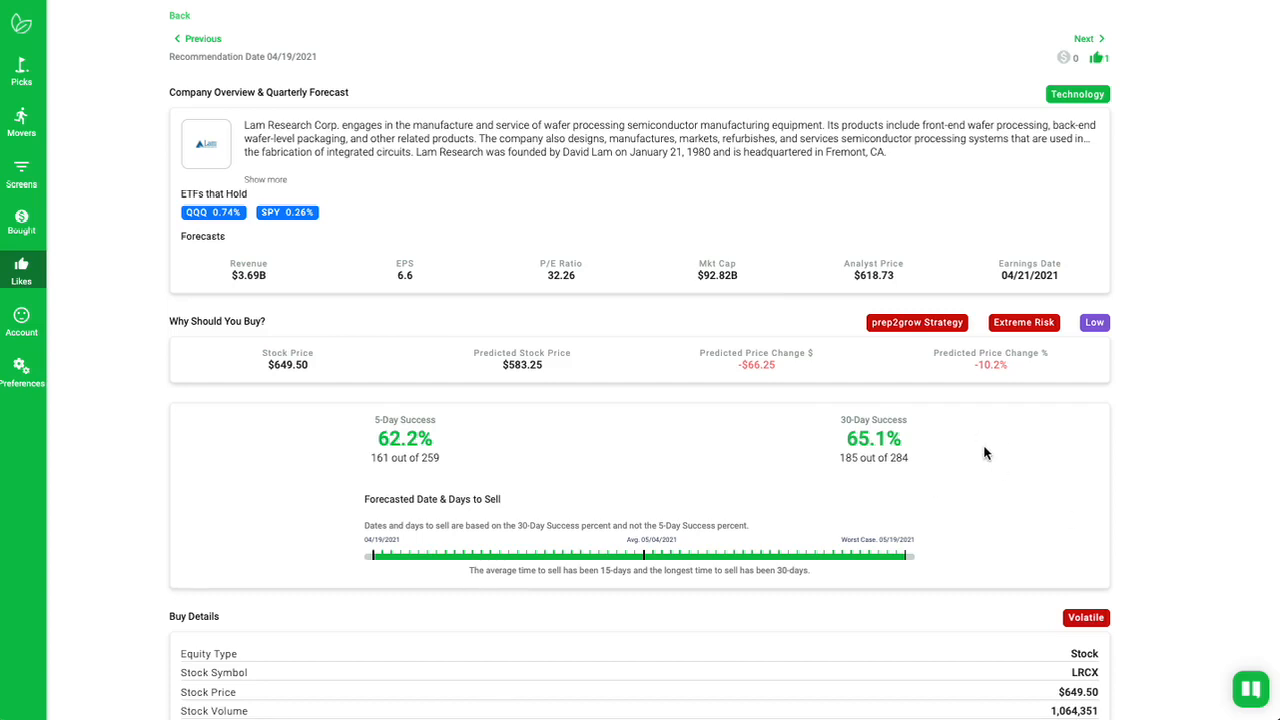
mouse_move(995, 458)
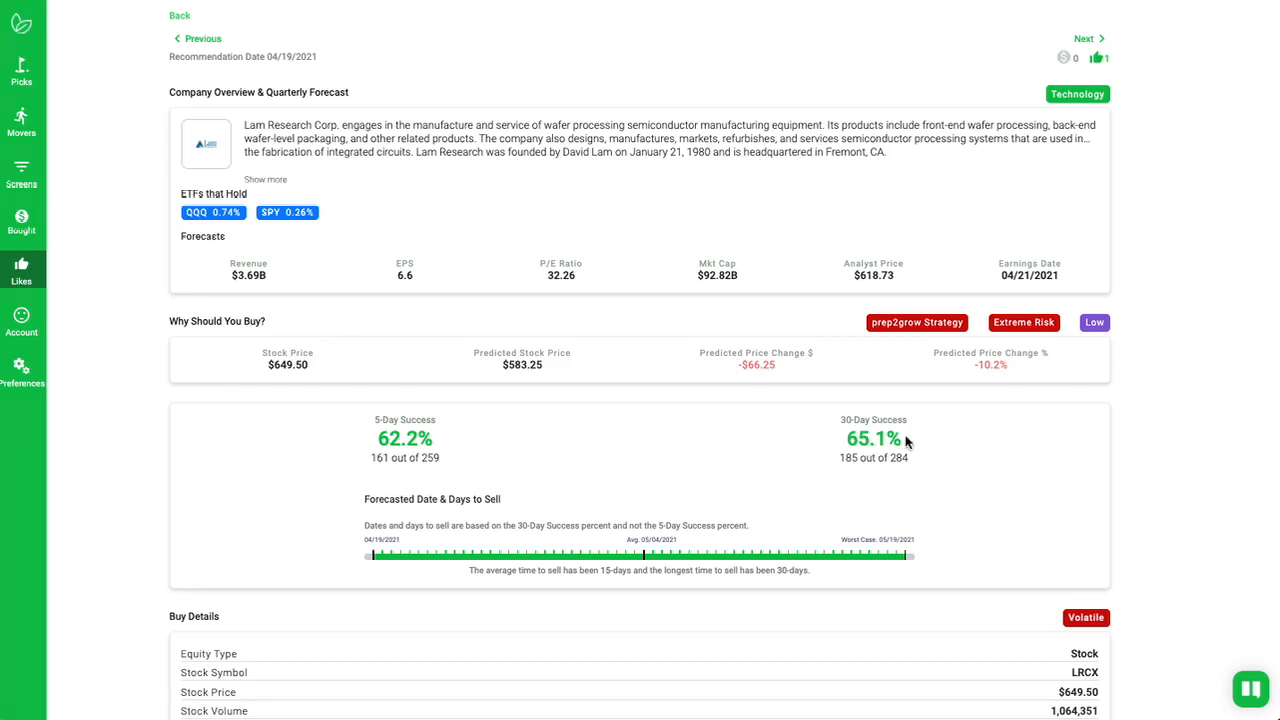
mouse_move(945, 459)
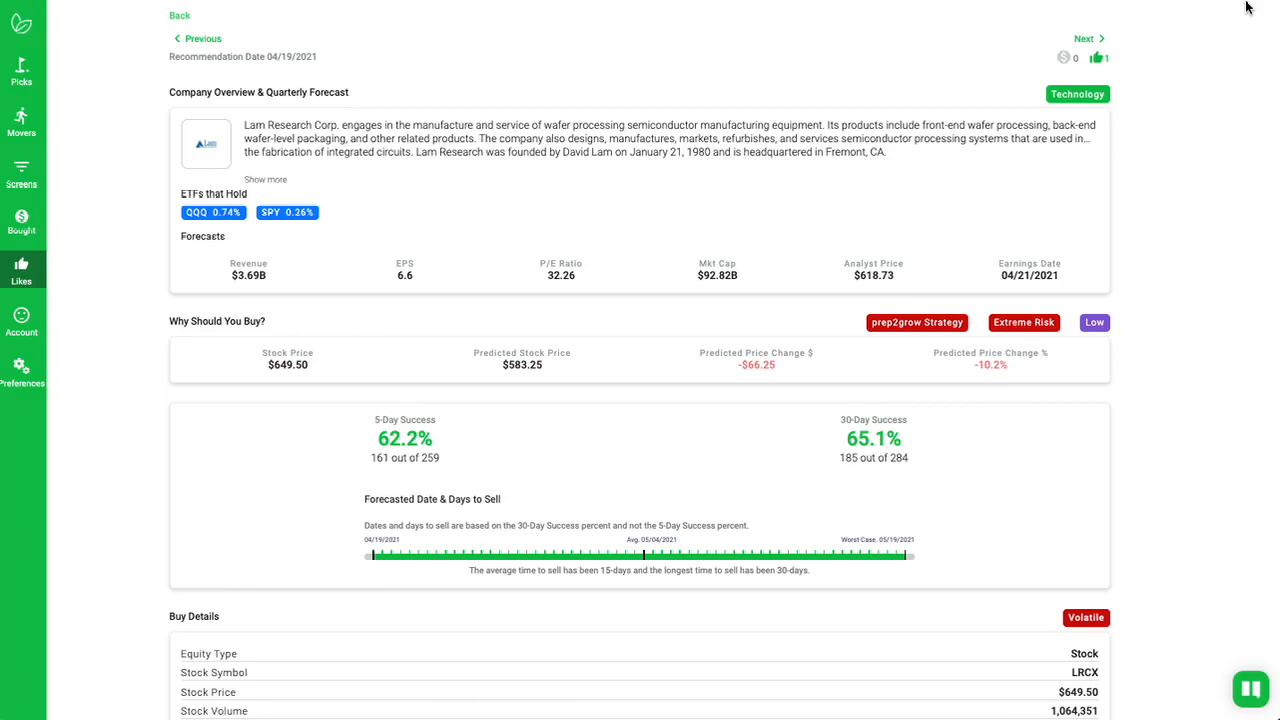
Step: Advance to the Netflix NFLX pick with severe risk and 68.7%/76% success rates
click(1085, 38)
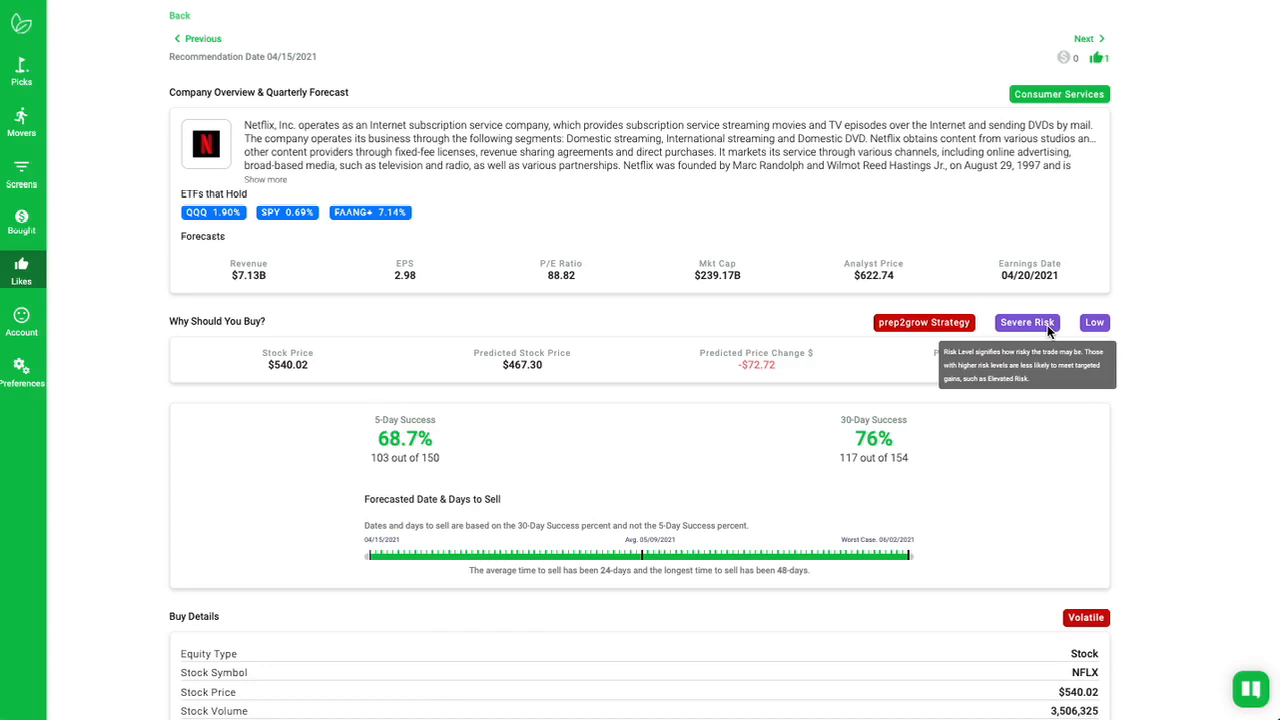
mouse_move(1140, 270)
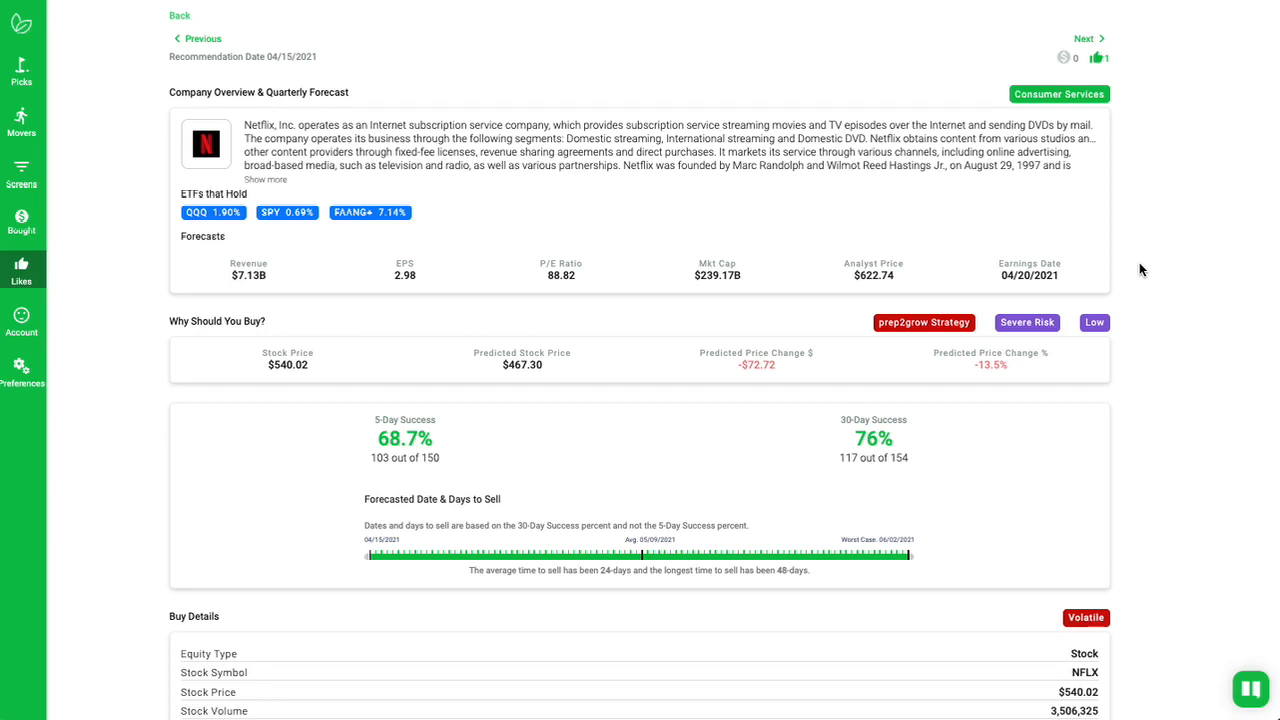
mouse_move(902, 480)
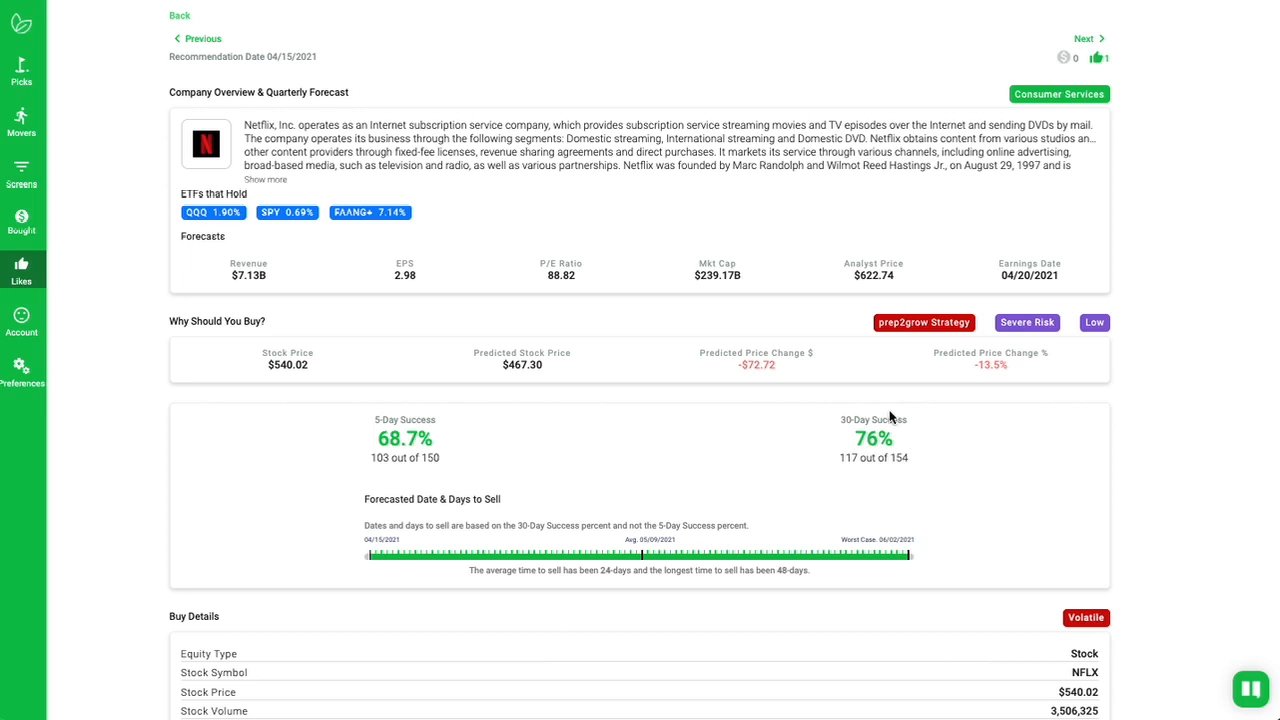
mouse_move(1060, 443)
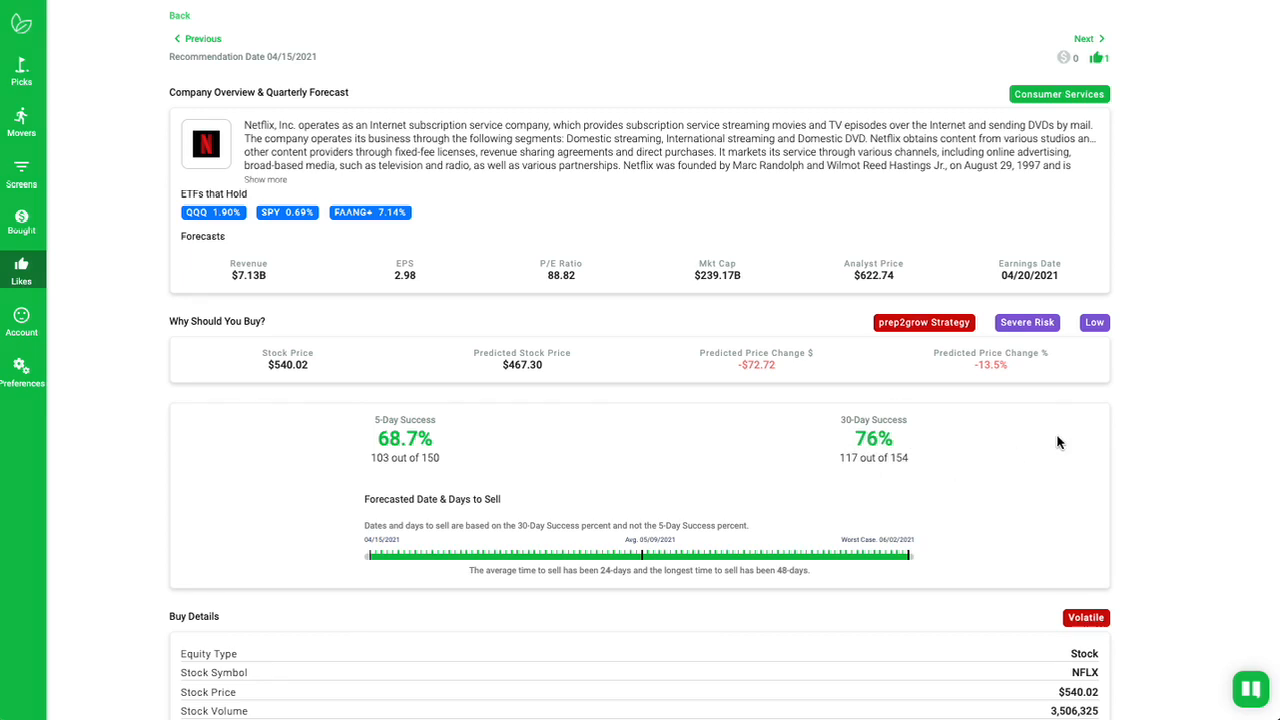
mouse_move(1023, 388)
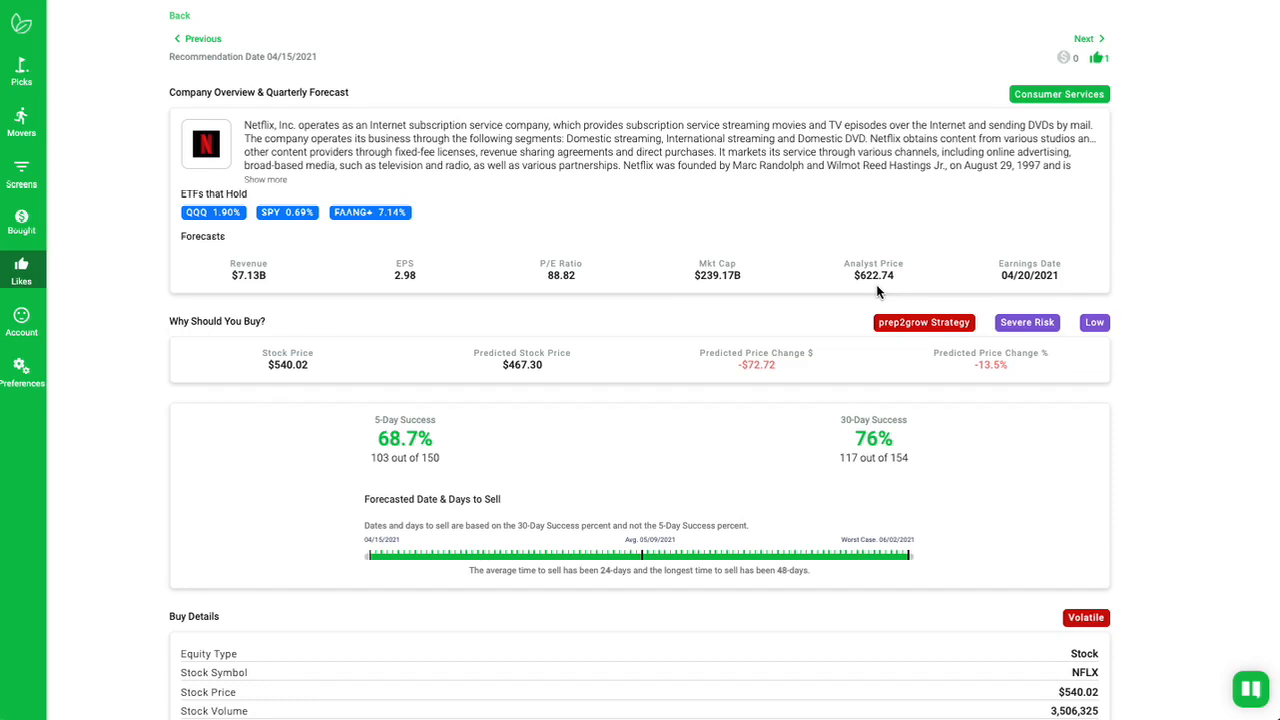
mouse_move(847, 233)
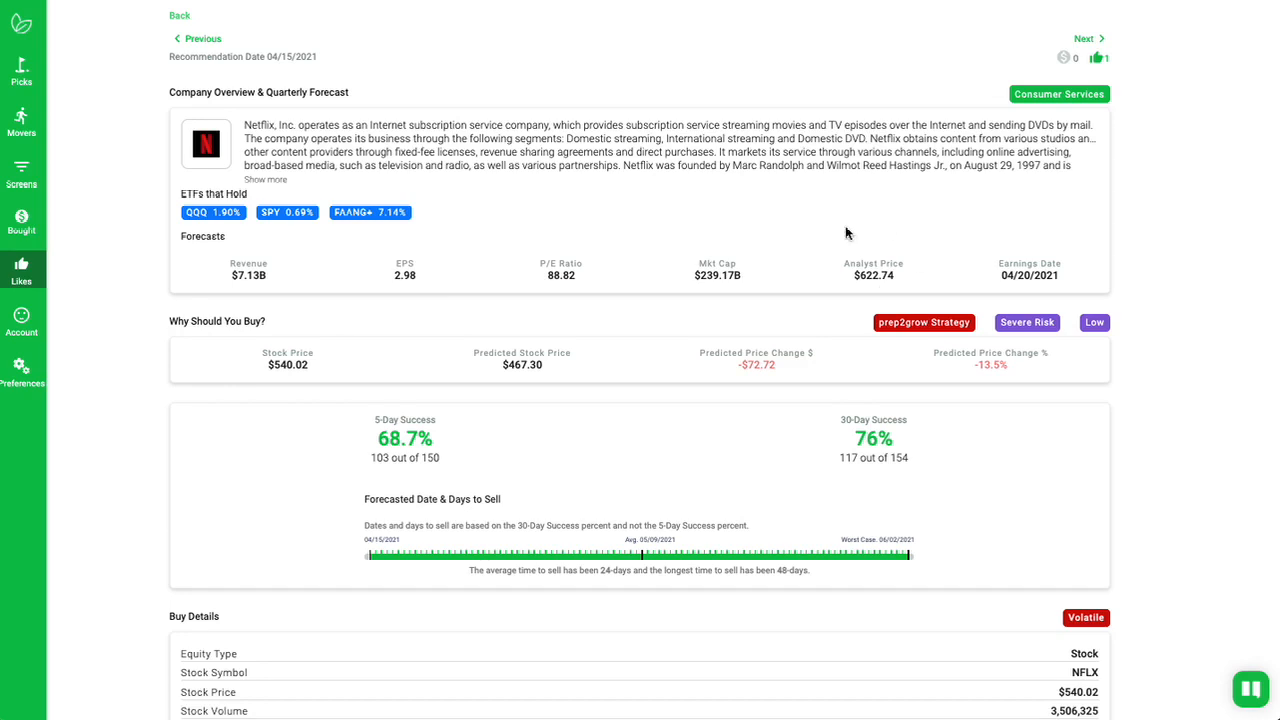
mouse_move(917, 280)
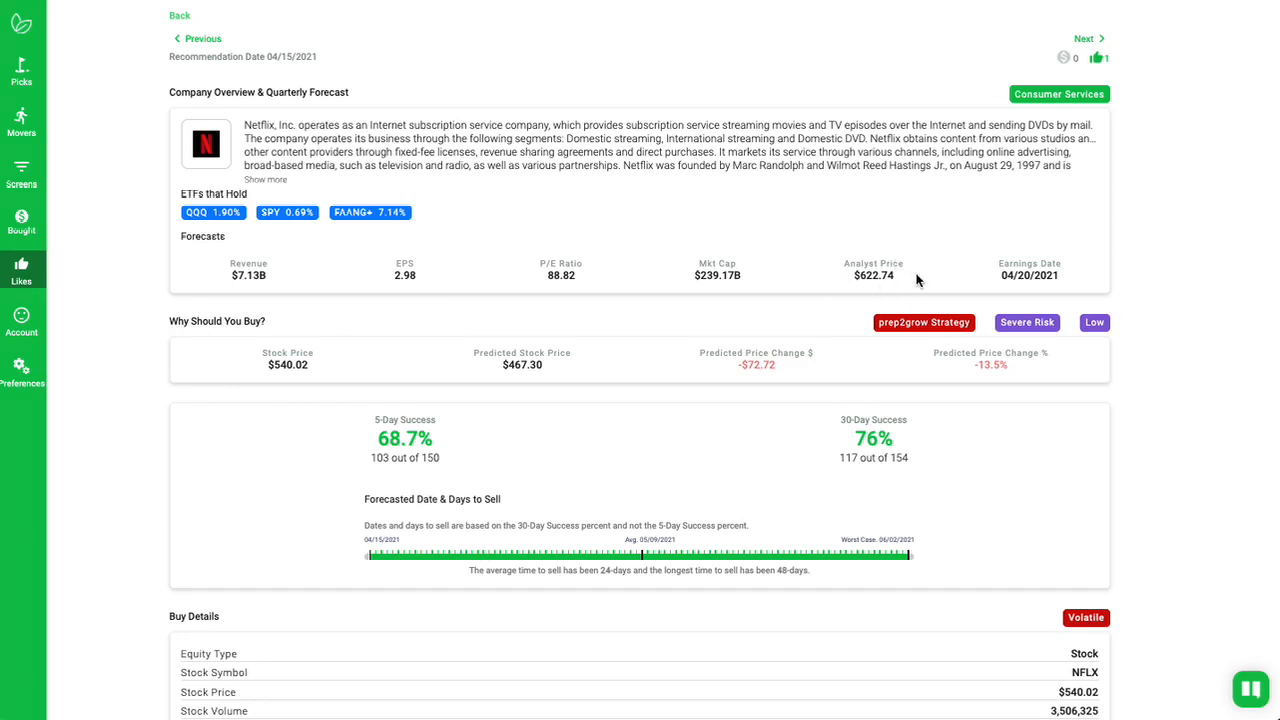
mouse_move(911, 299)
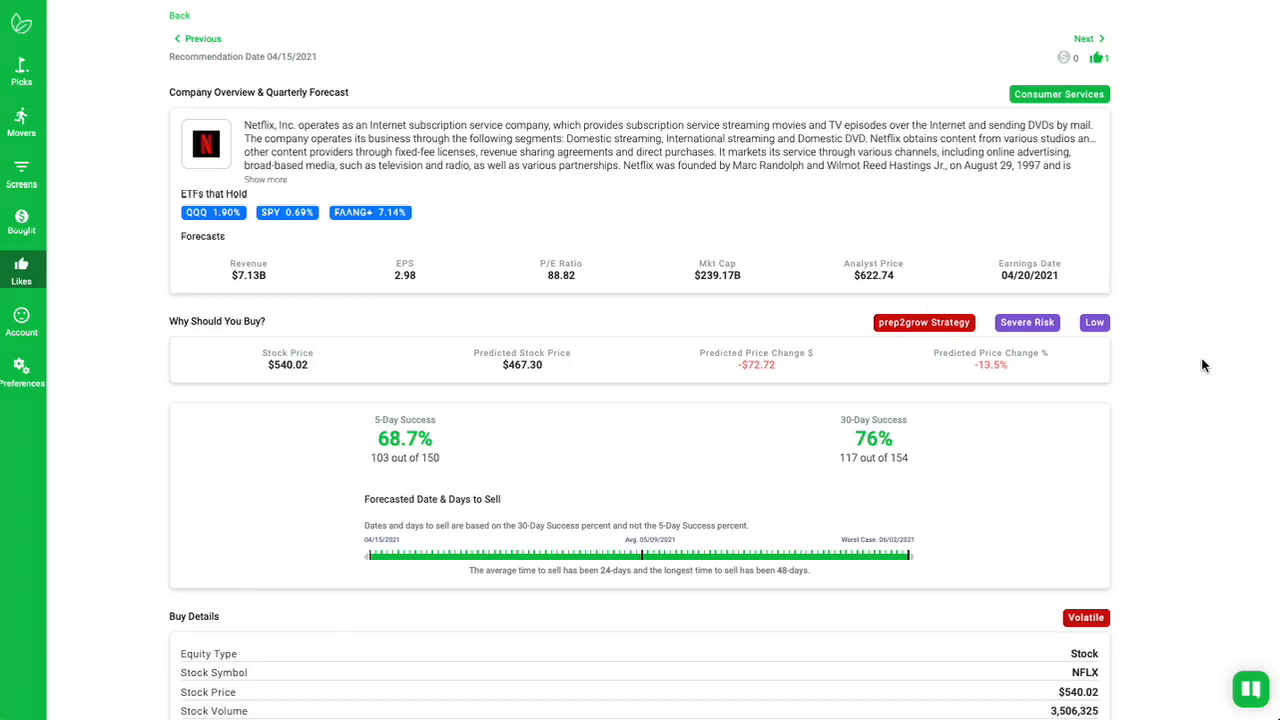
mouse_move(919, 288)
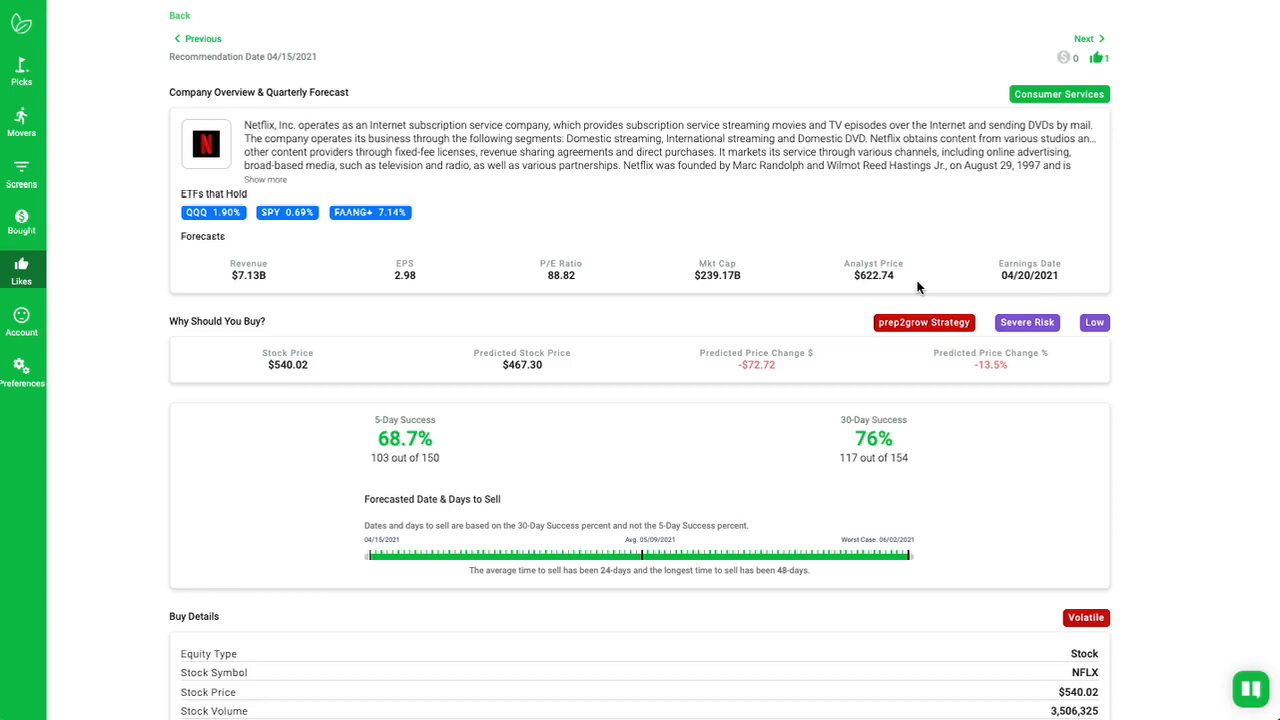
mouse_move(937, 232)
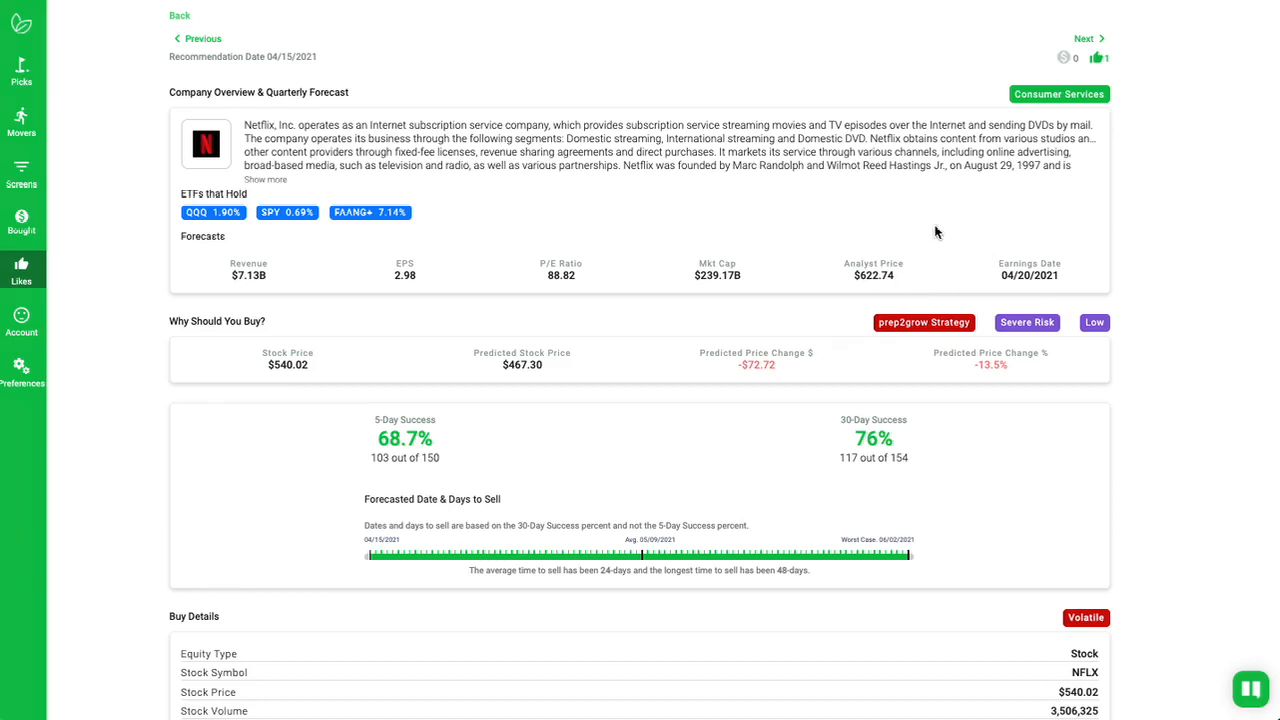
mouse_move(1218, 439)
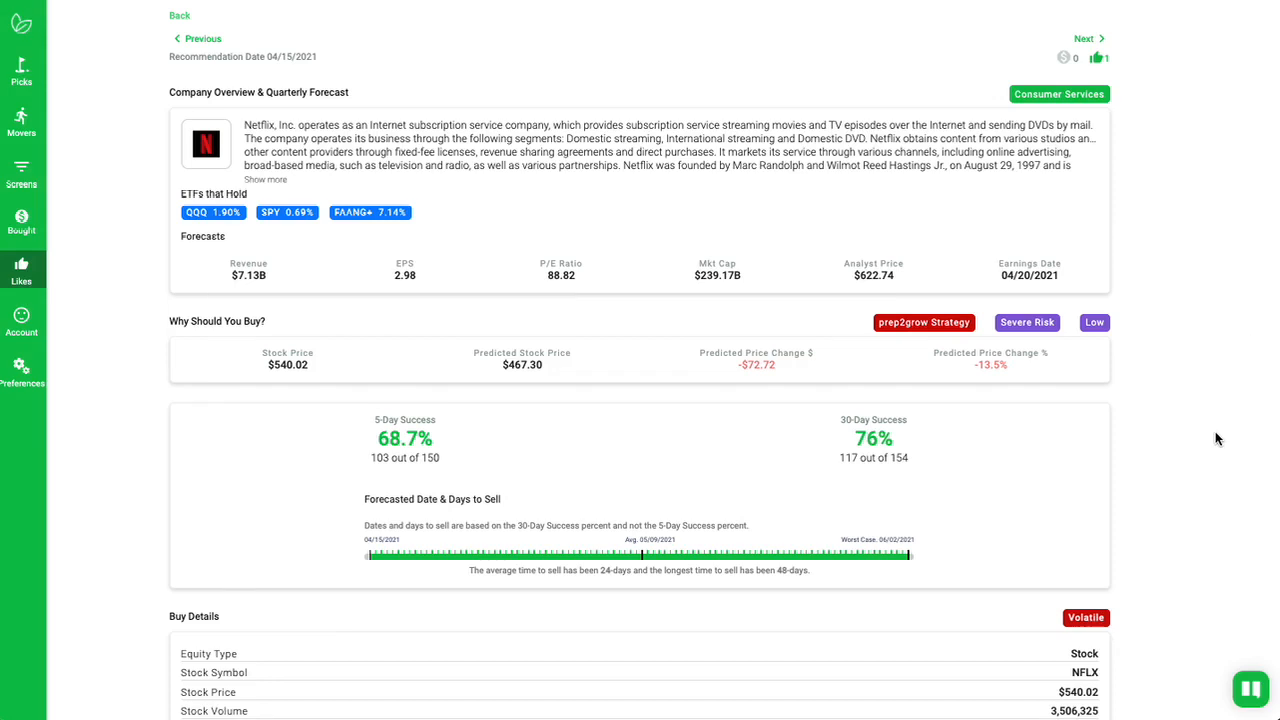
mouse_move(1173, 317)
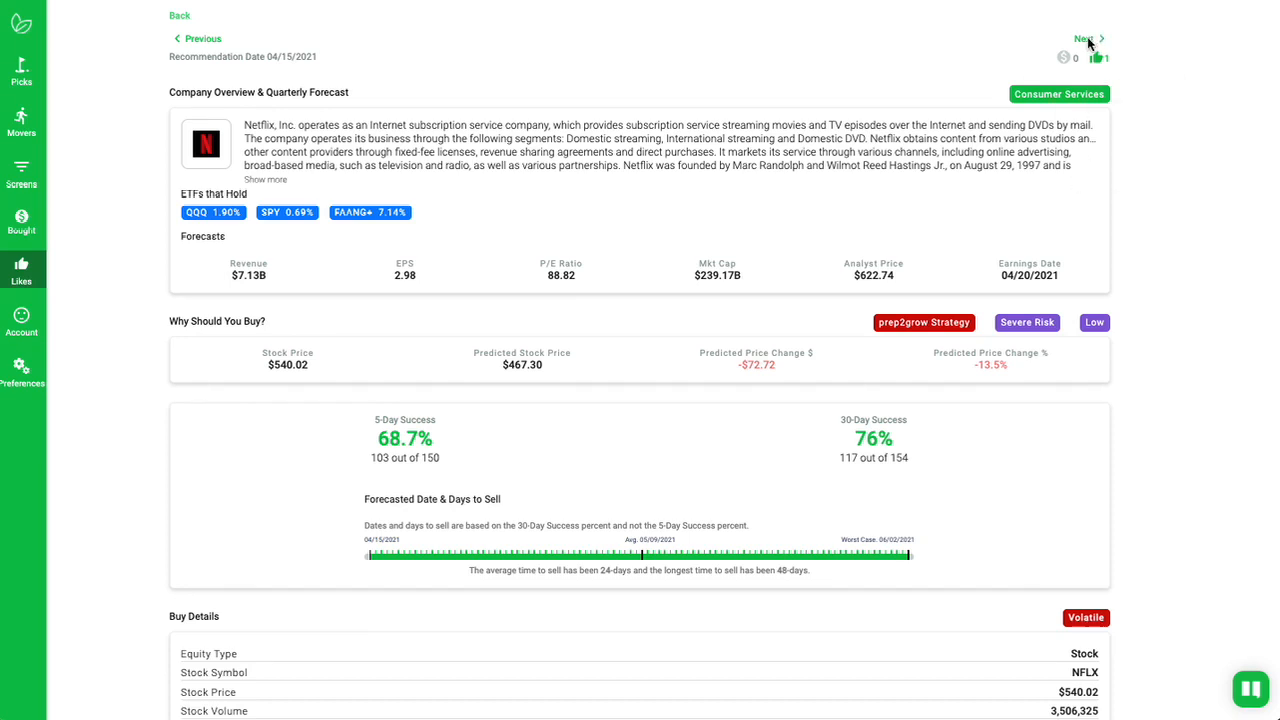
click(1085, 38)
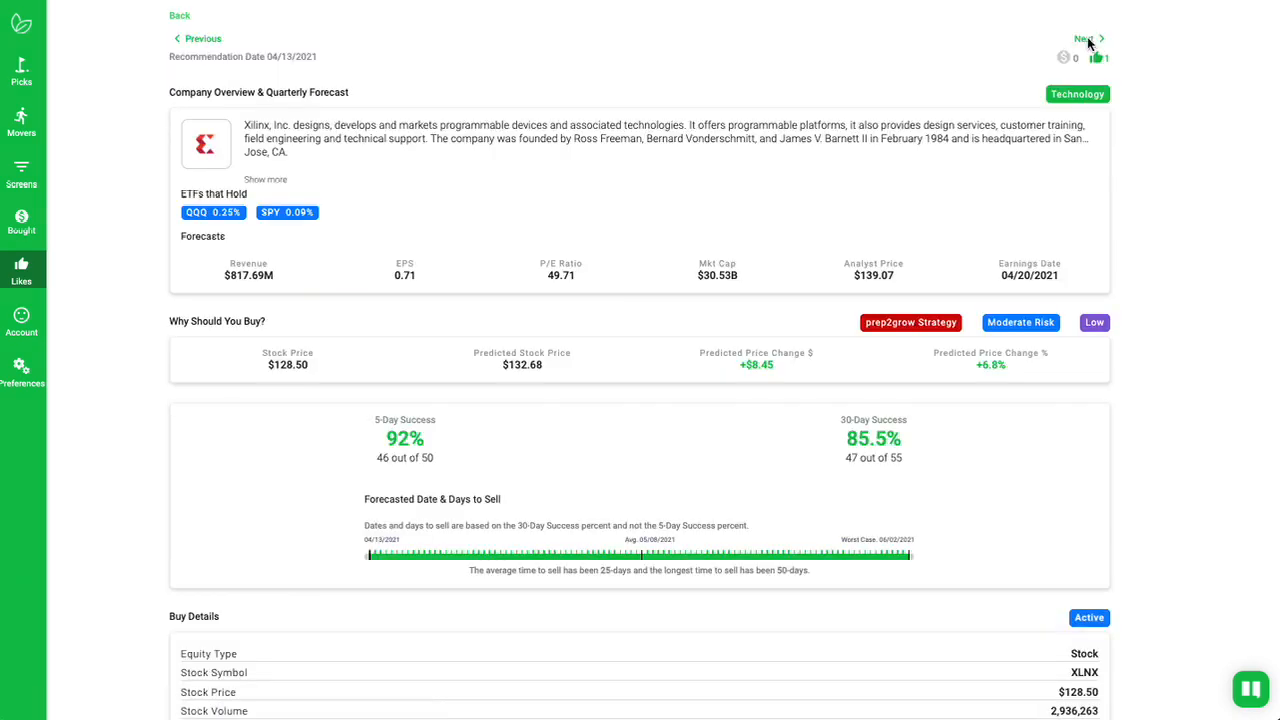
mouse_move(1174, 397)
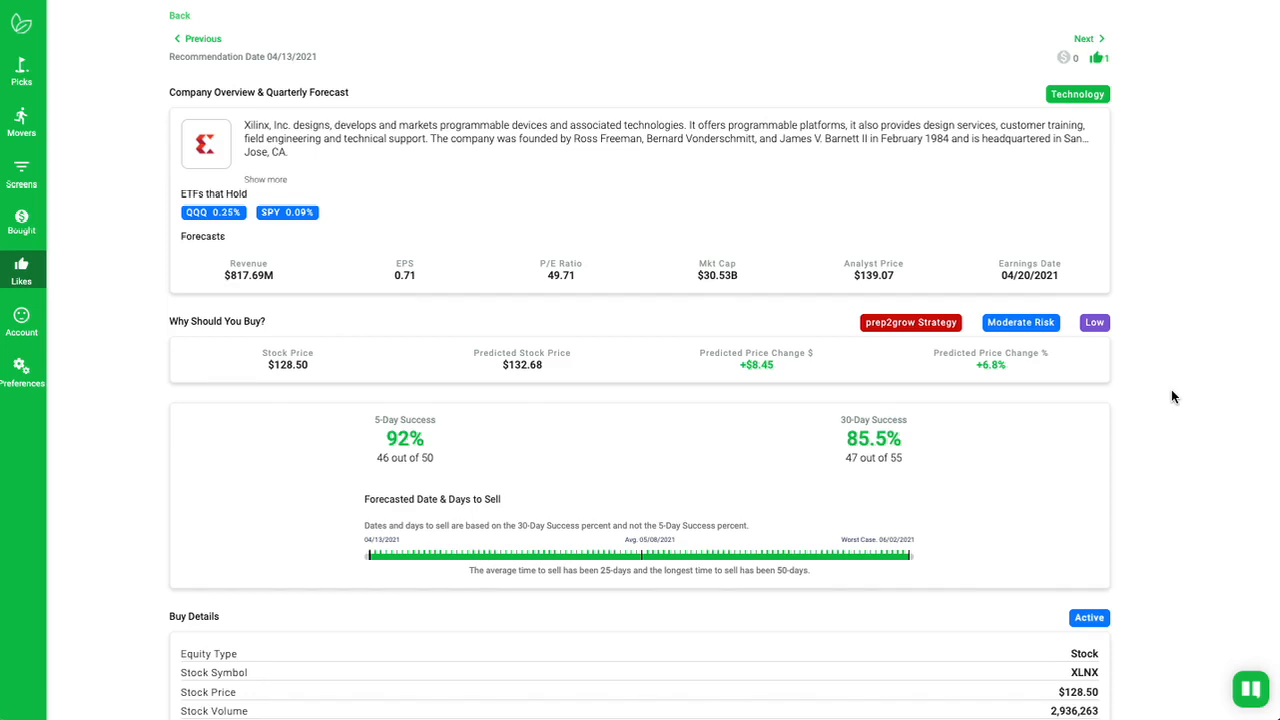
mouse_move(1138, 432)
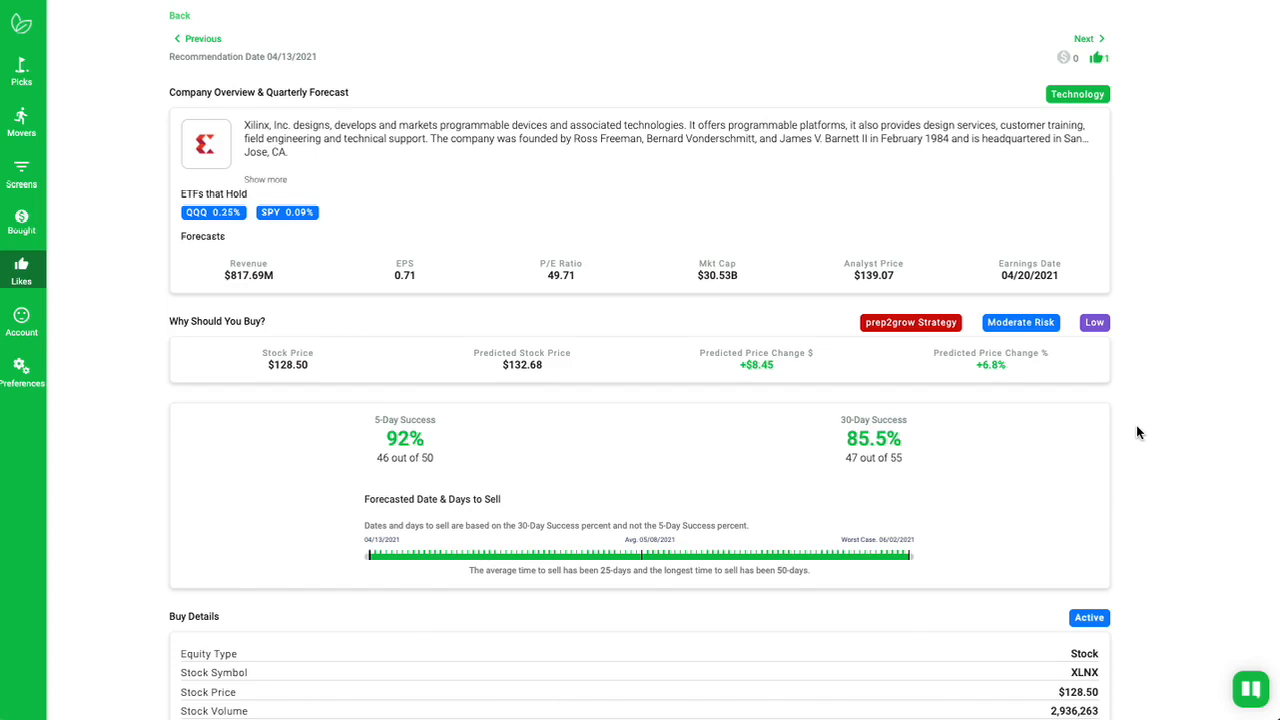
mouse_move(1115, 441)
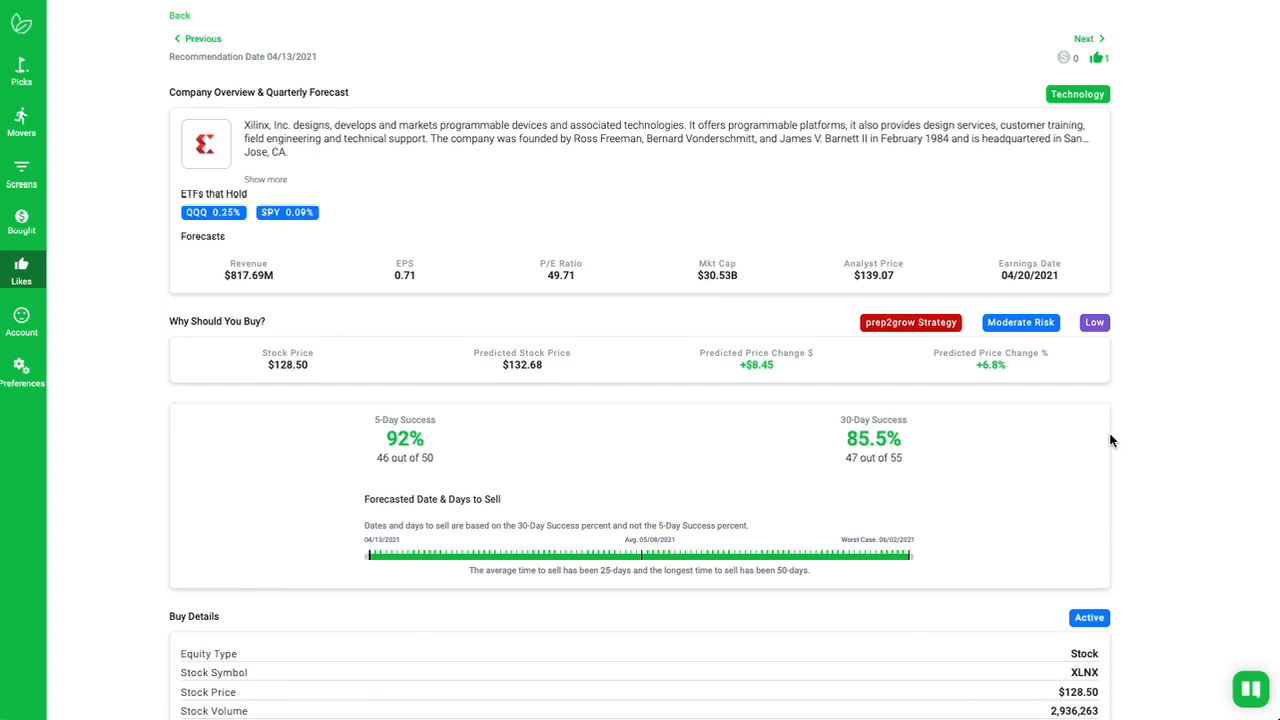
mouse_move(1201, 404)
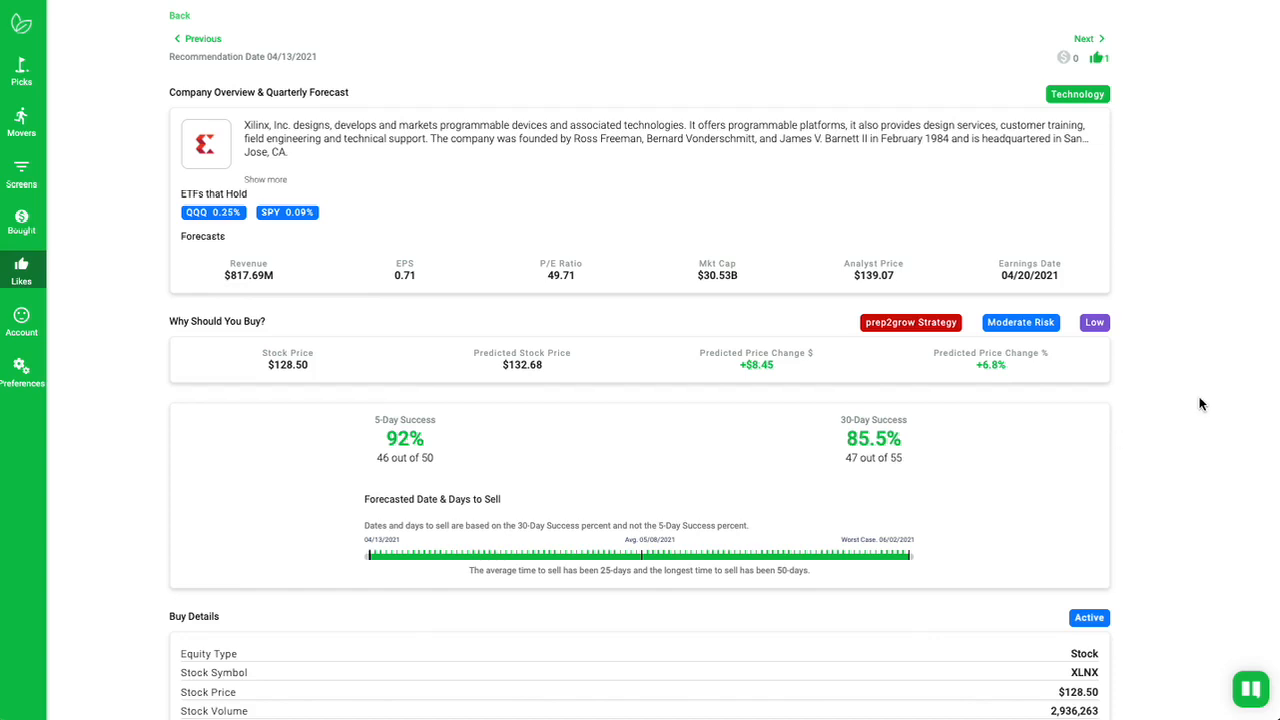
mouse_move(1019, 461)
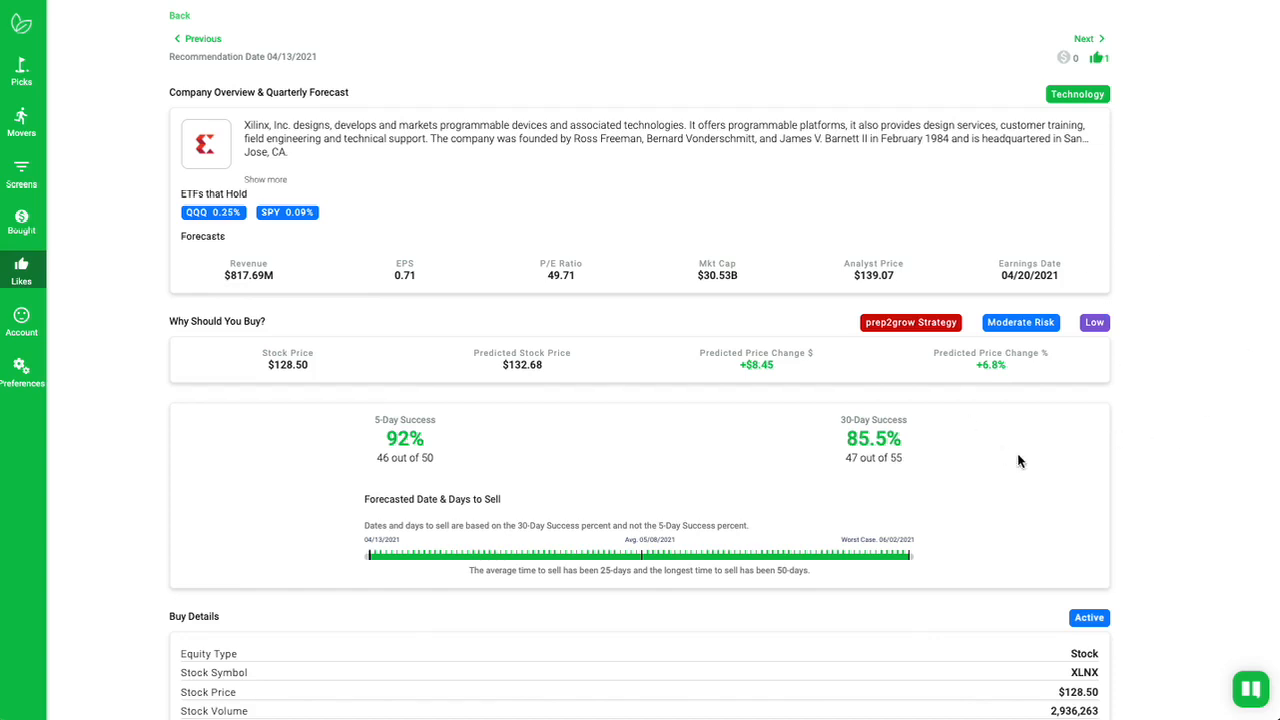
mouse_move(1127, 381)
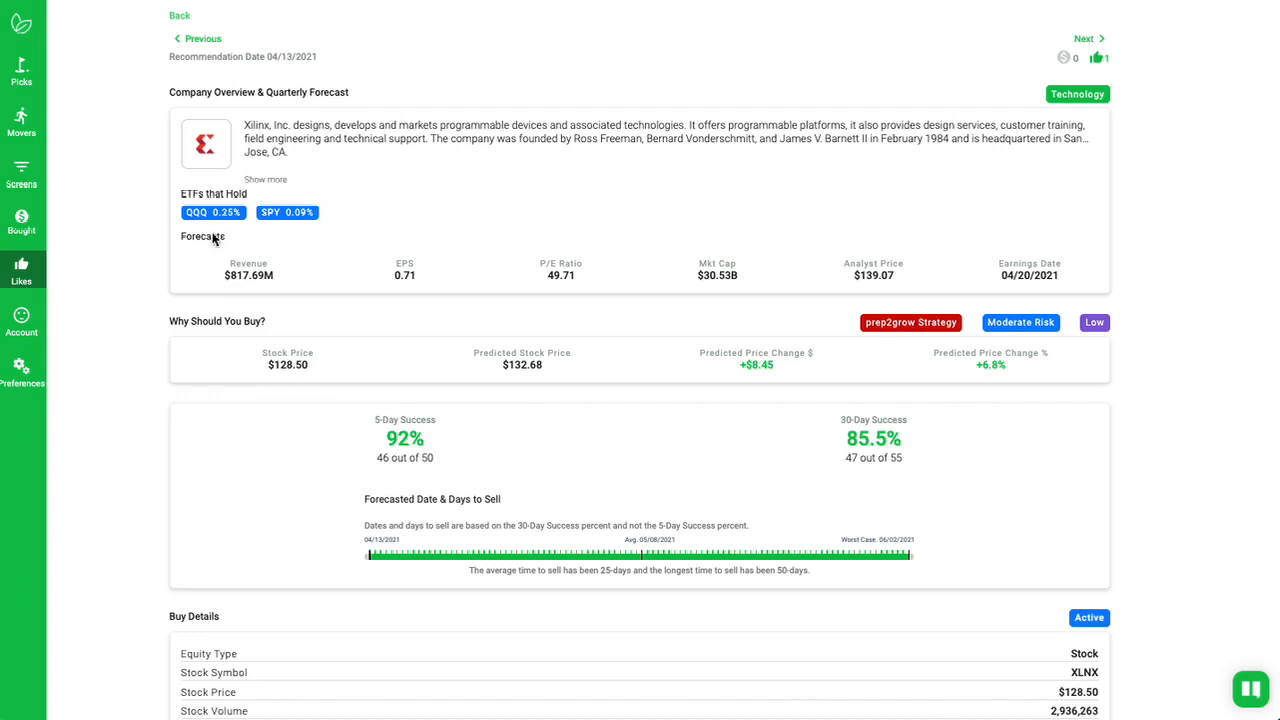
mouse_move(349, 184)
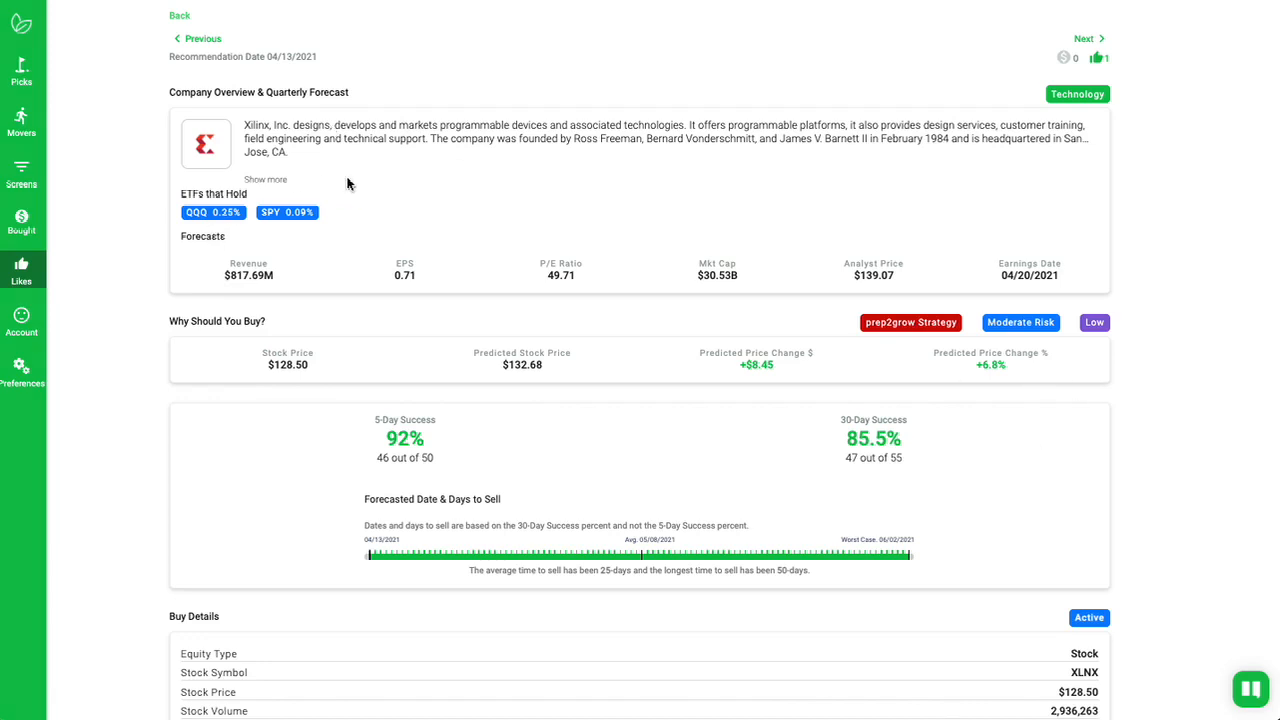
mouse_move(1236, 447)
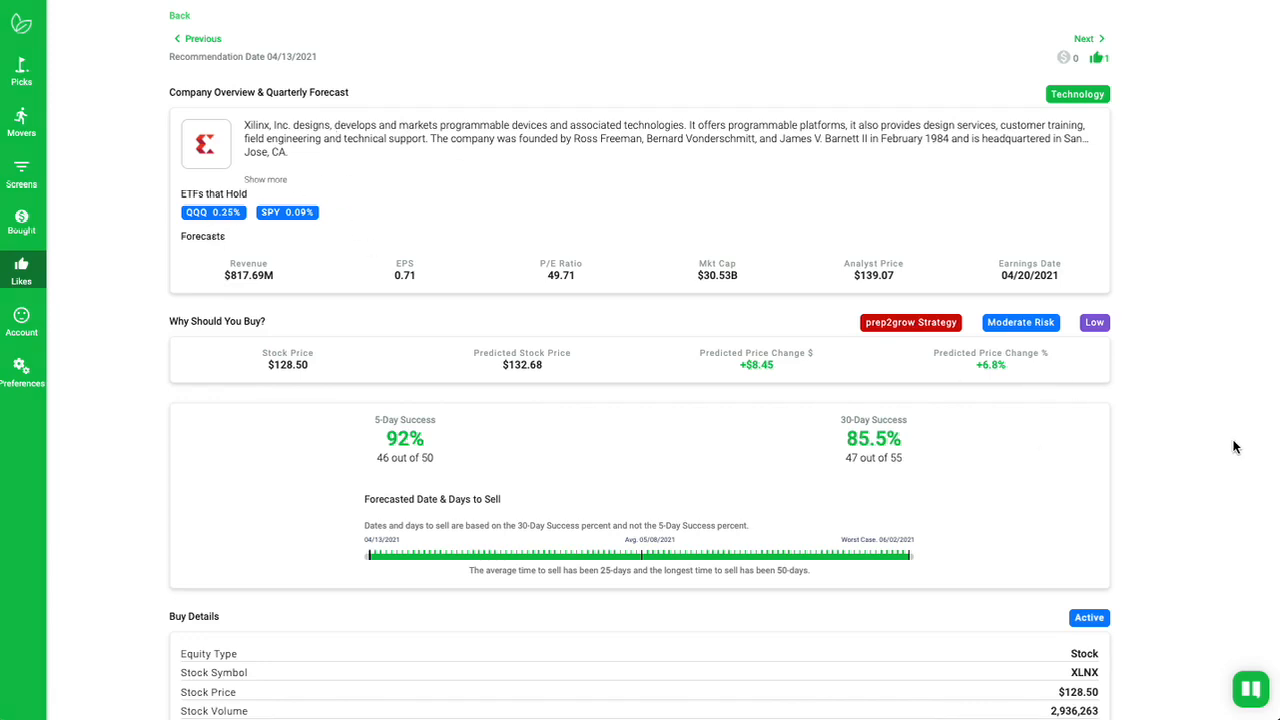
mouse_move(1198, 462)
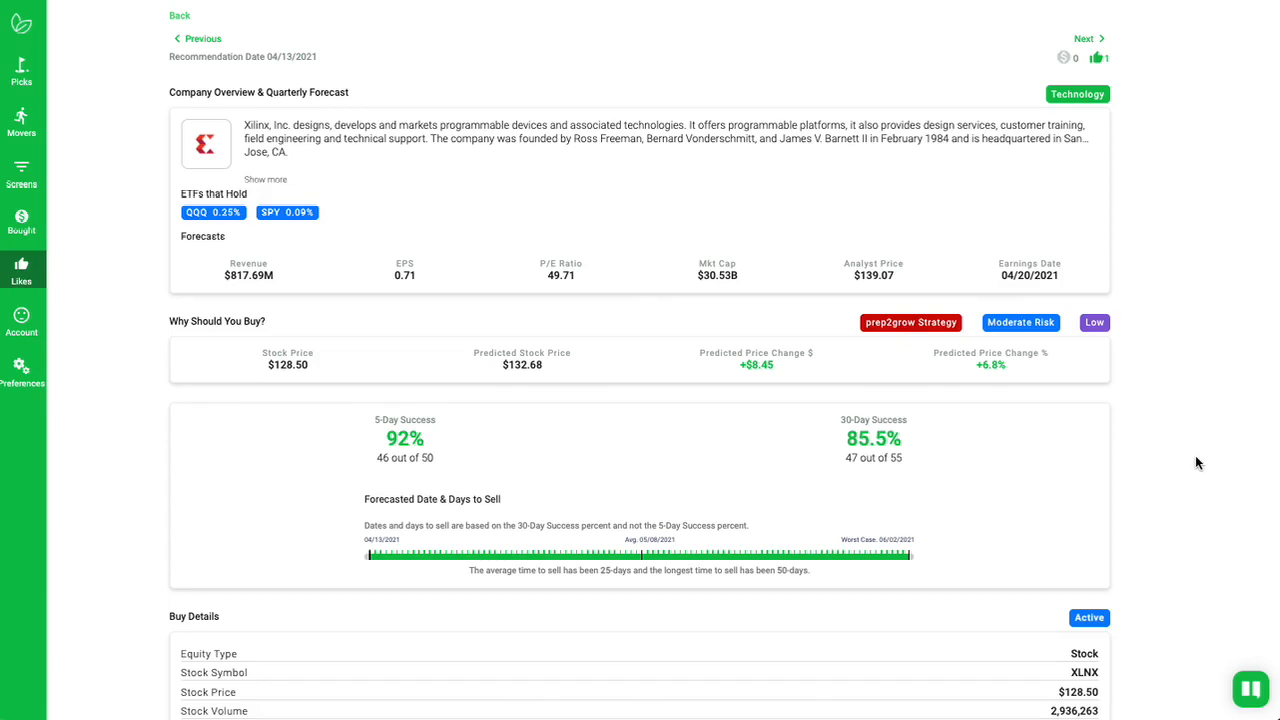
mouse_move(1187, 462)
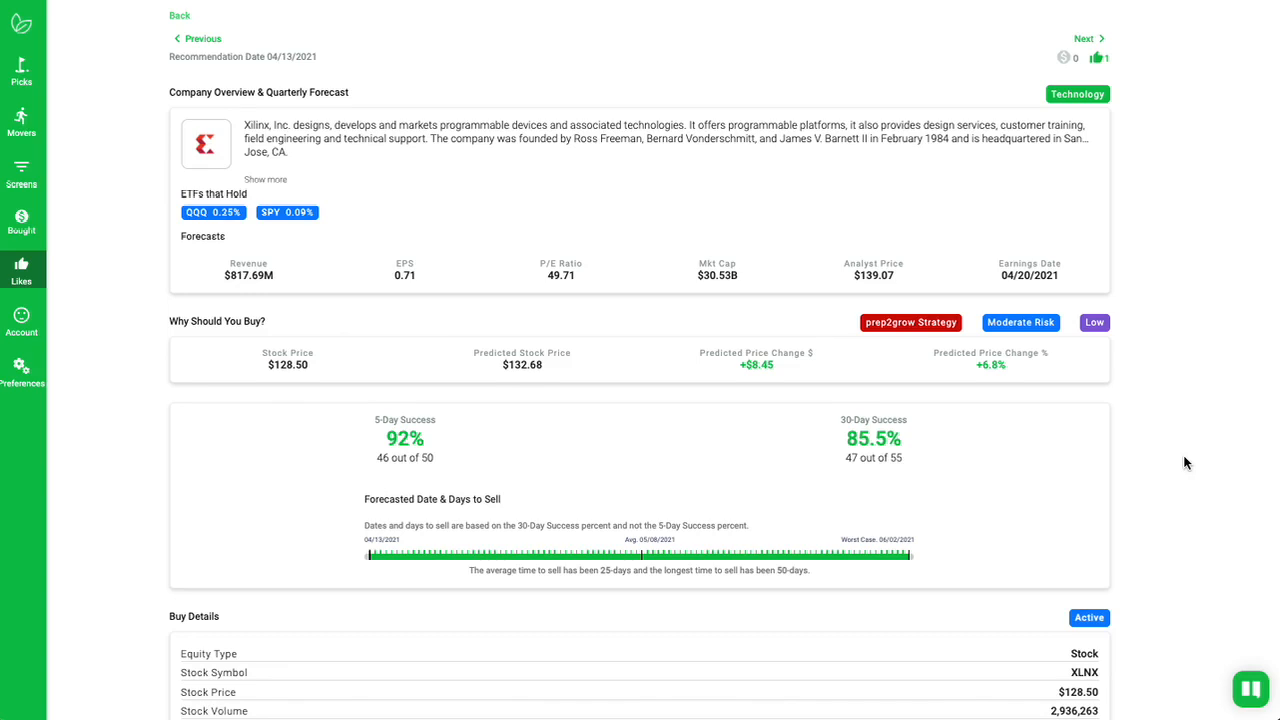
mouse_move(1078, 39)
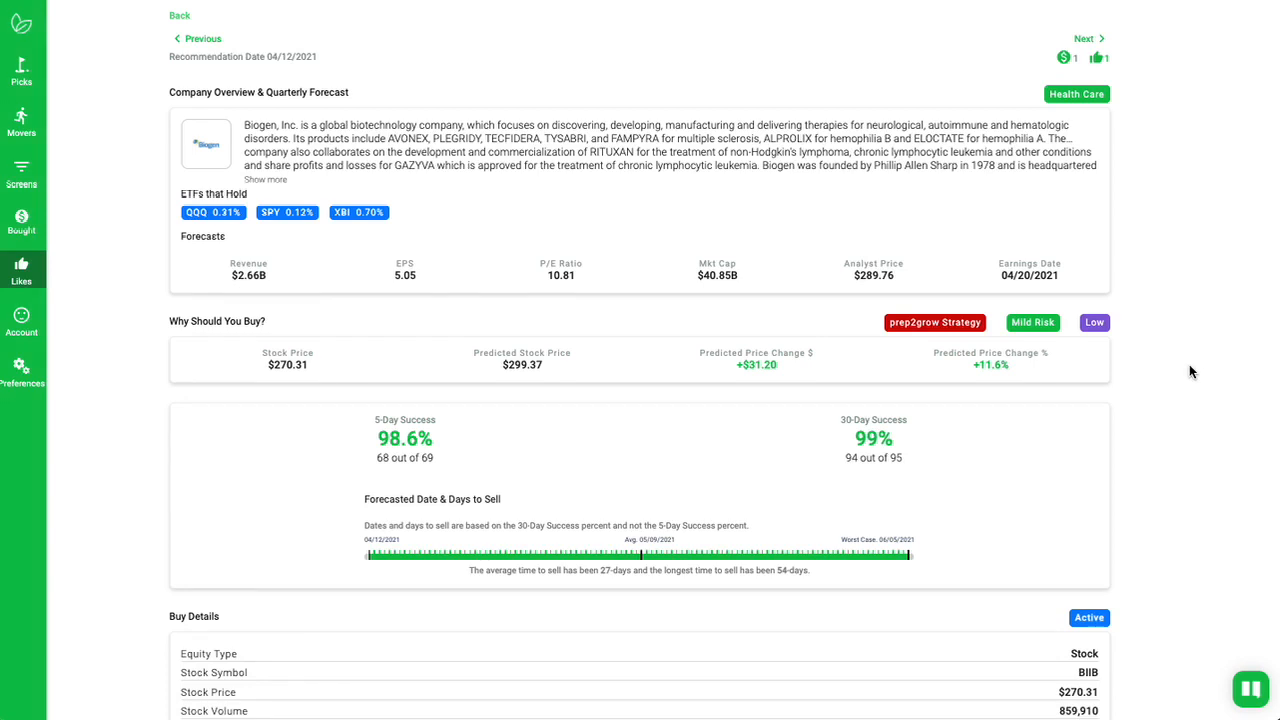
mouse_move(1183, 376)
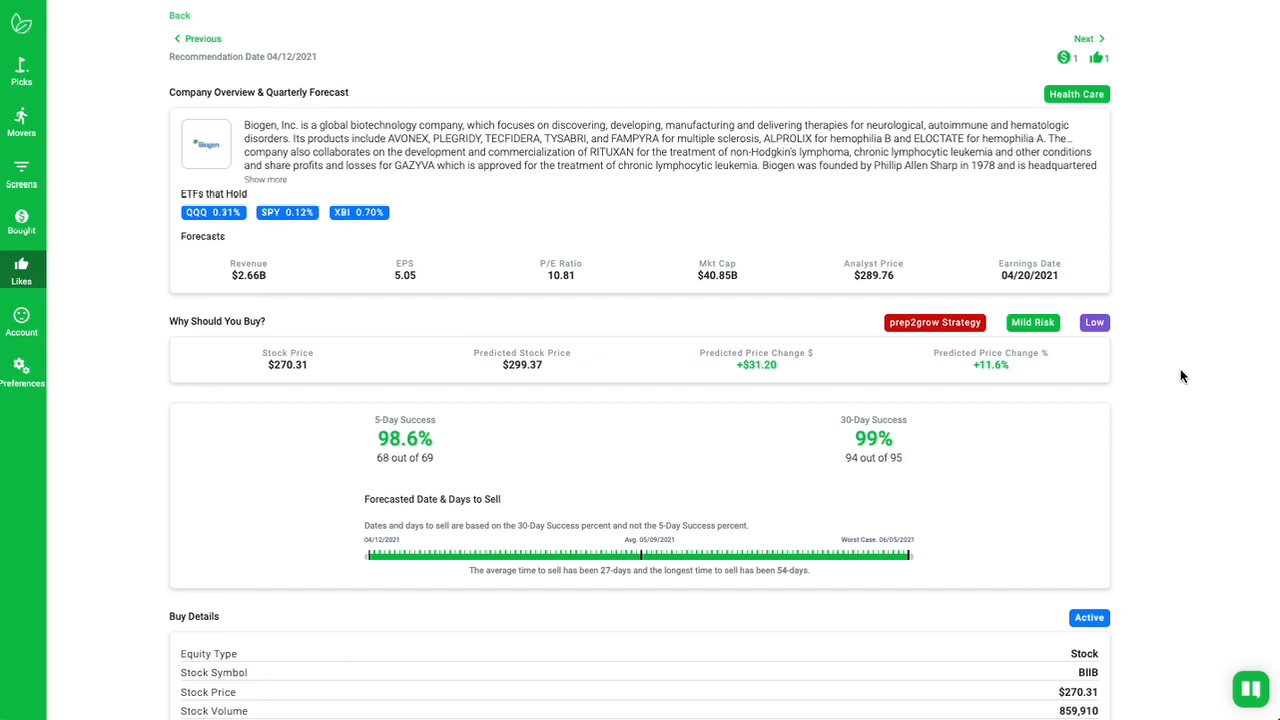
mouse_move(1180, 287)
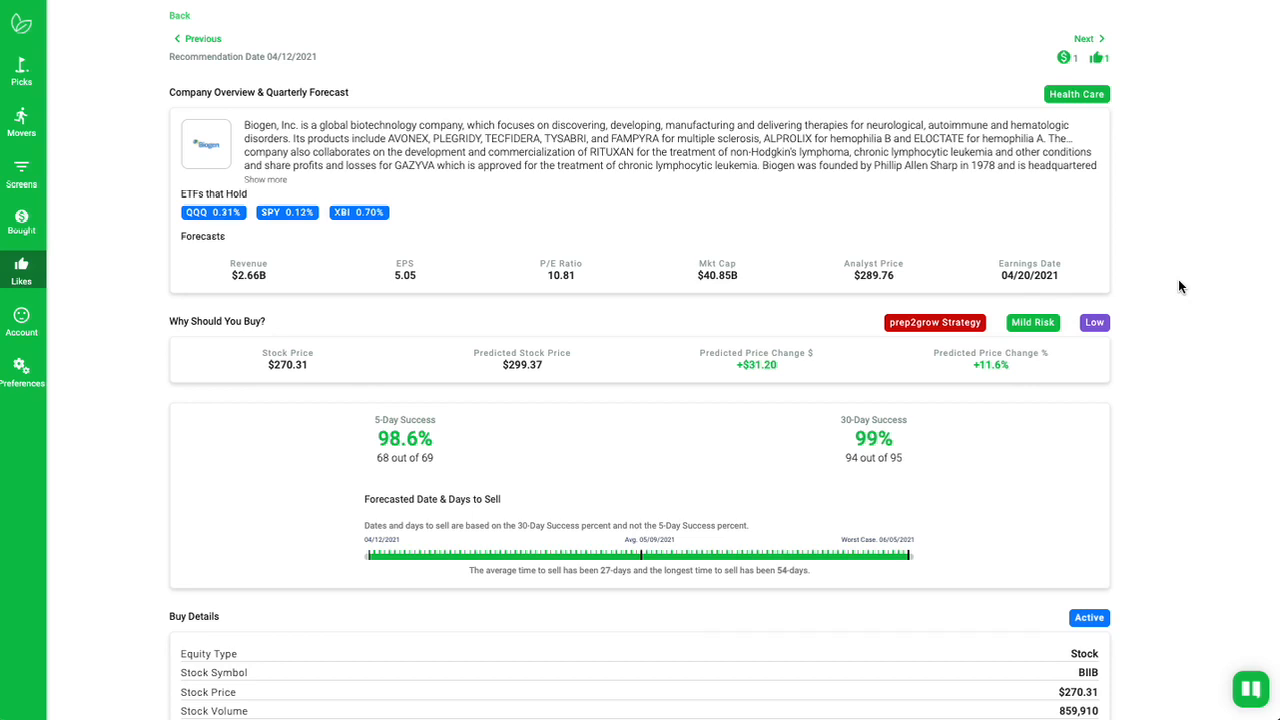
mouse_move(1149, 261)
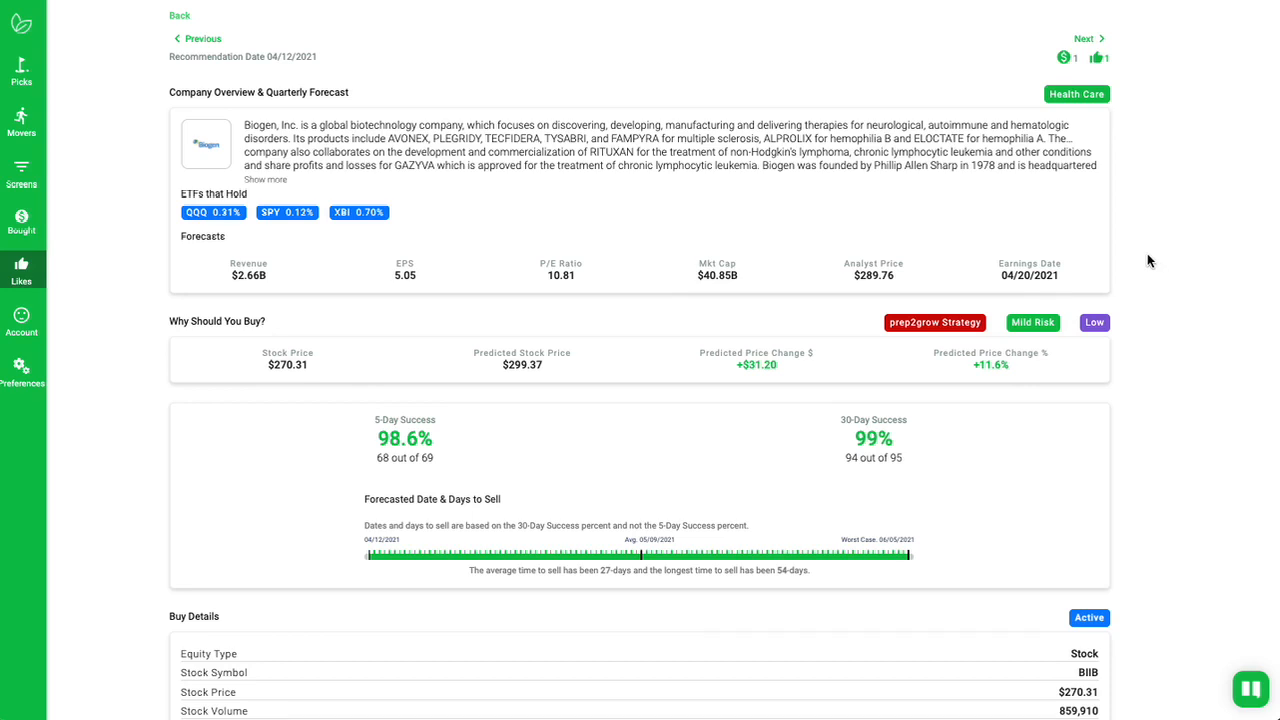
mouse_move(1089, 271)
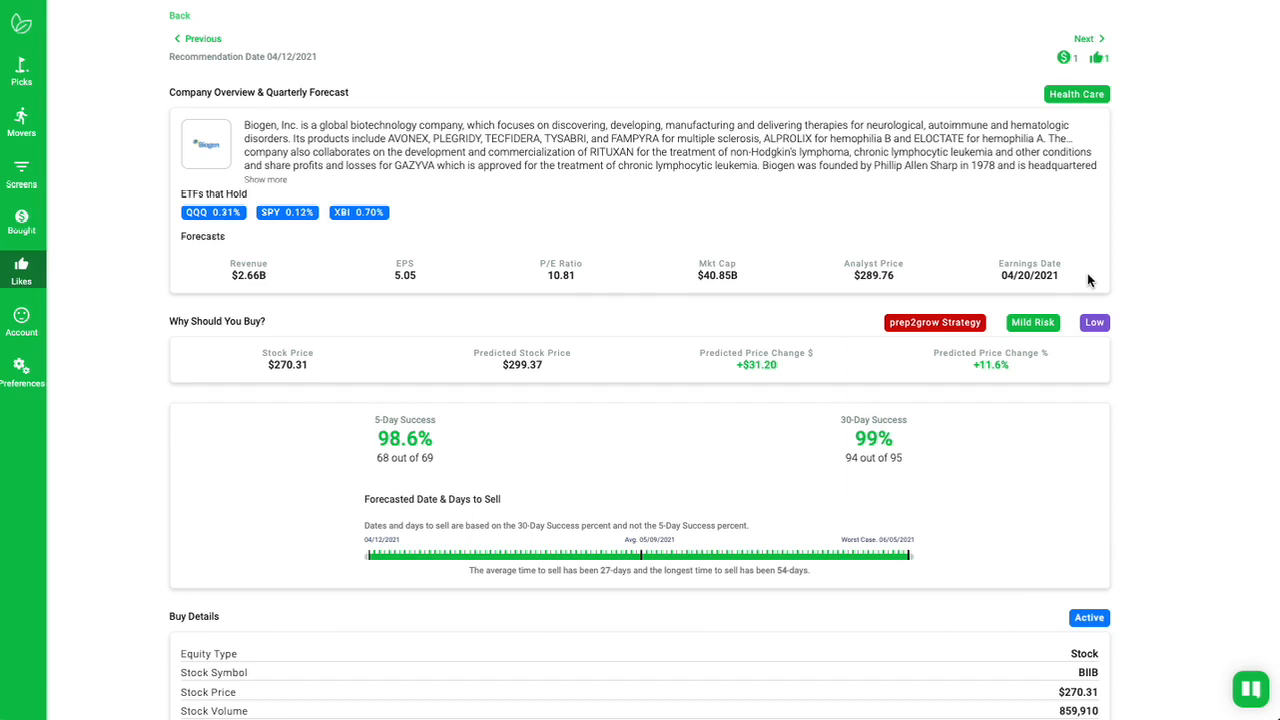
mouse_move(730, 475)
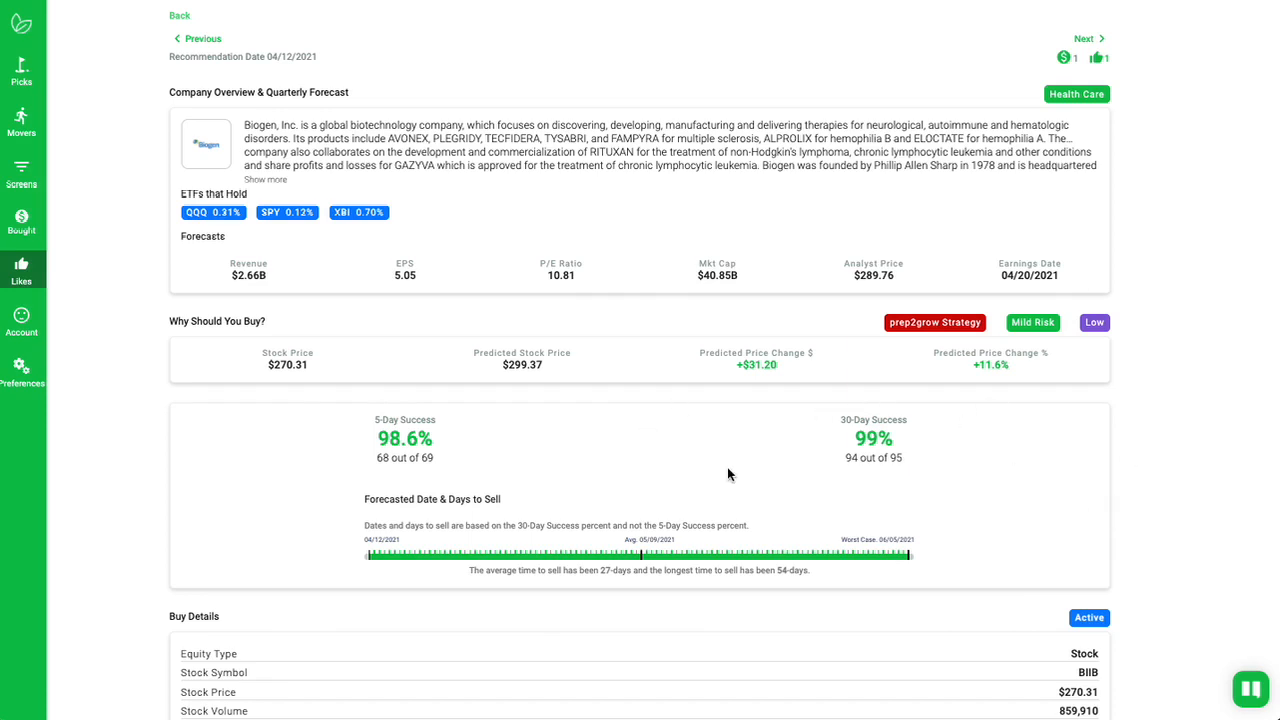
mouse_move(947, 483)
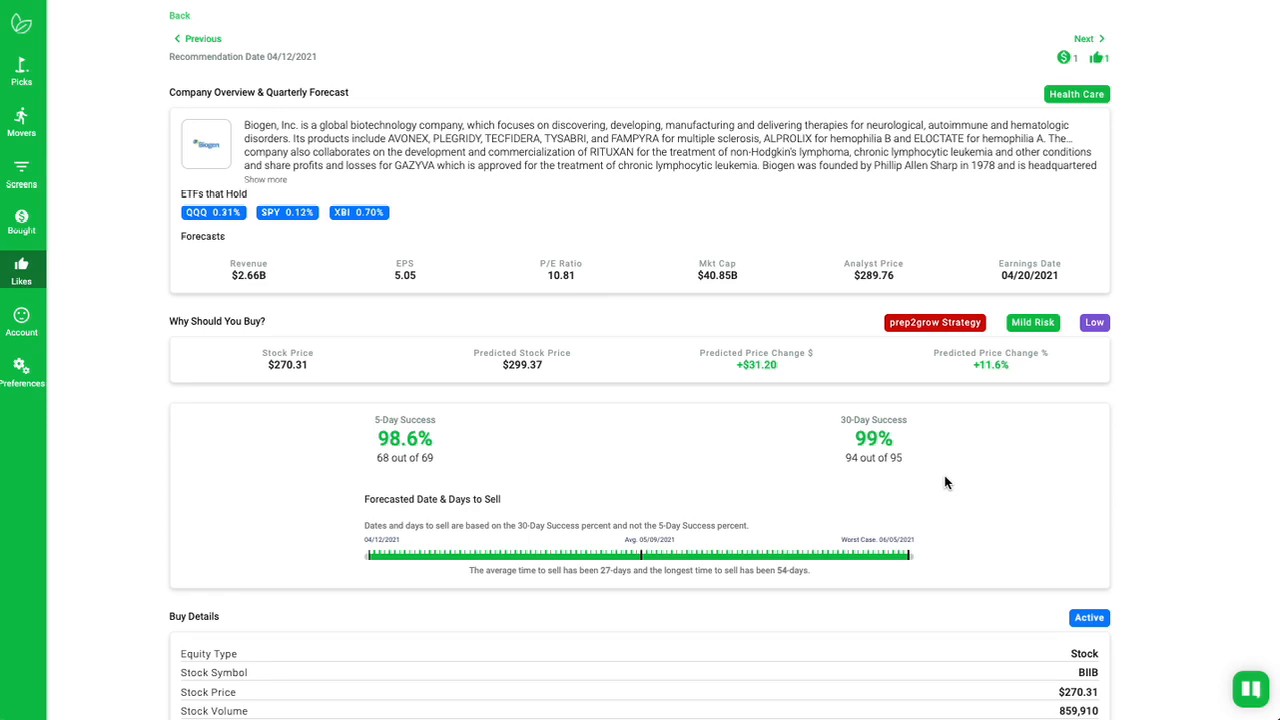
mouse_move(953, 463)
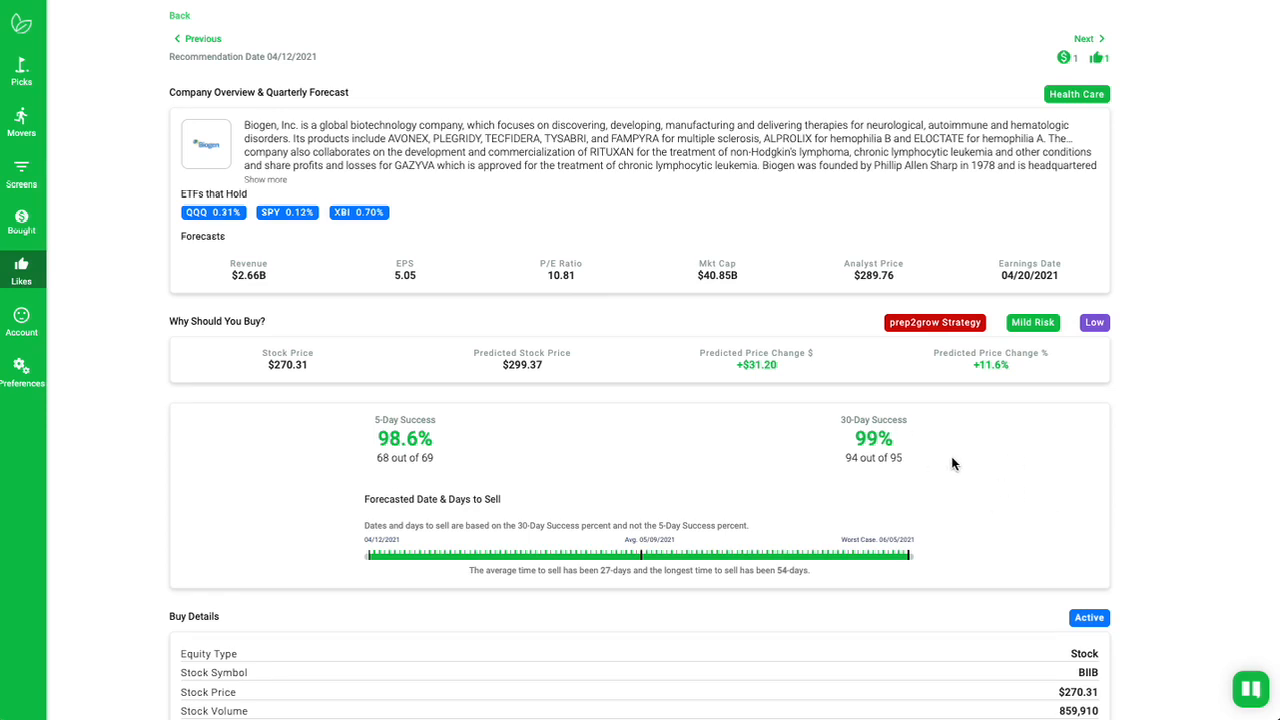
mouse_move(789, 389)
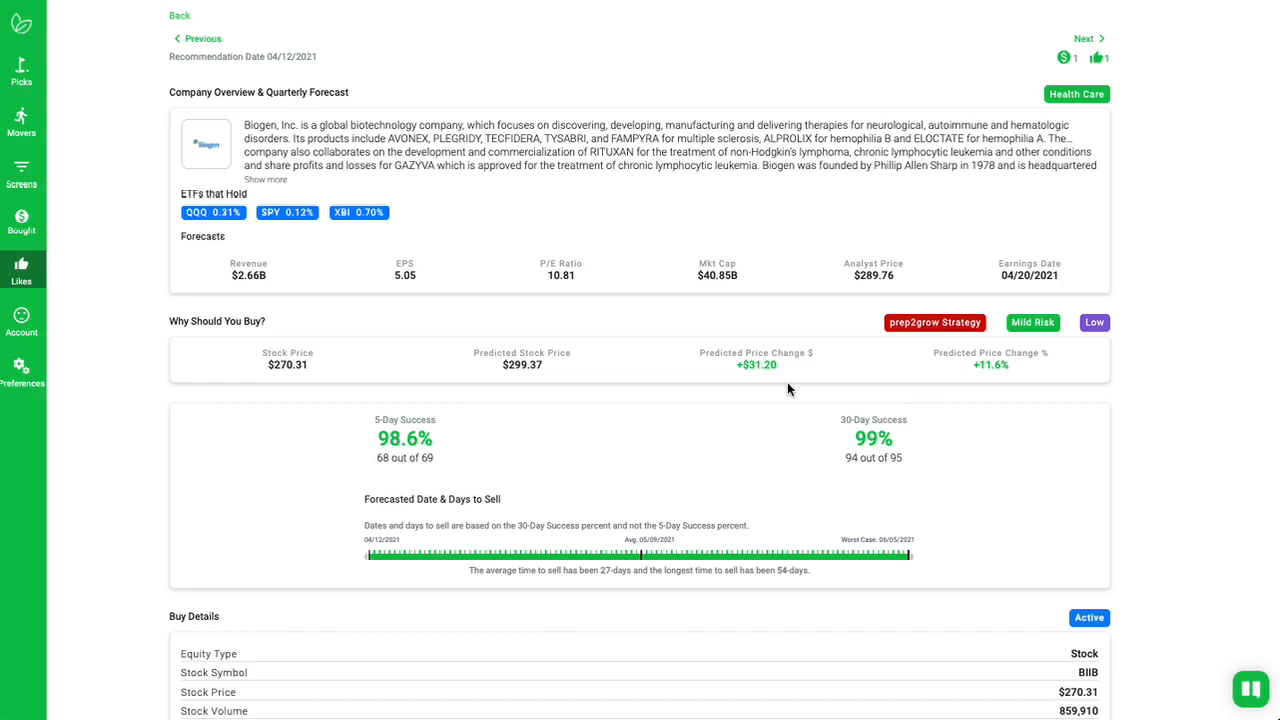
mouse_move(530, 388)
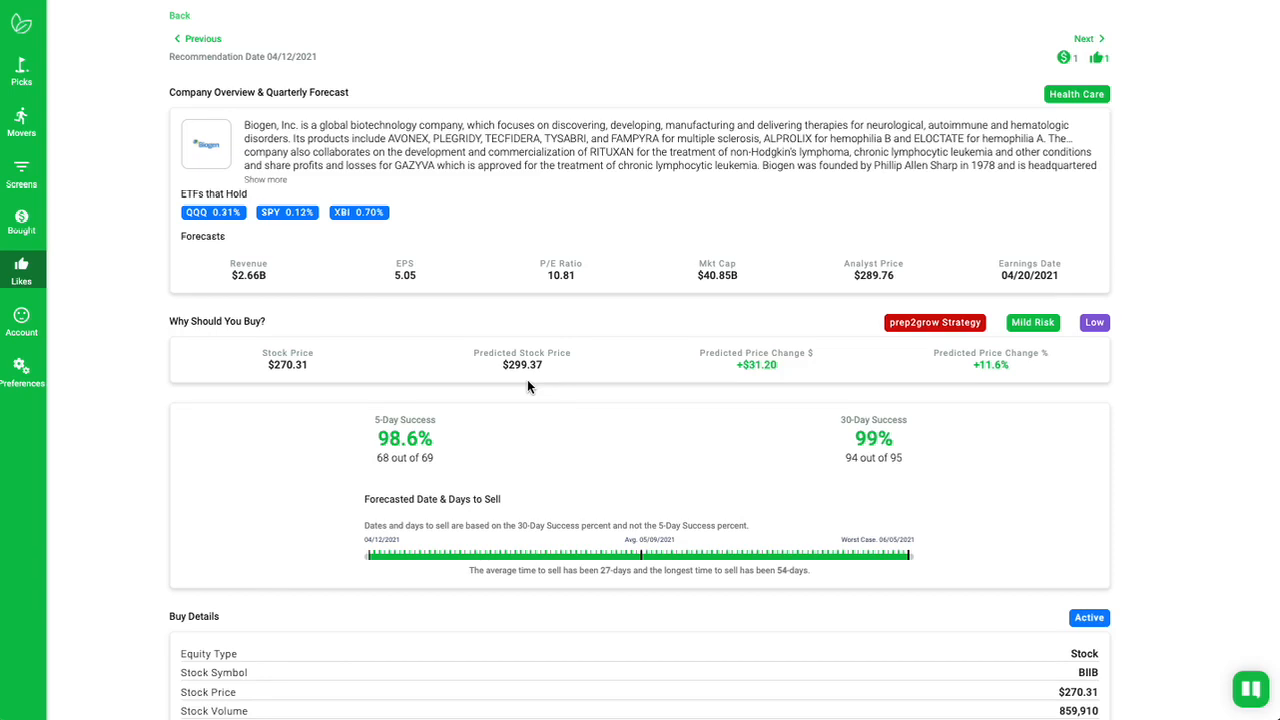
mouse_move(1145, 452)
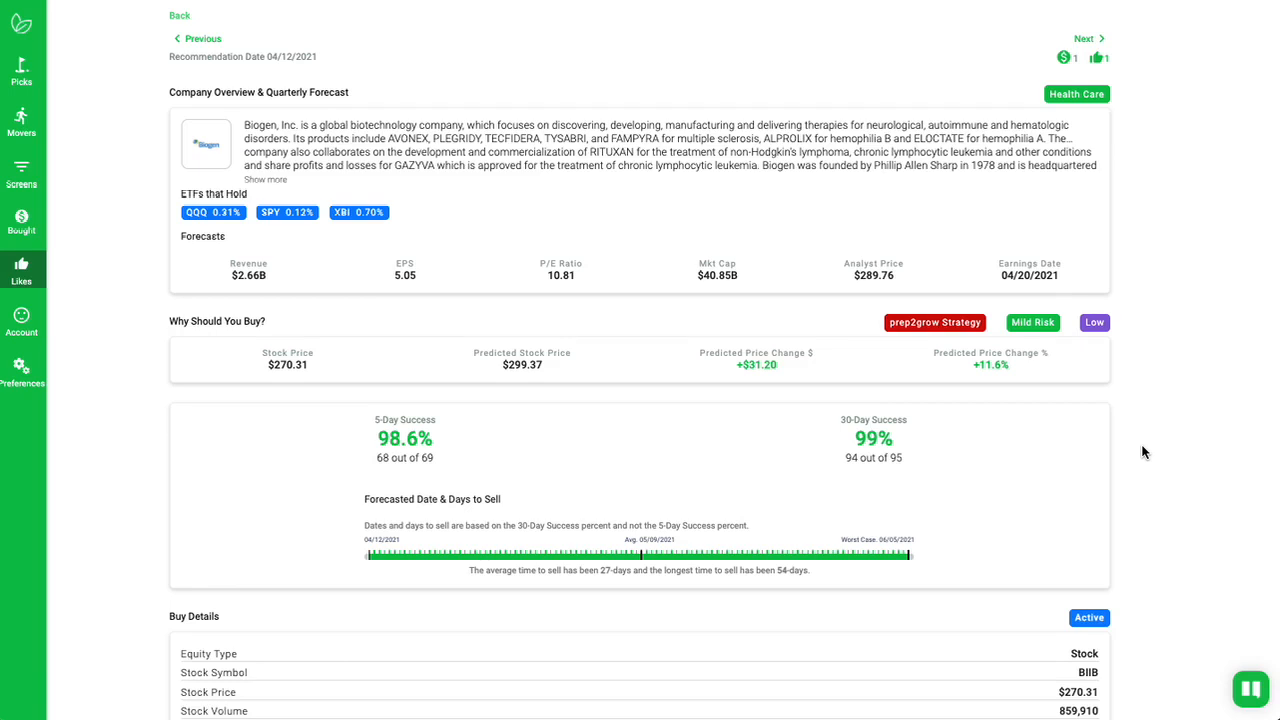
mouse_move(1117, 514)
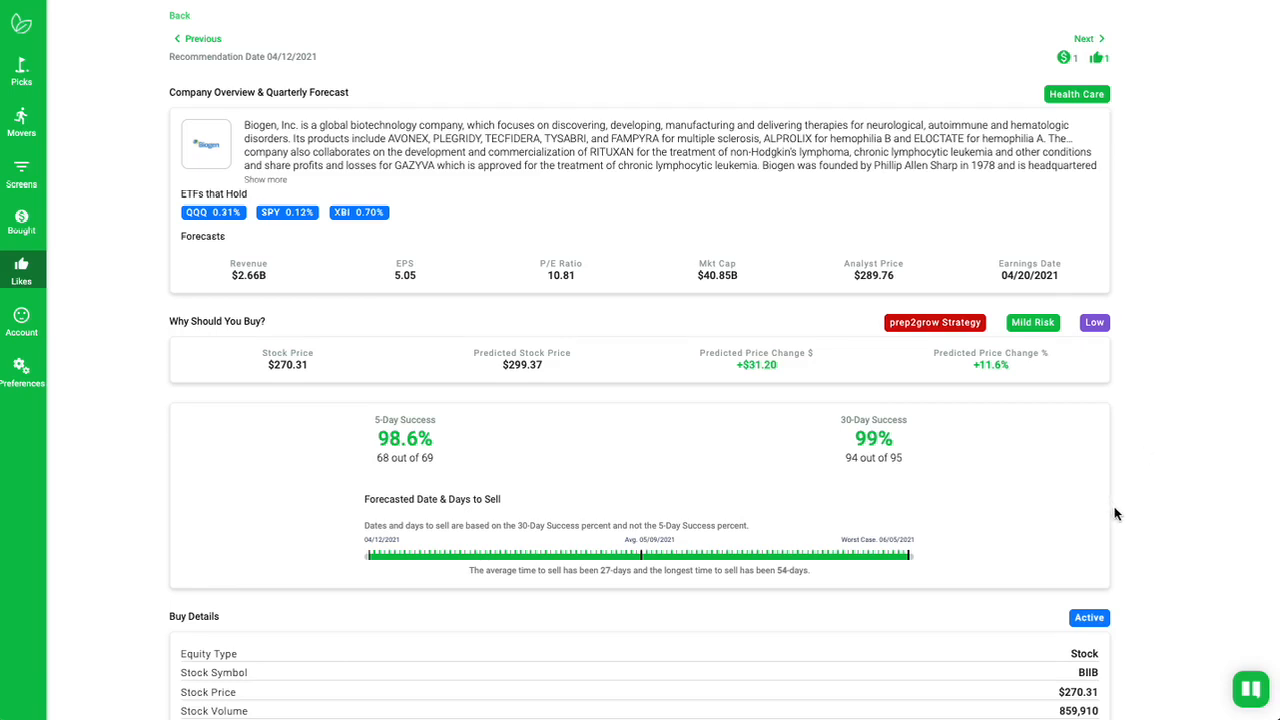
Step: Scroll through the Biogen BIIB pick showing mild risk and 98.6%/99% success rates
scroll(down, 3)
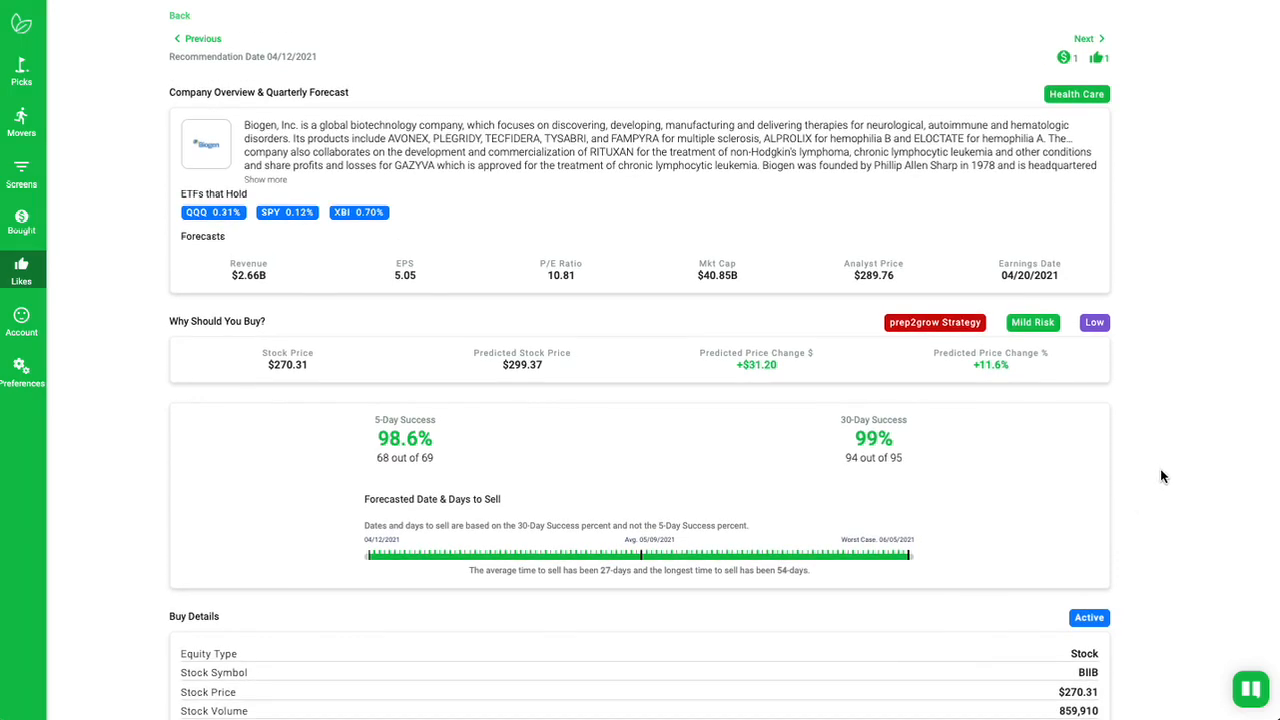
mouse_move(1145, 472)
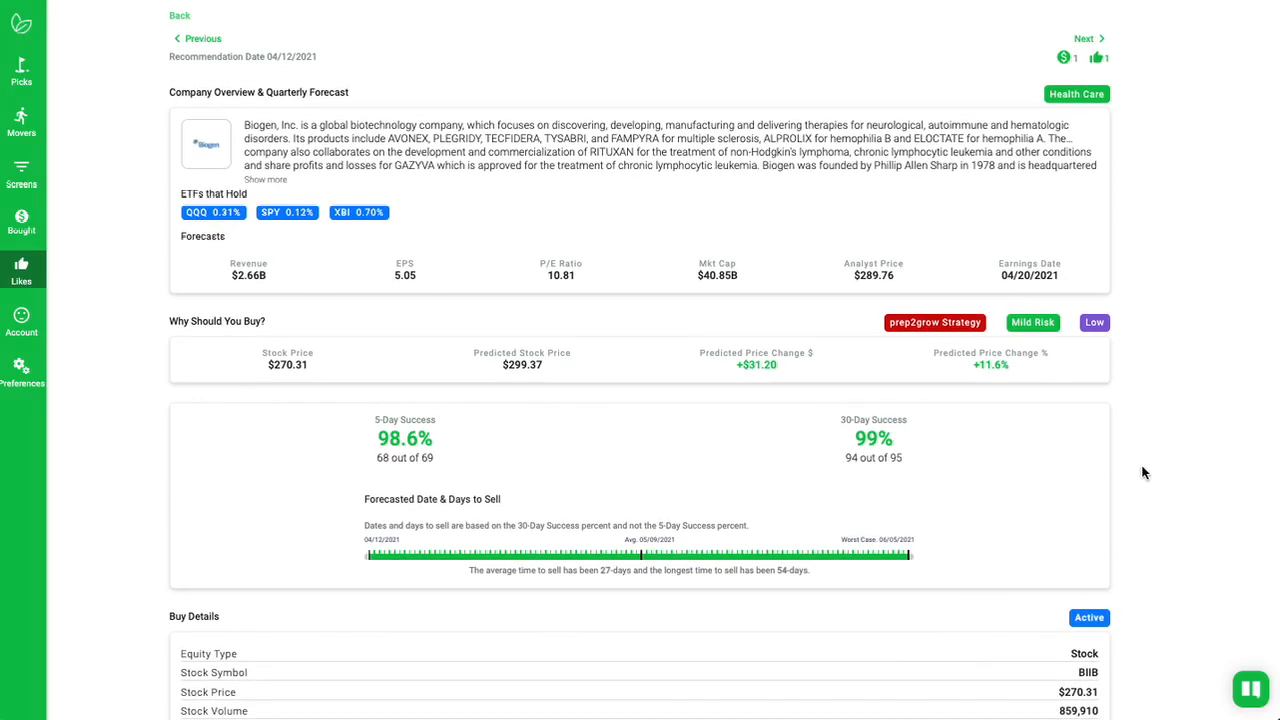
mouse_move(1095, 439)
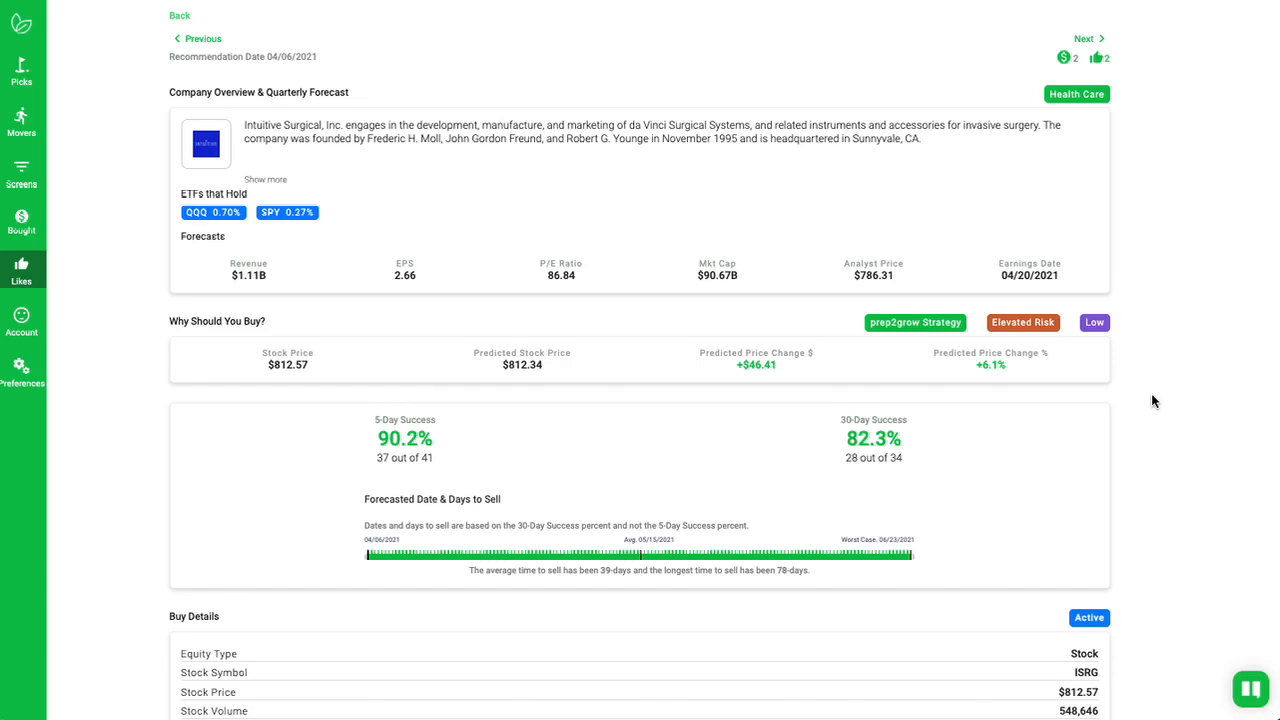
mouse_move(1156, 372)
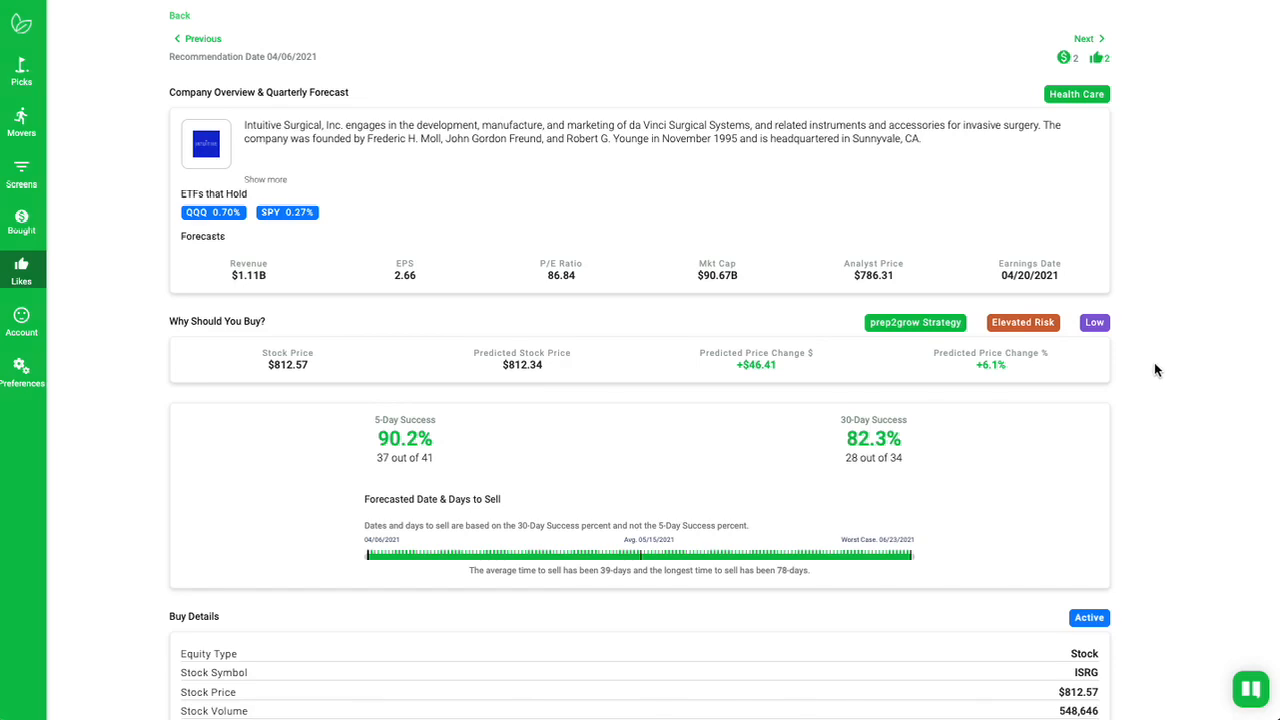
mouse_move(881, 477)
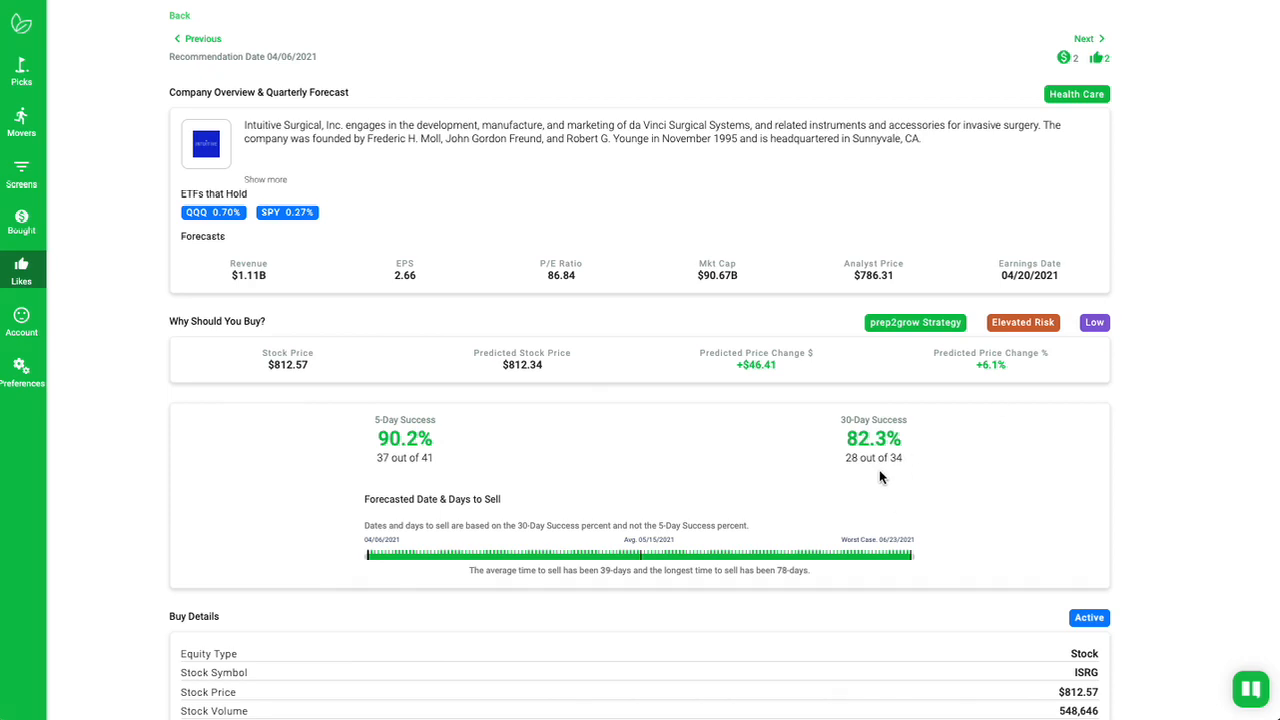
mouse_move(422, 470)
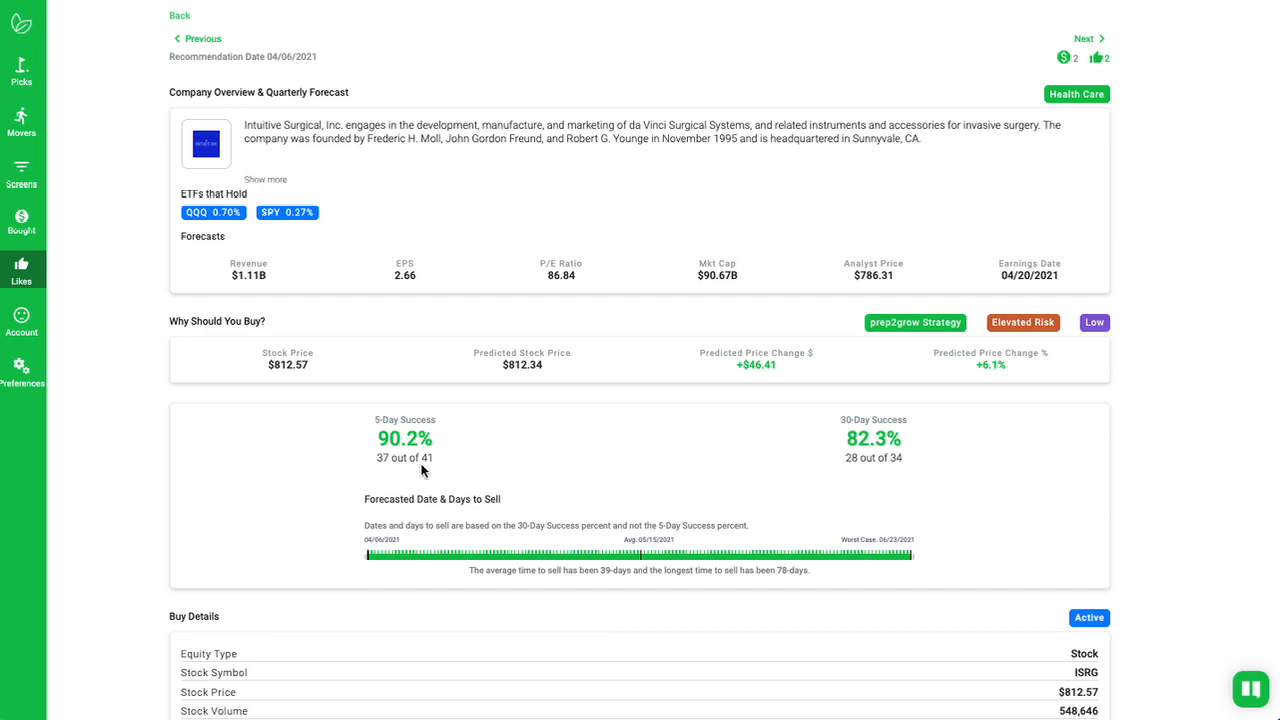
mouse_move(1231, 493)
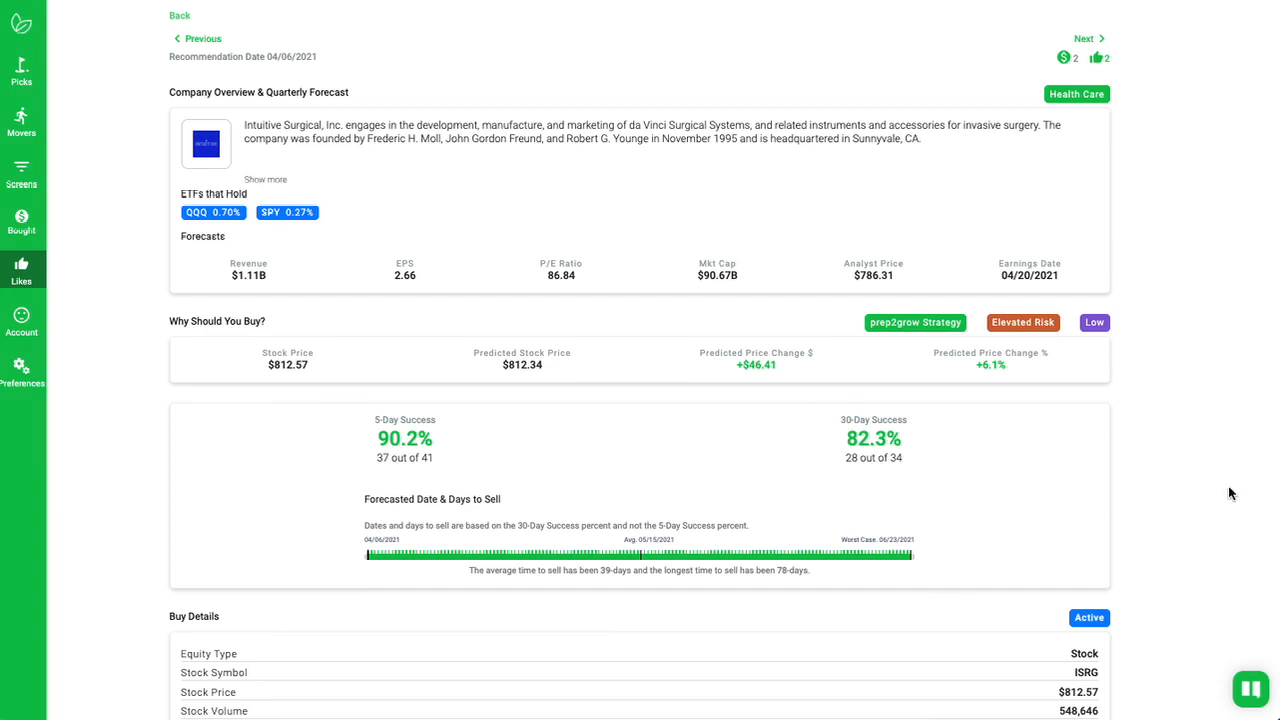
mouse_move(1185, 467)
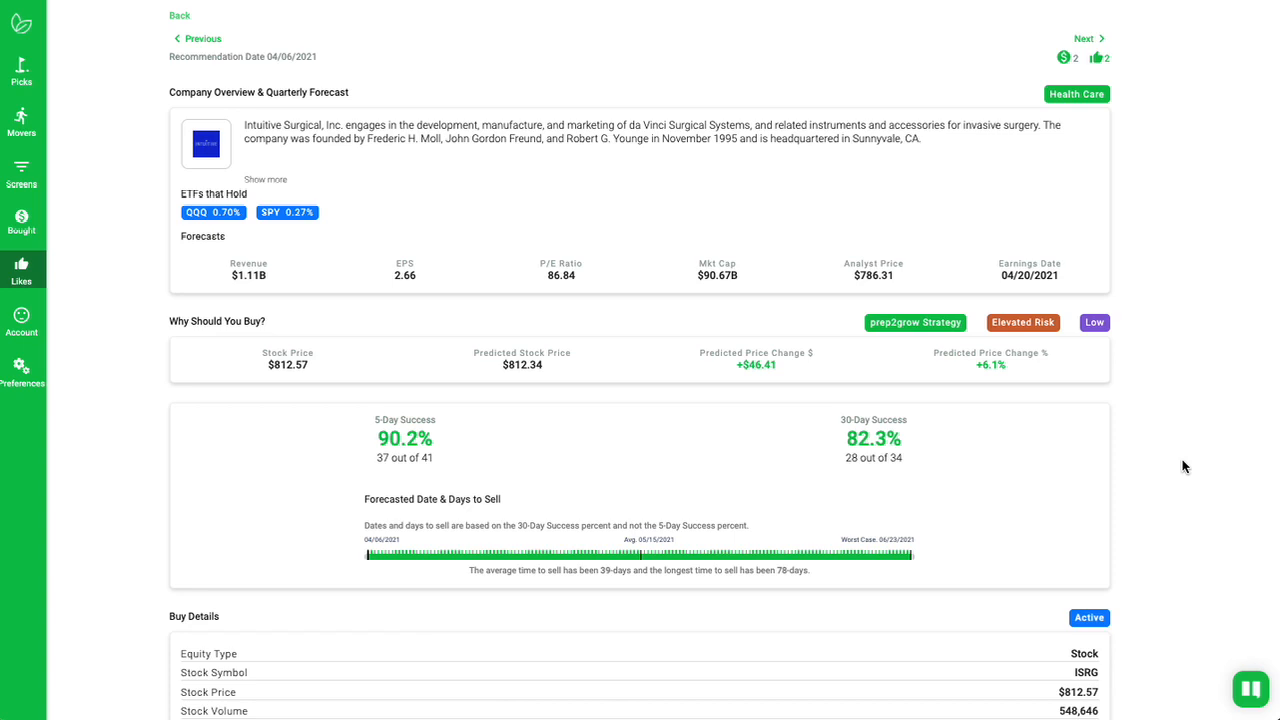
scroll(down, 3)
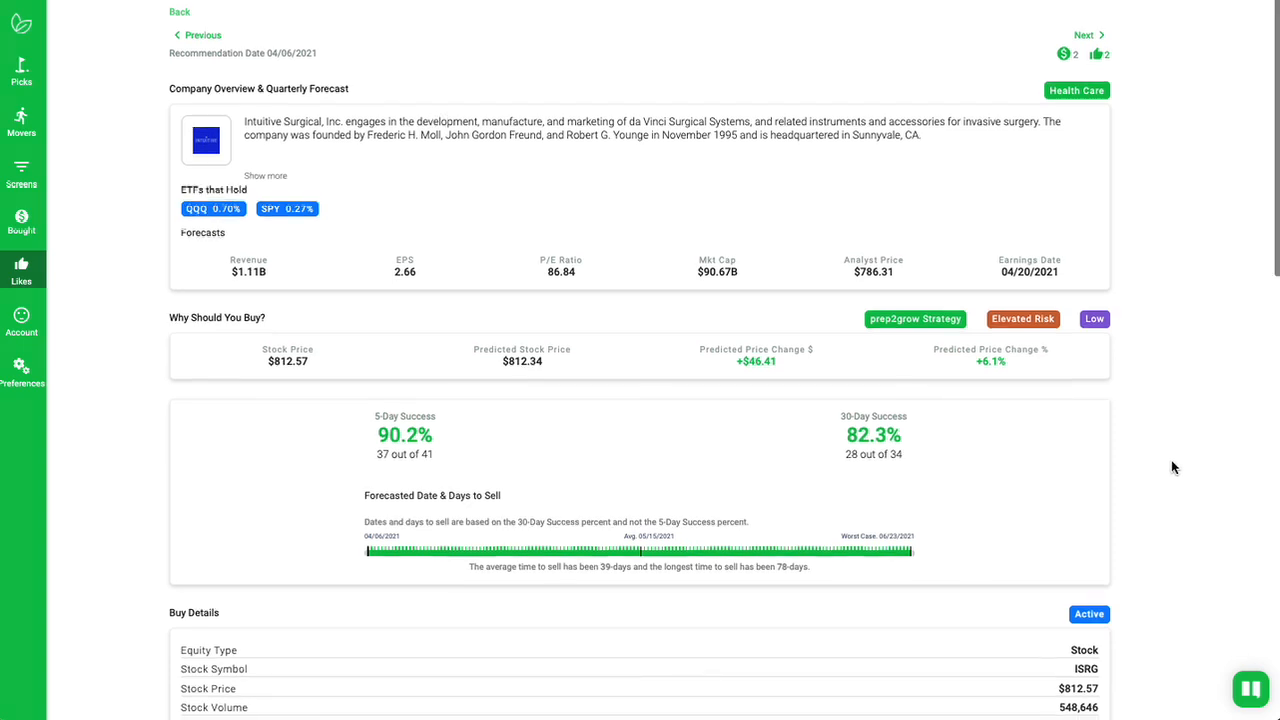
scroll(down, 3)
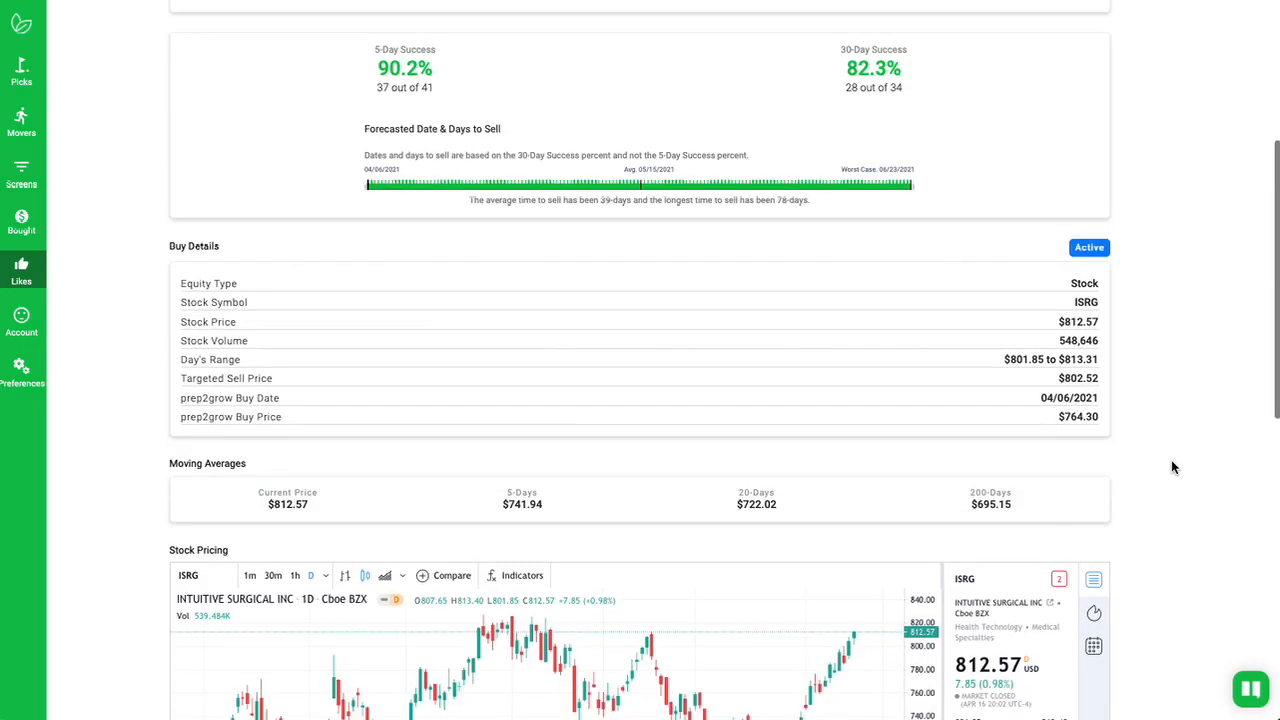
scroll(down, 3)
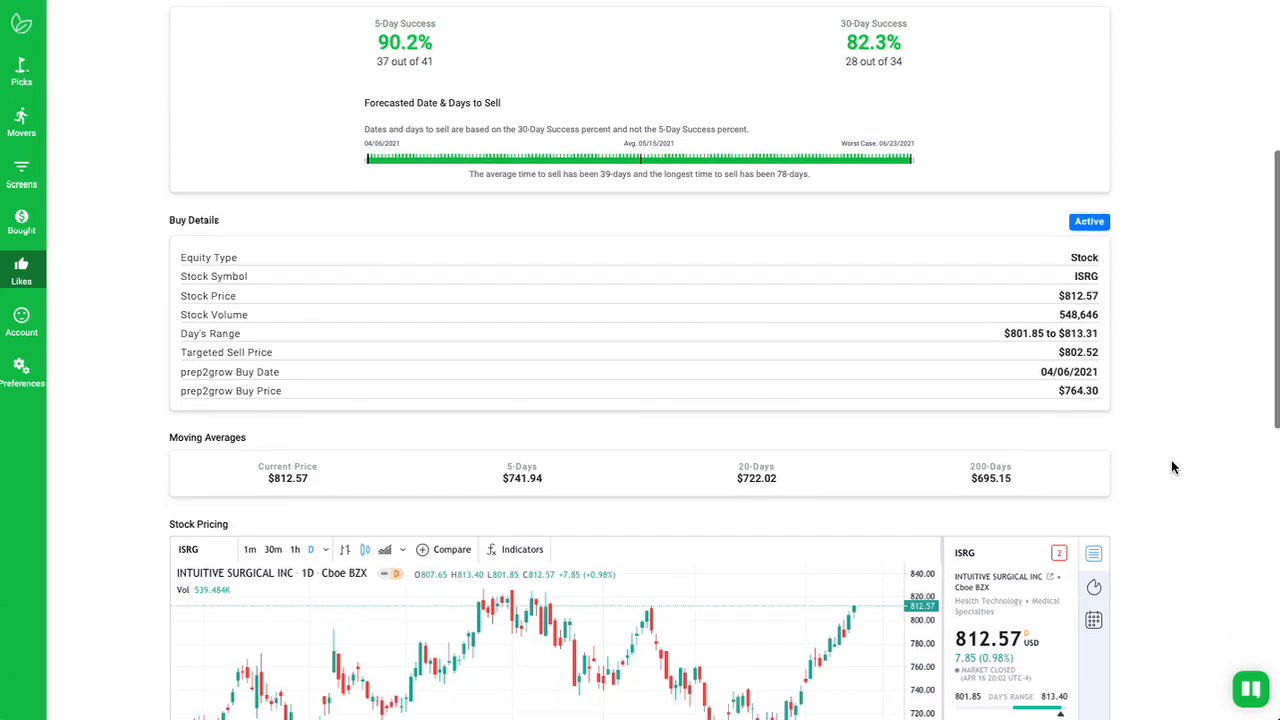
mouse_move(283, 482)
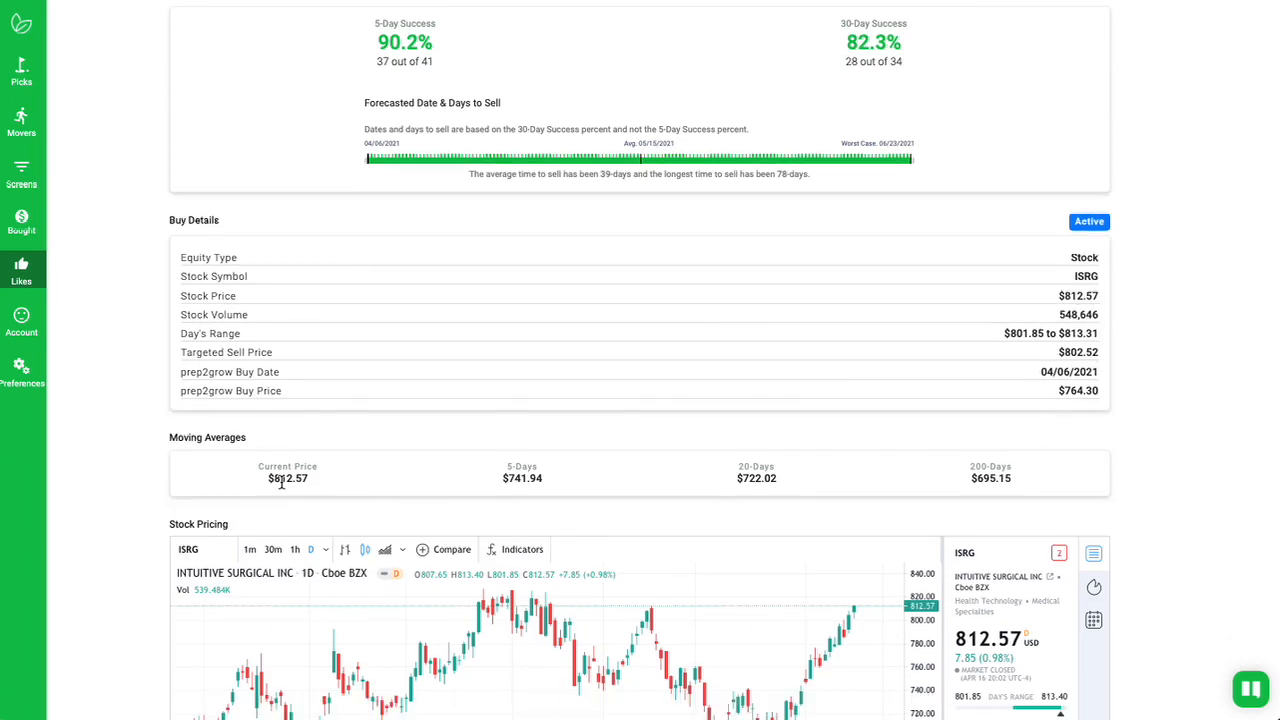
mouse_move(282, 494)
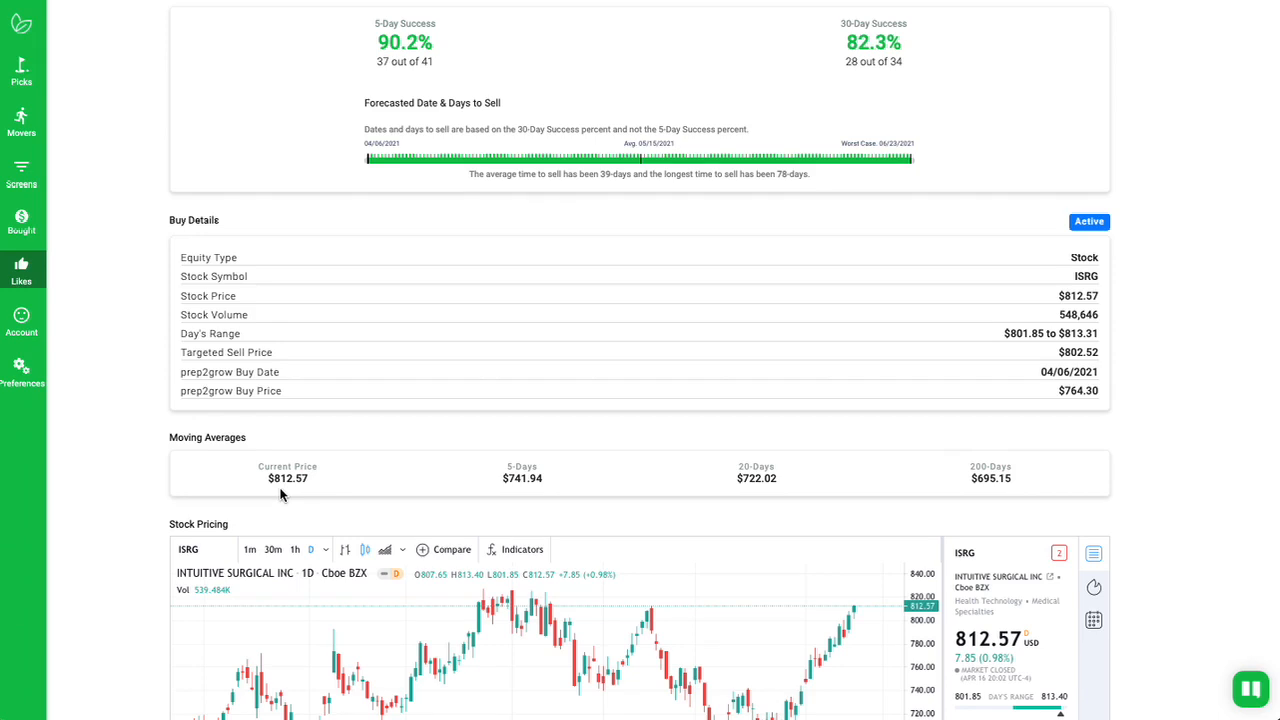
scroll(down, 3)
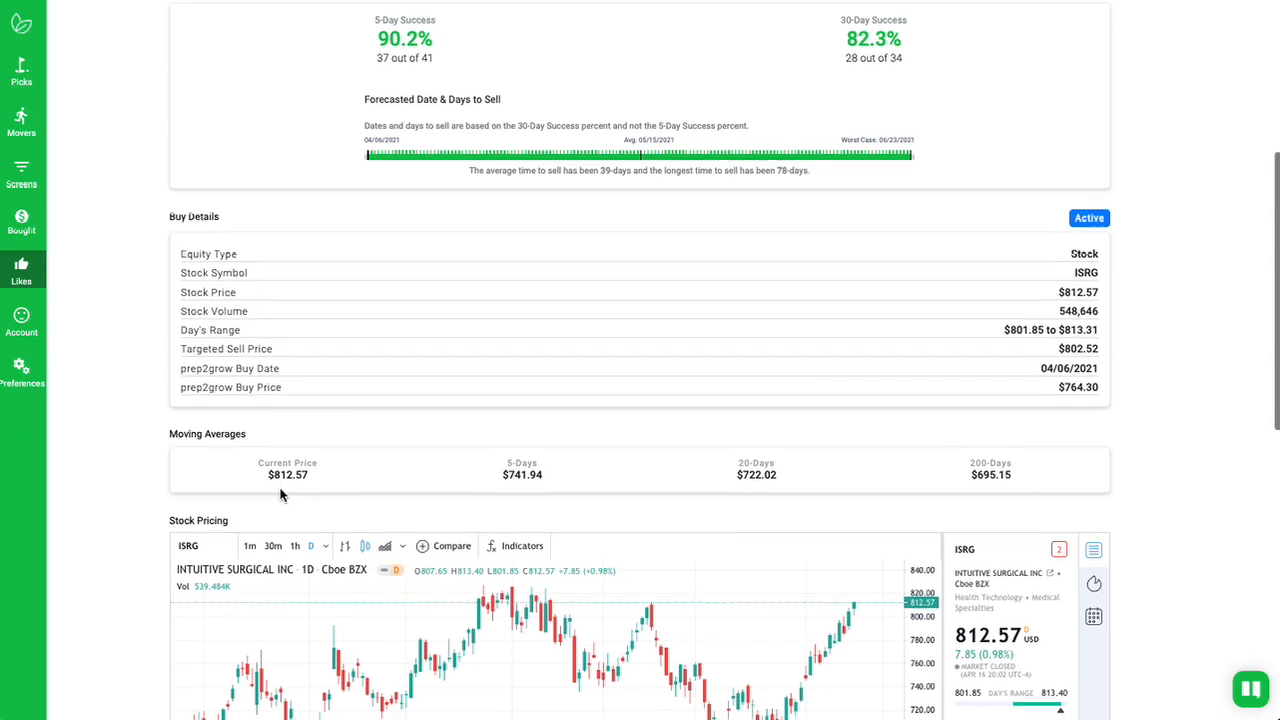
scroll(down, 3)
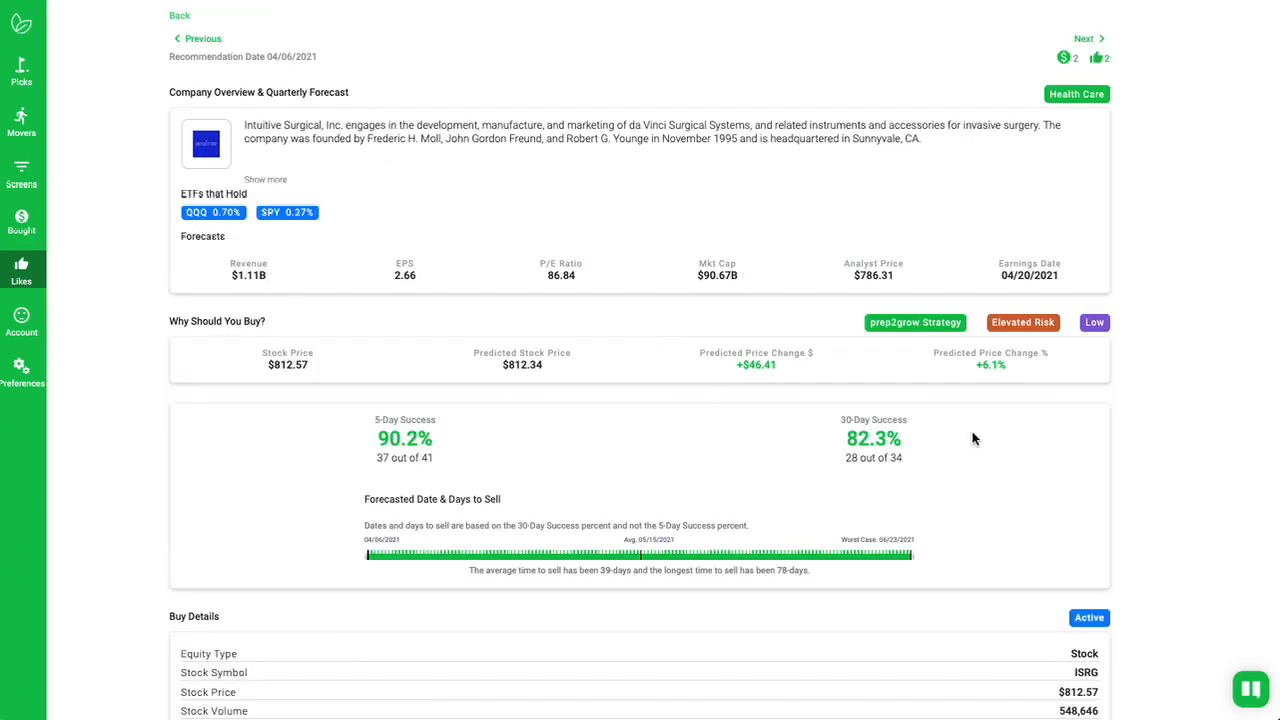
mouse_move(1044, 412)
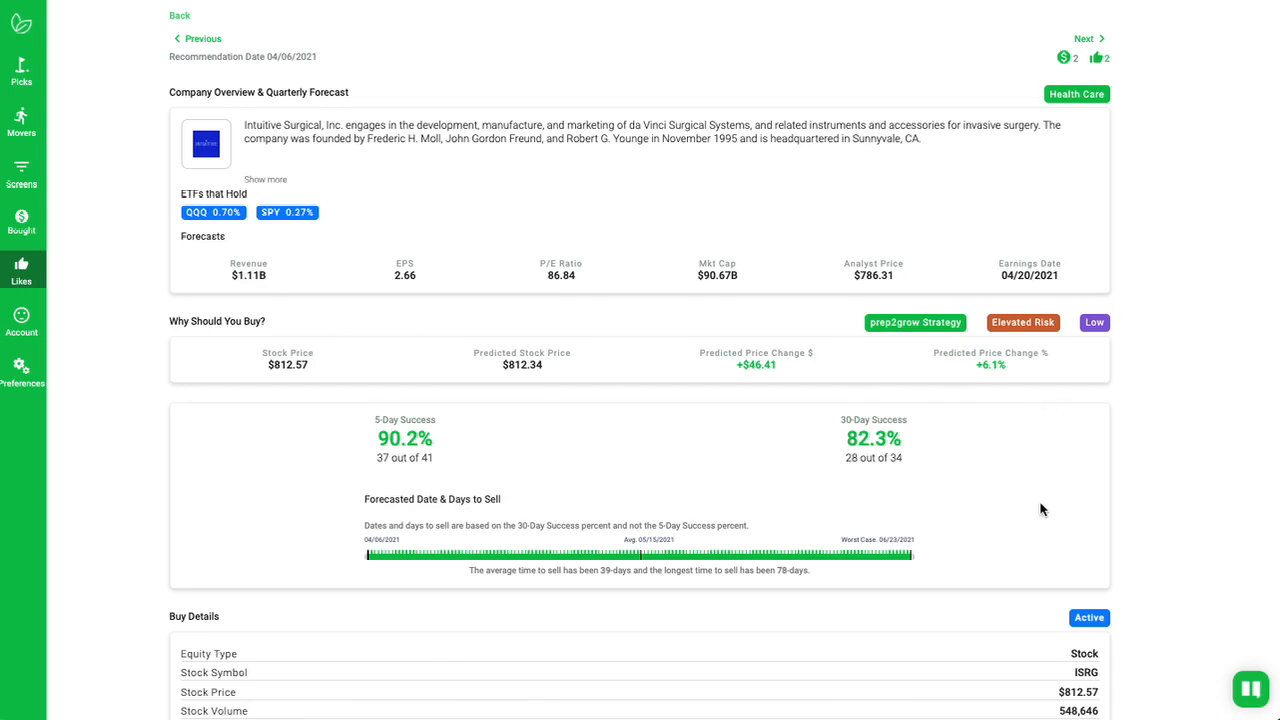
mouse_move(1068, 379)
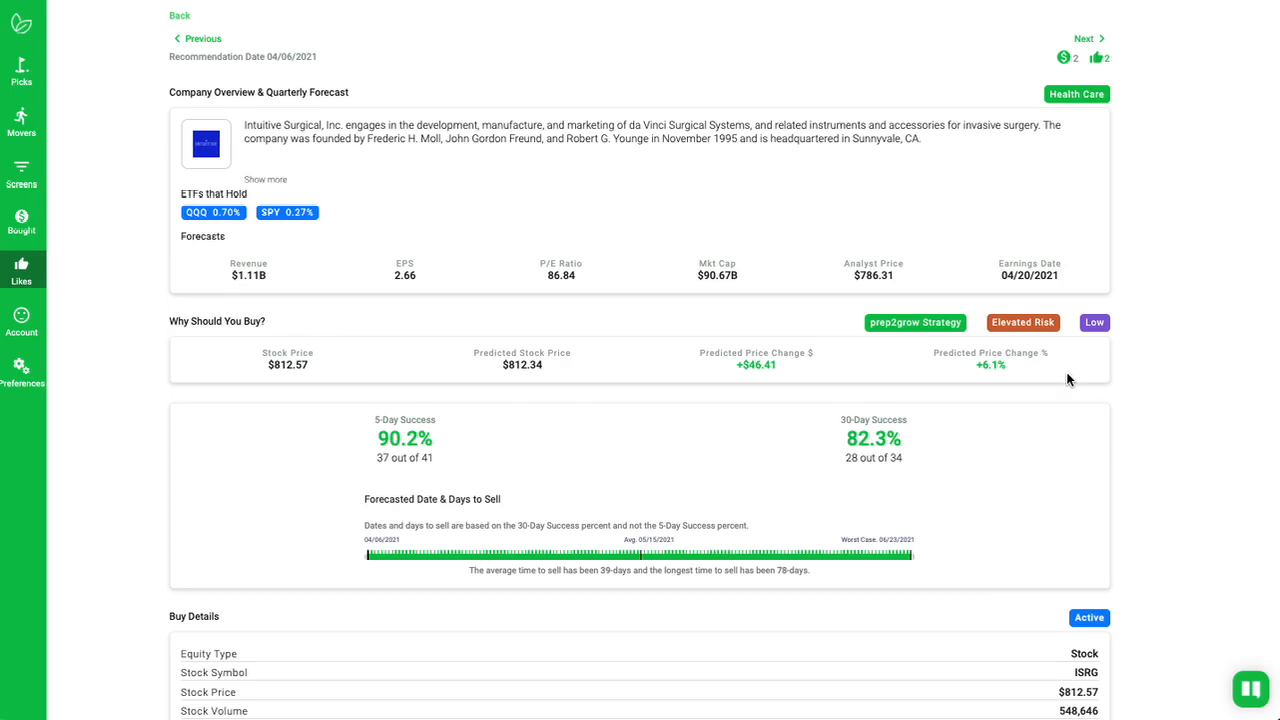
mouse_move(853, 247)
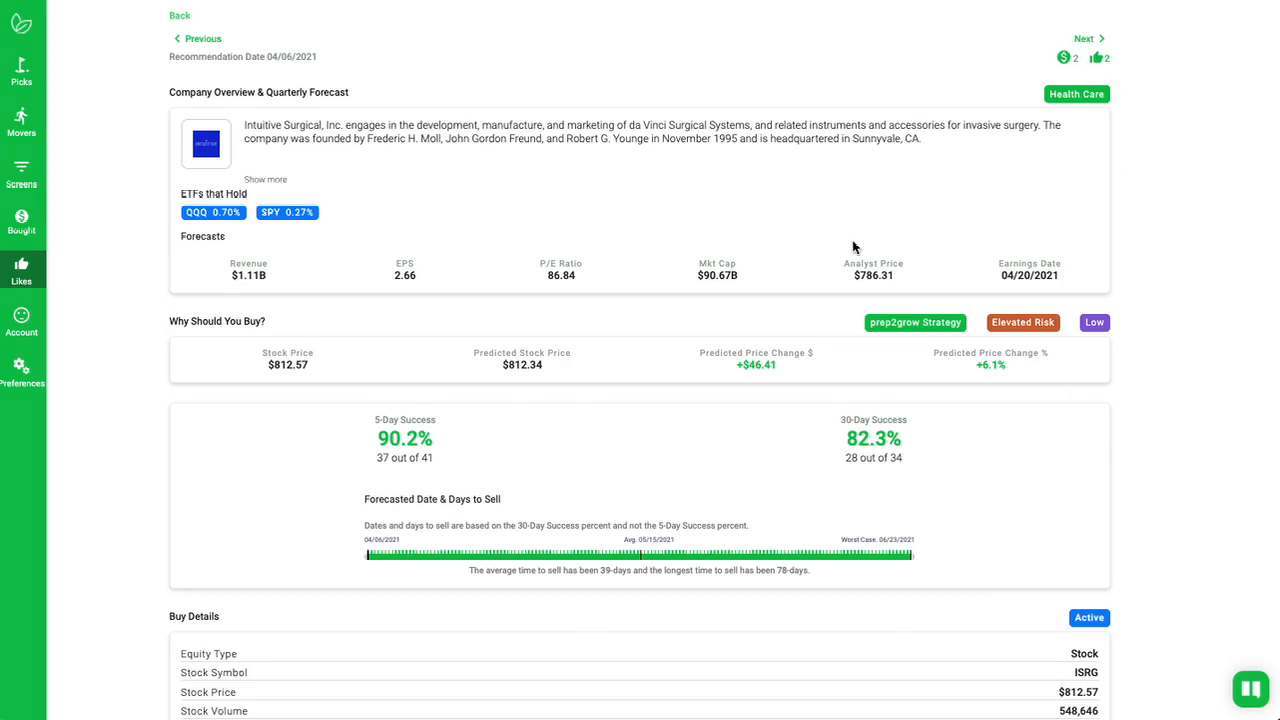
mouse_move(865, 241)
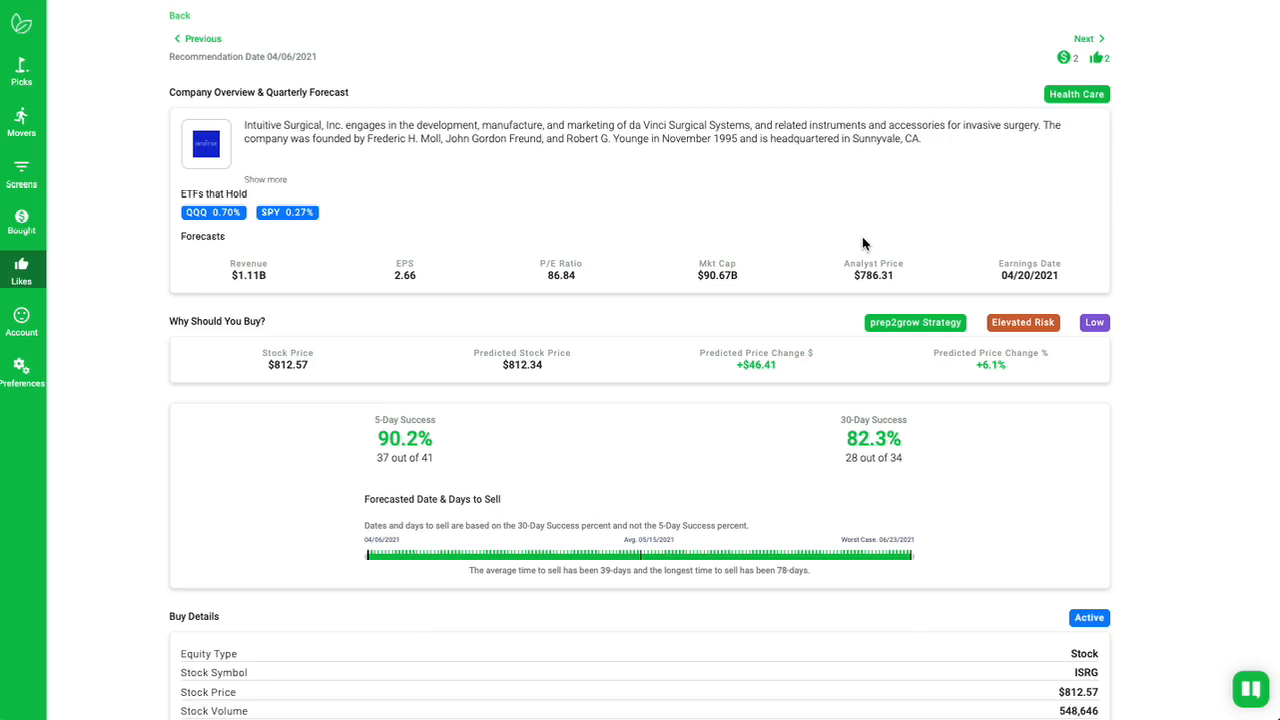
mouse_move(265, 79)
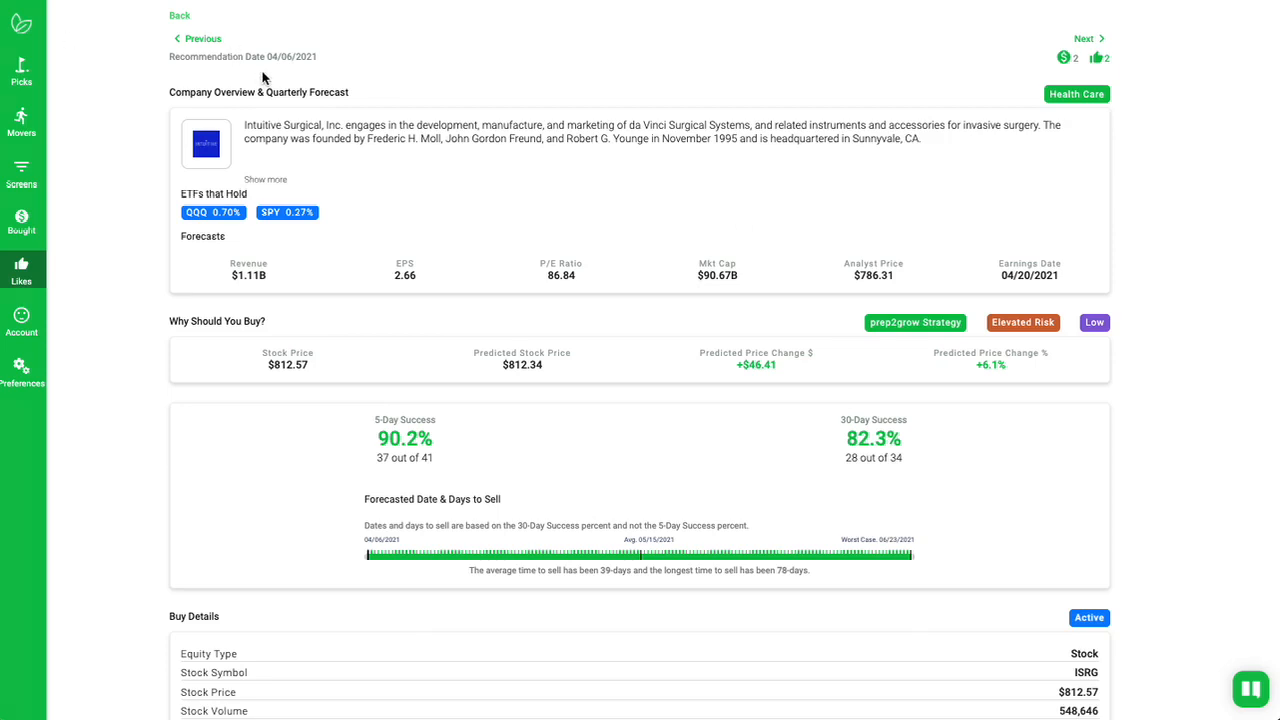
mouse_move(730, 422)
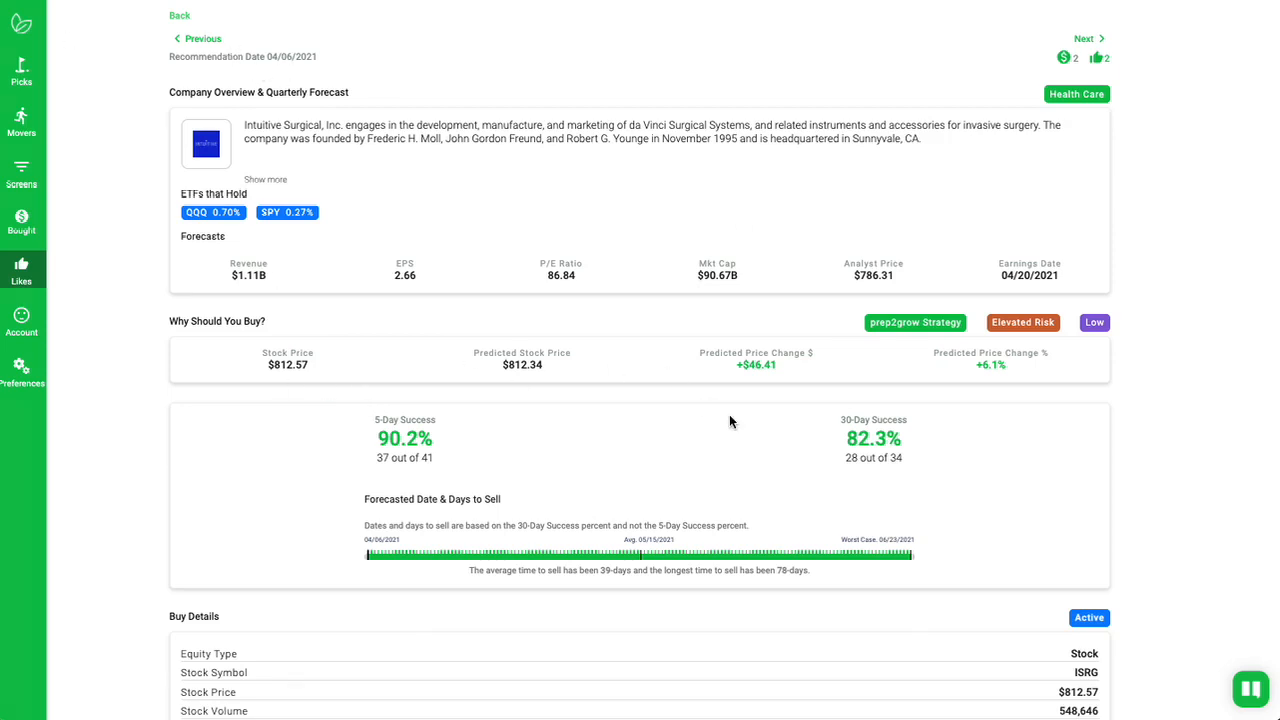
scroll(down, 3)
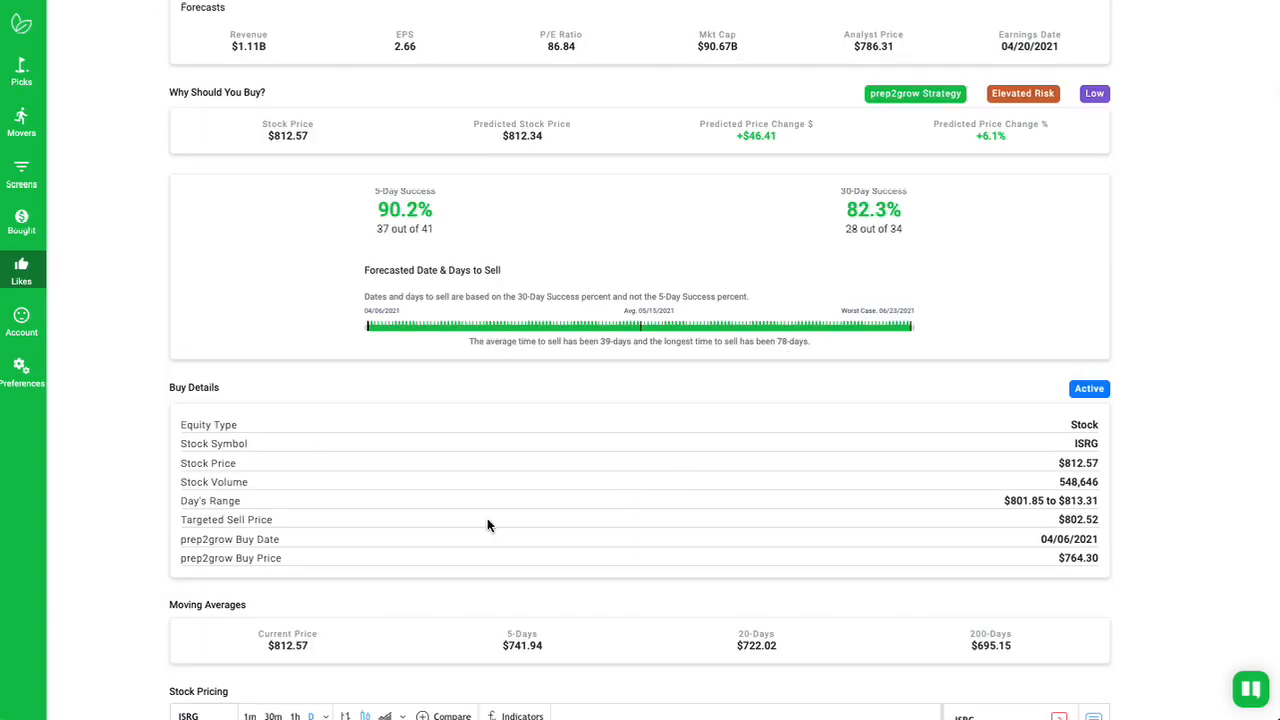
mouse_move(433, 141)
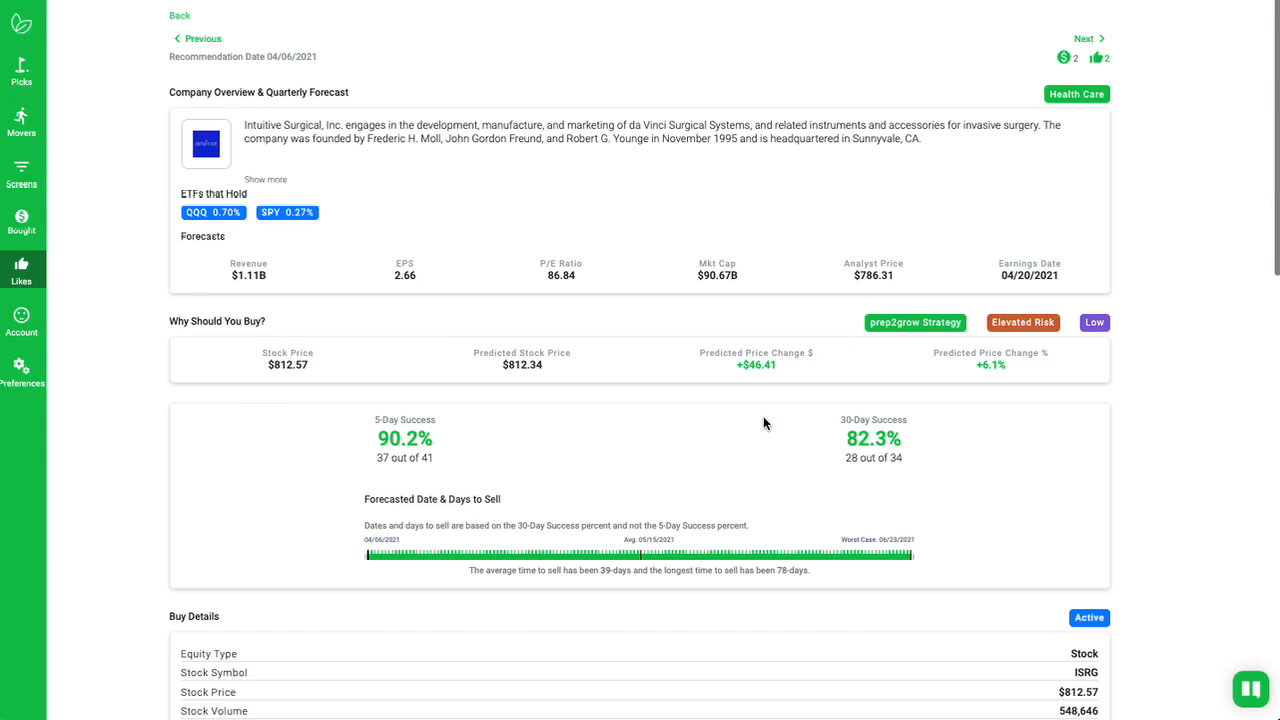
mouse_move(515, 197)
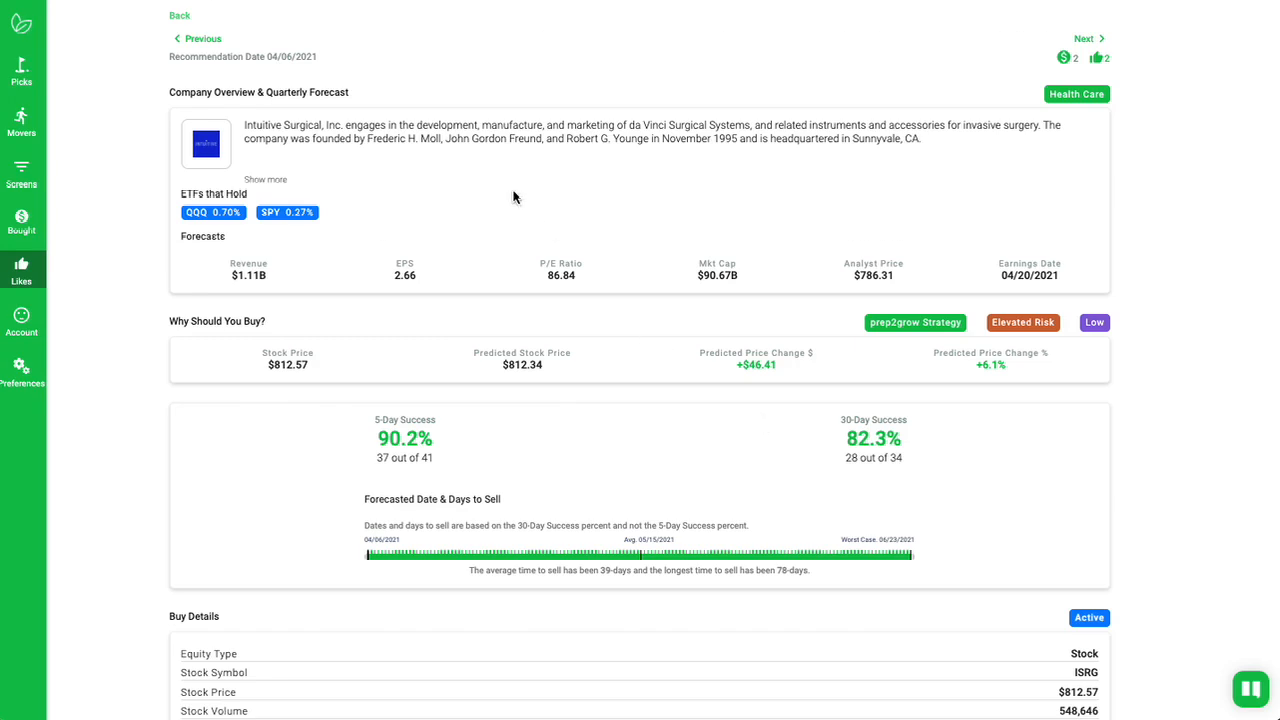
mouse_move(503, 169)
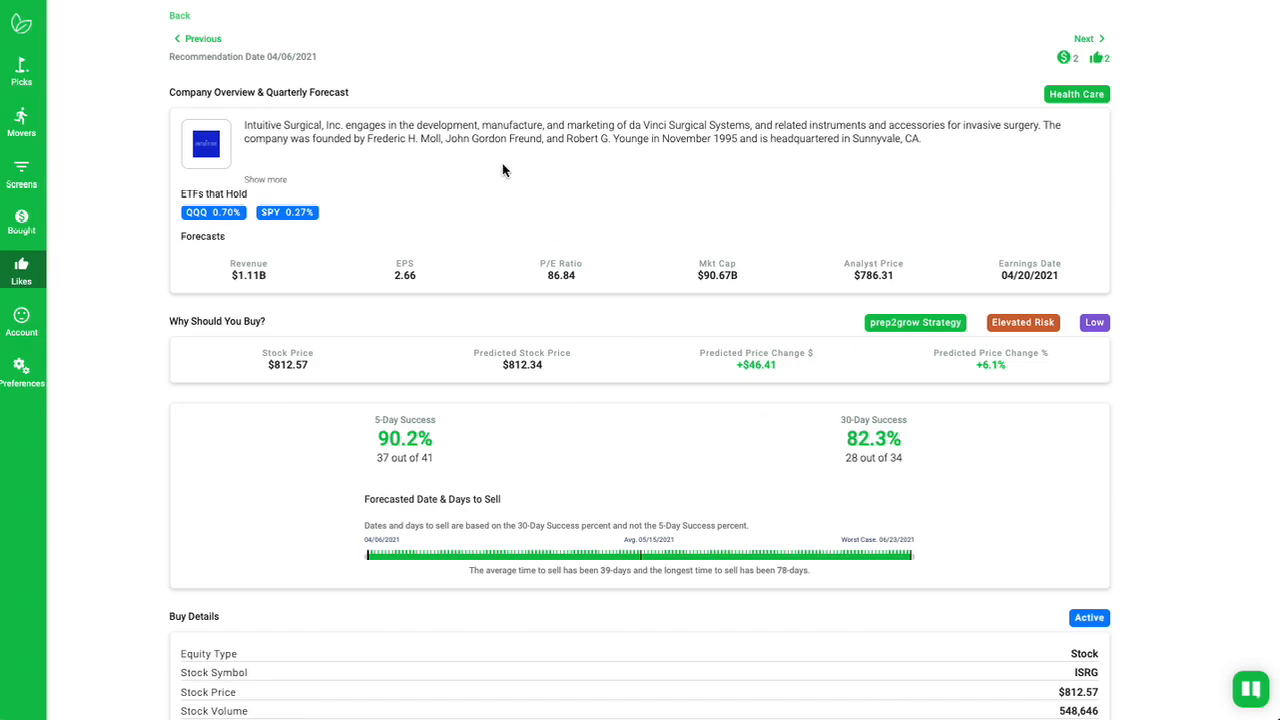
mouse_move(830, 530)
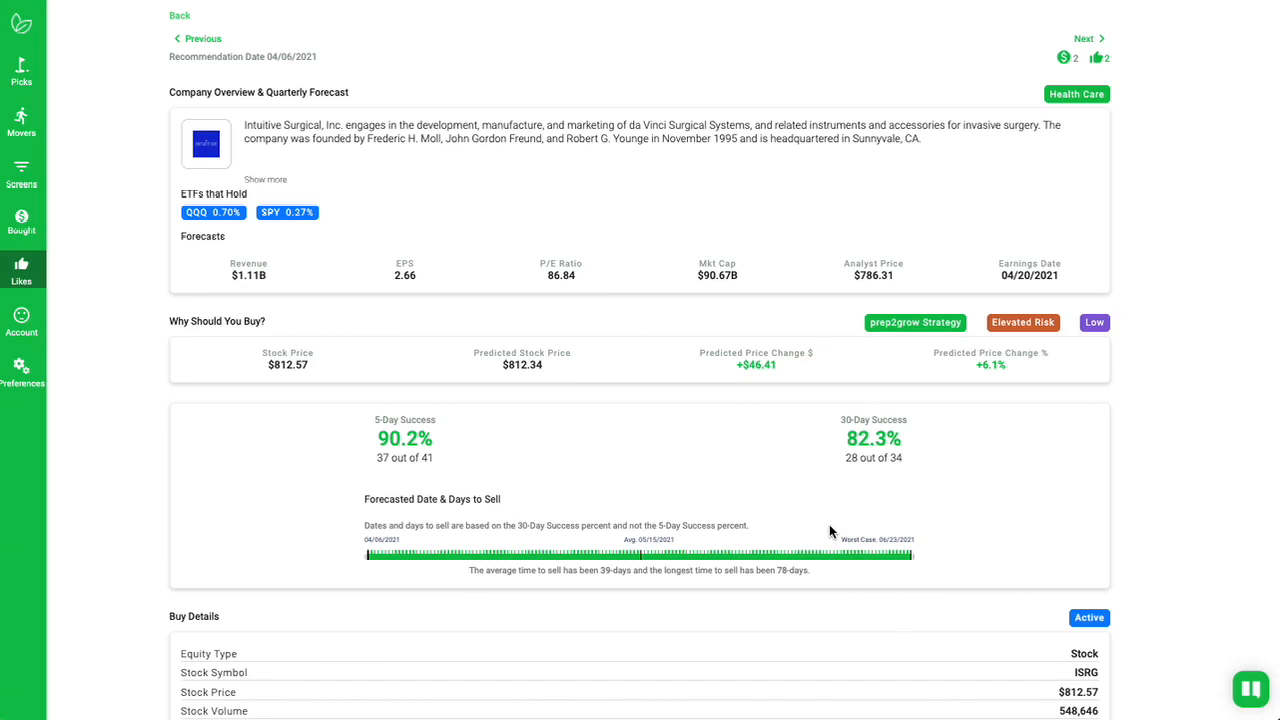
mouse_move(808, 535)
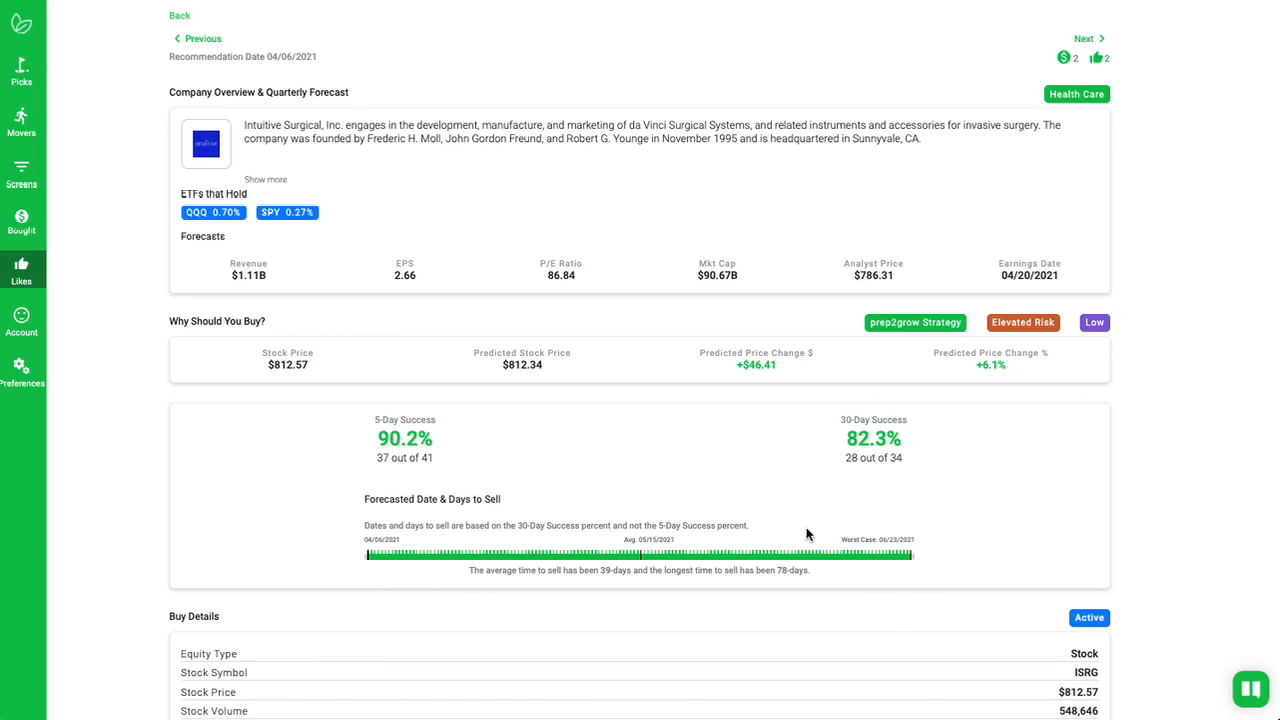
mouse_move(775, 563)
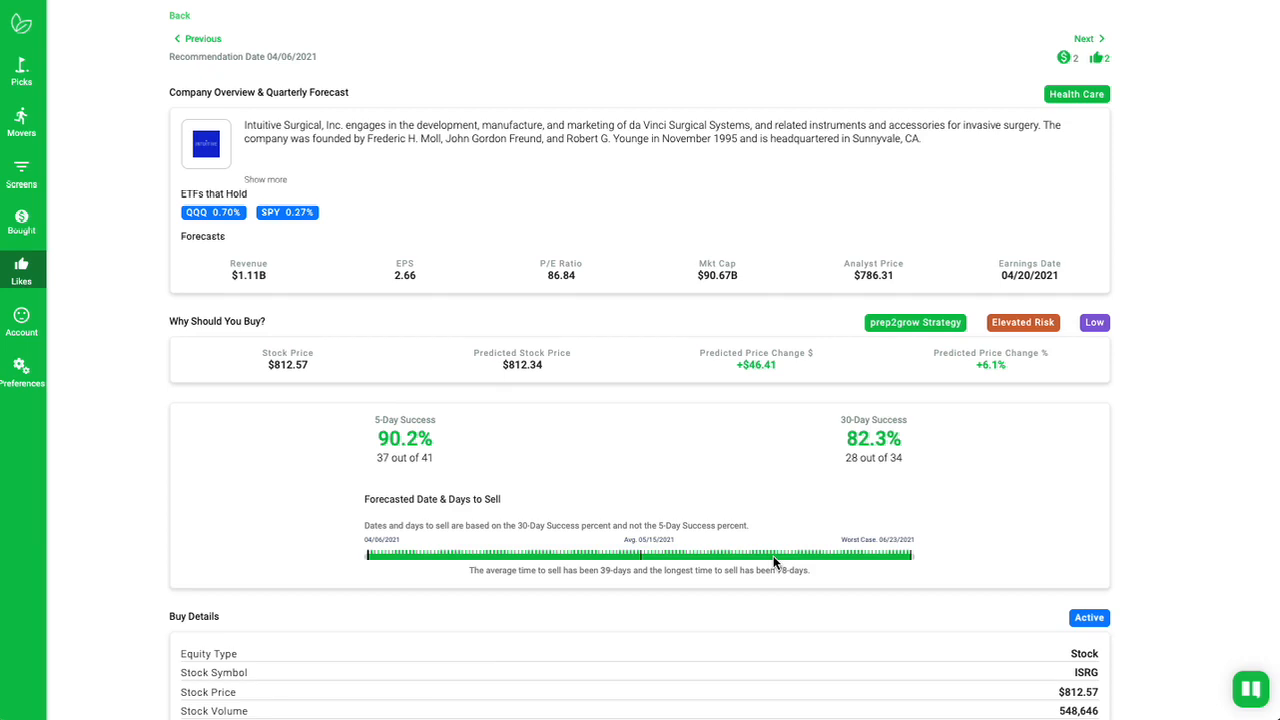
mouse_move(767, 608)
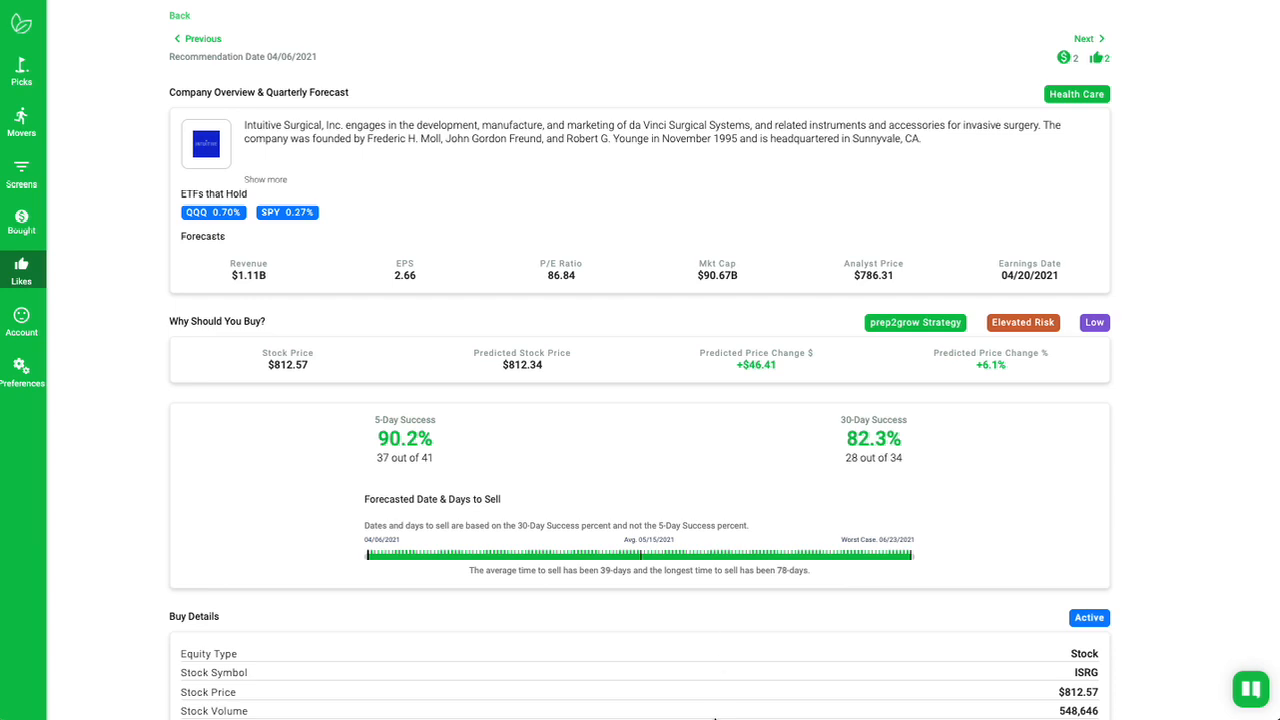
mouse_move(720, 715)
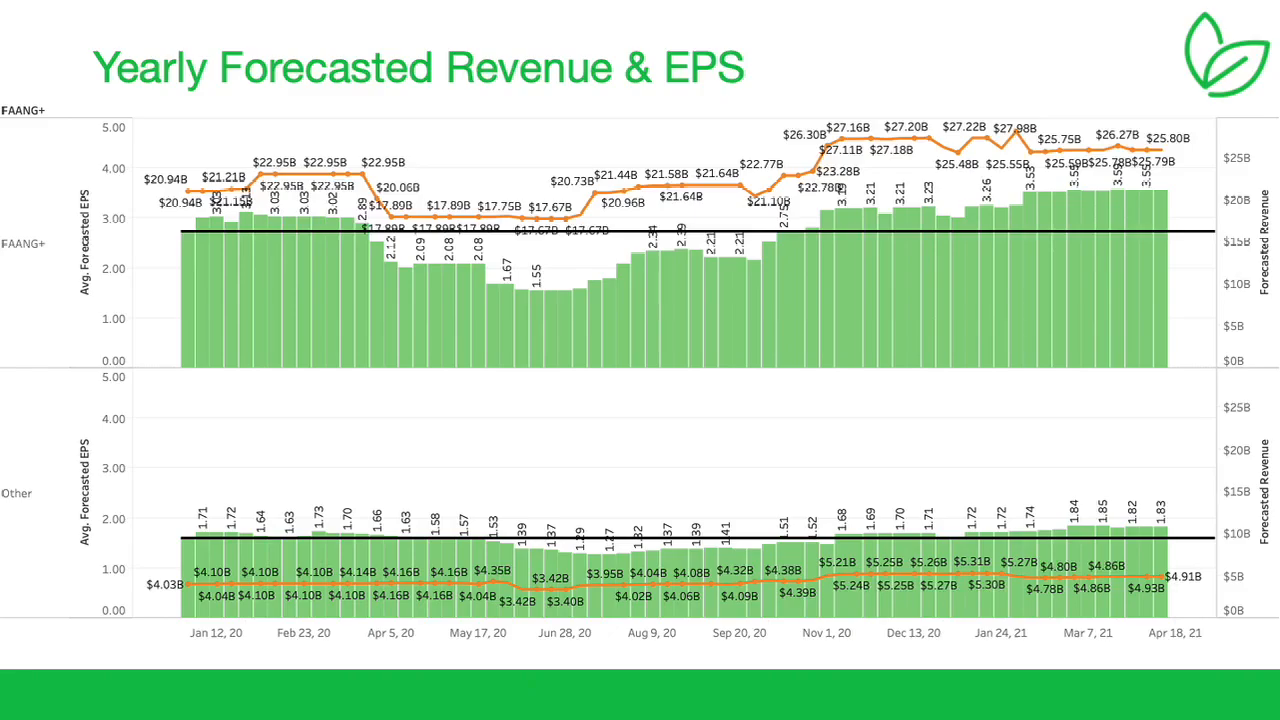
mouse_move(1258, 631)
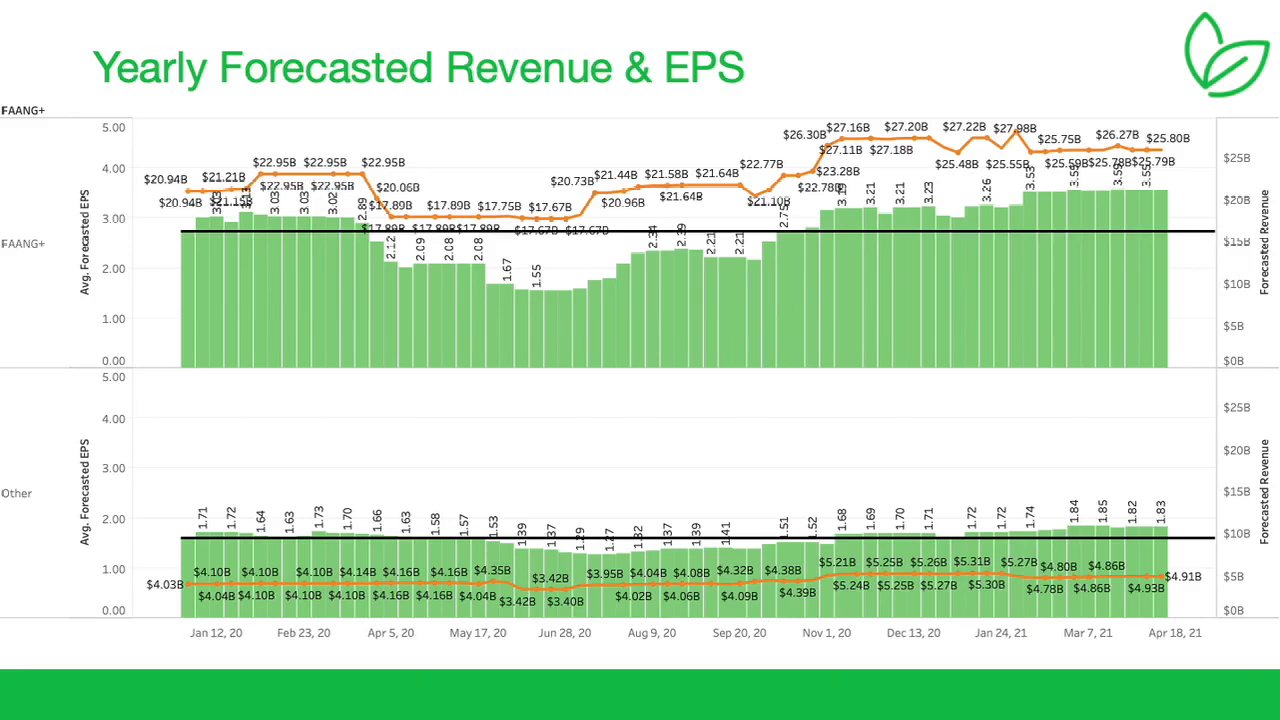
mouse_move(1231, 697)
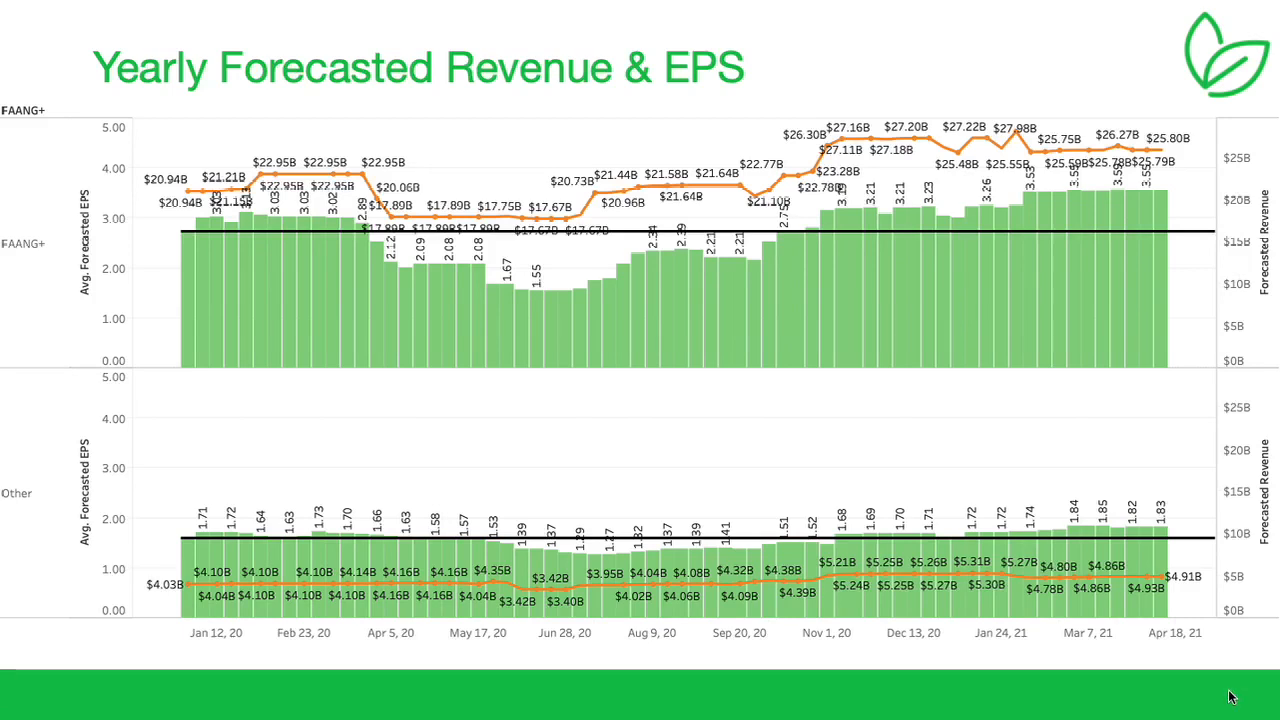